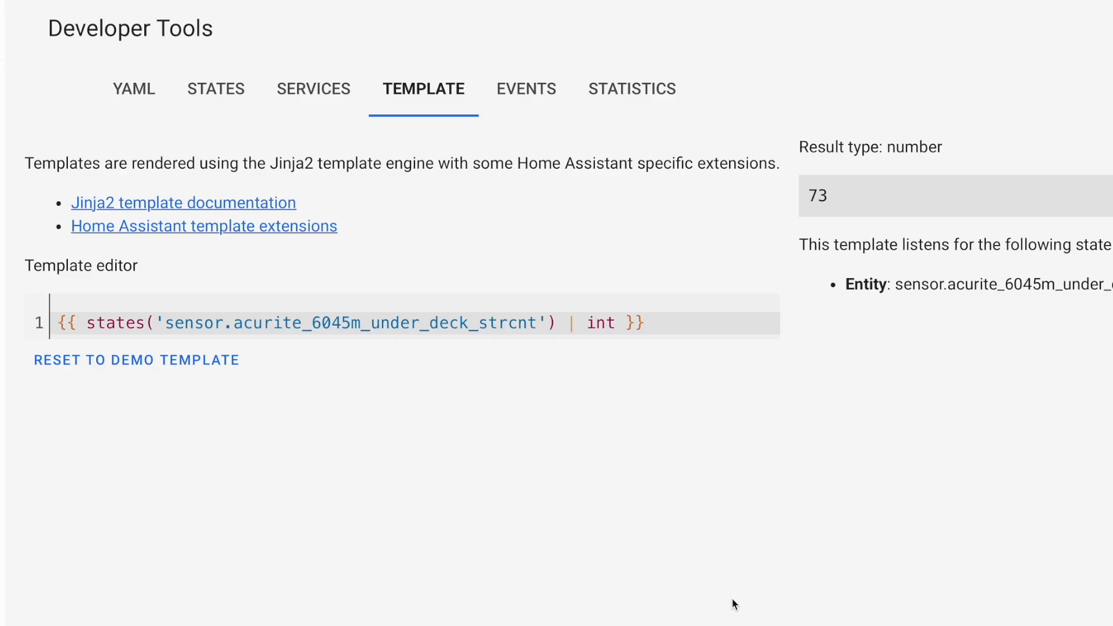
{"action": "mouse_move", "coordinate": [727, 599]}
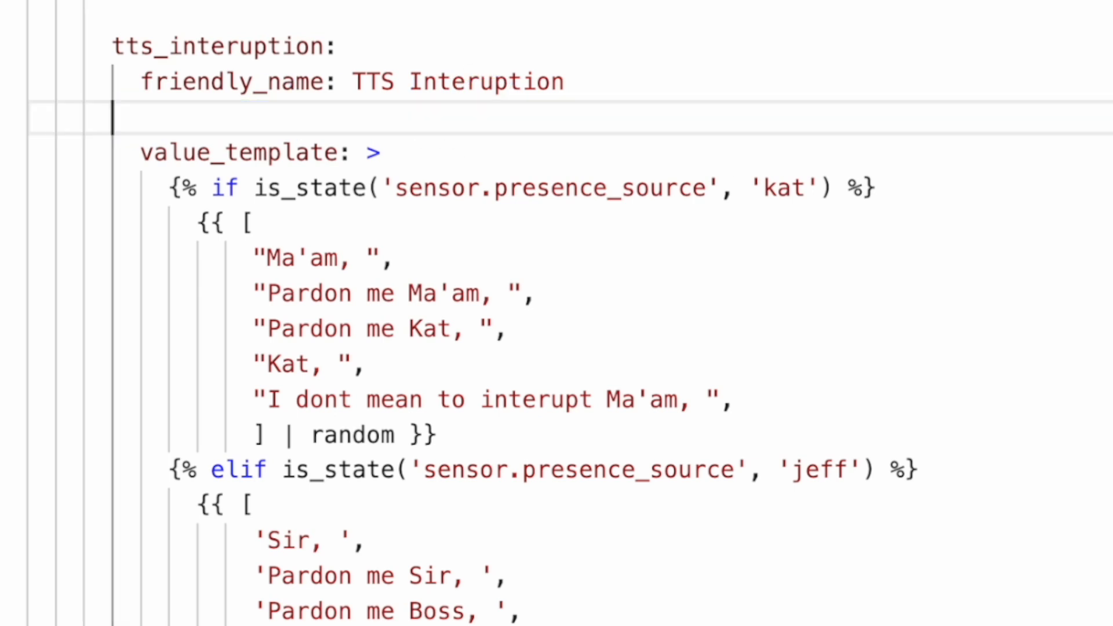
Step: Delete the blank line under friendly_name in the tts_interuption sensor YAML
{"action": "key", "text": "Backspace"}
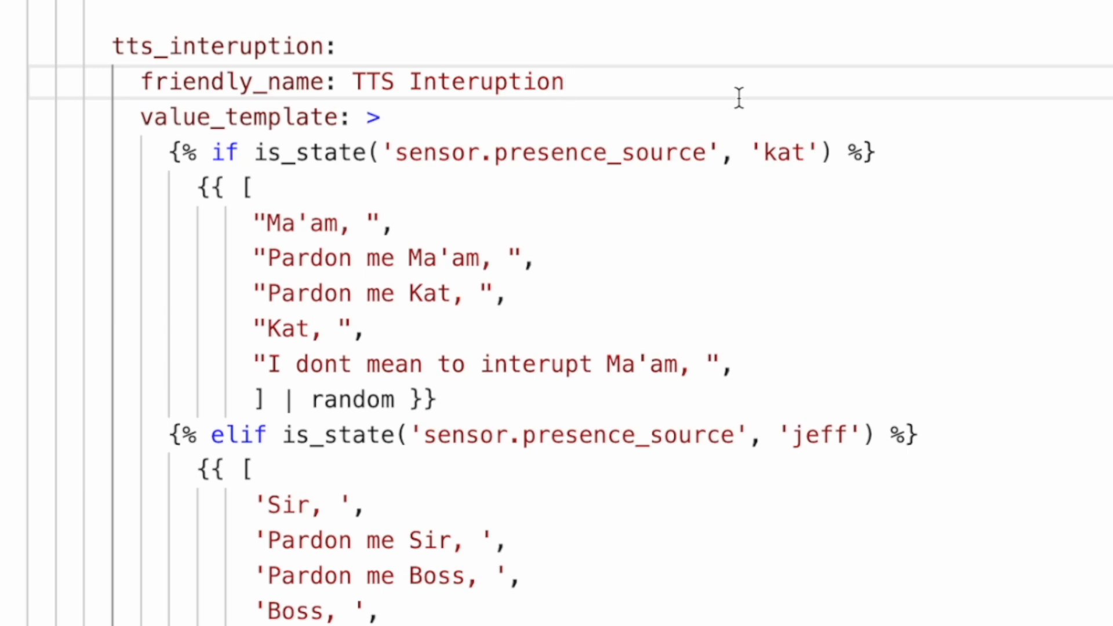
{"action": "scroll", "scroll_direction": "down", "scroll_amount": 3}
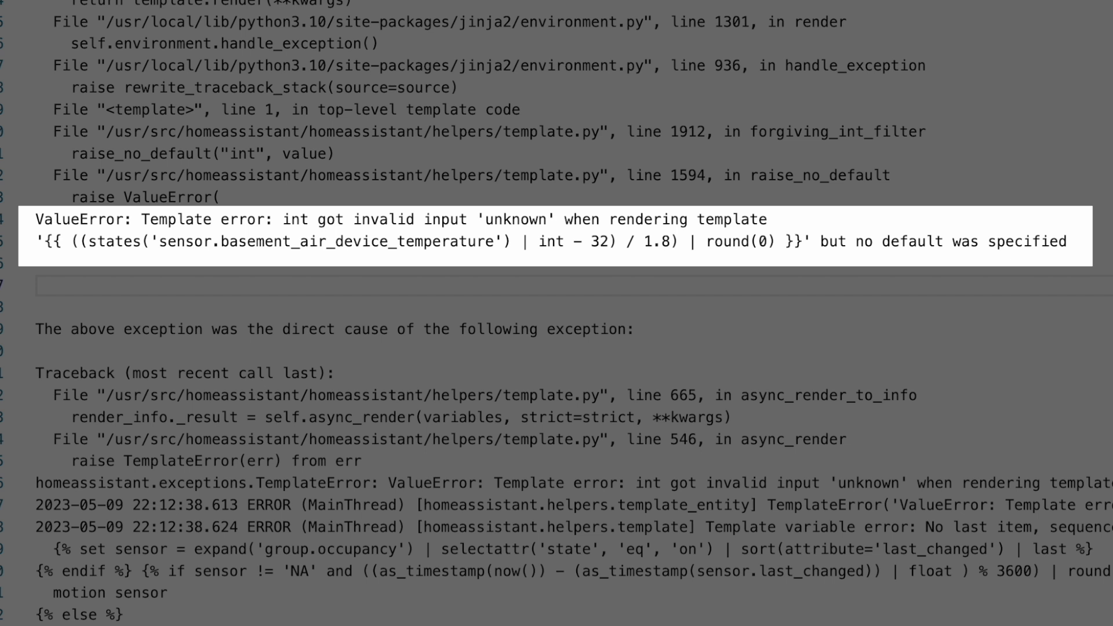
{"action": "mouse_move", "coordinate": [574, 278]}
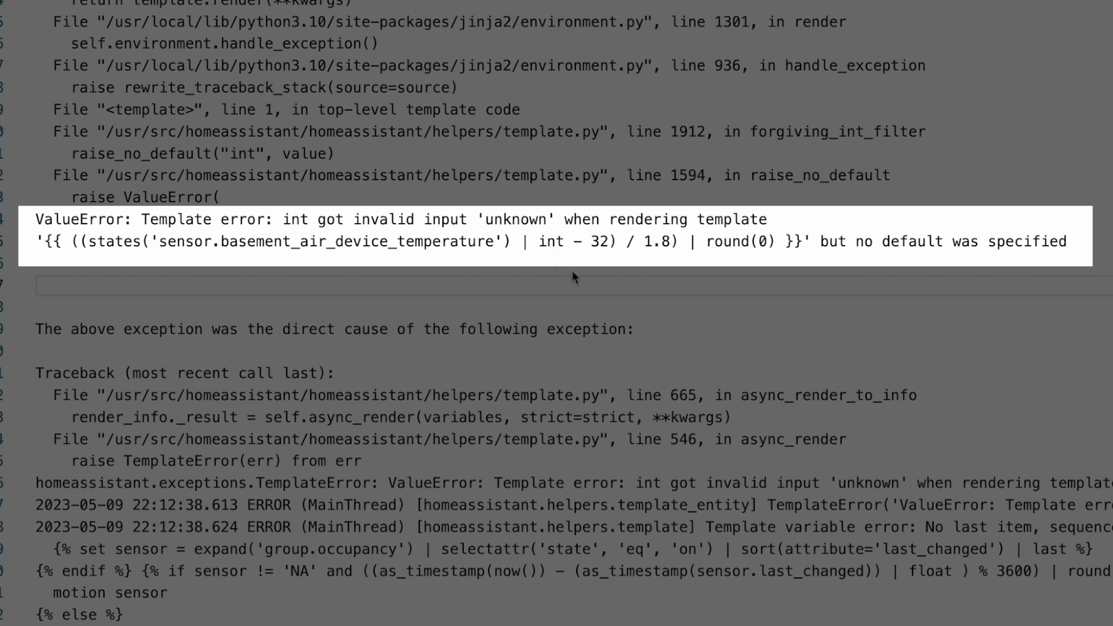
{"action": "mouse_move", "coordinate": [587, 285]}
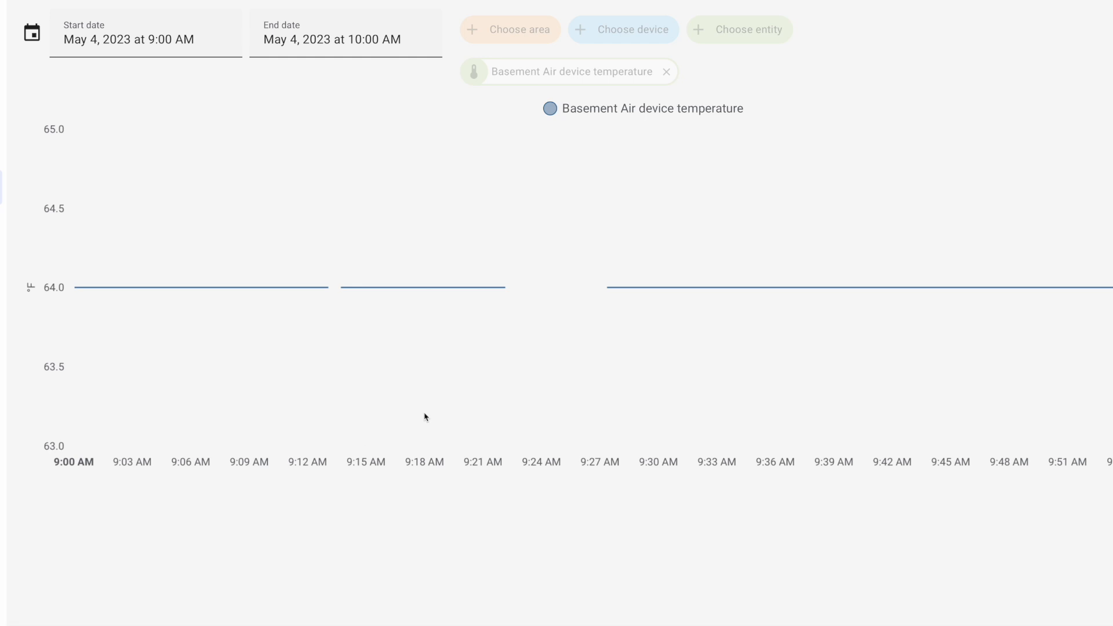
{"action": "mouse_move", "coordinate": [443, 402]}
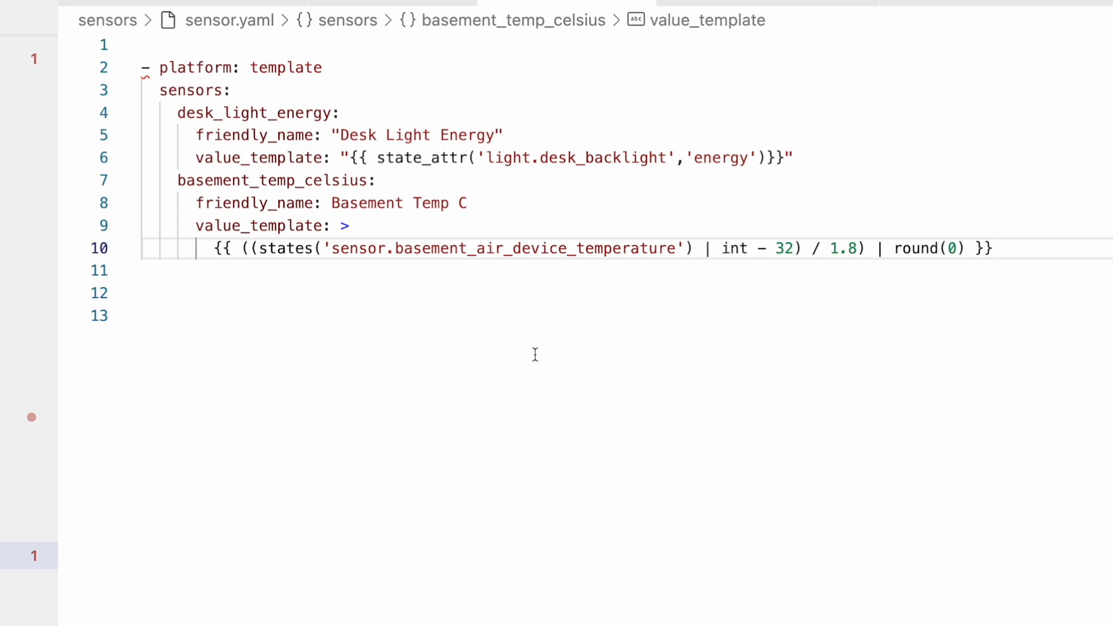
{"action": "mouse_move", "coordinate": [620, 260]}
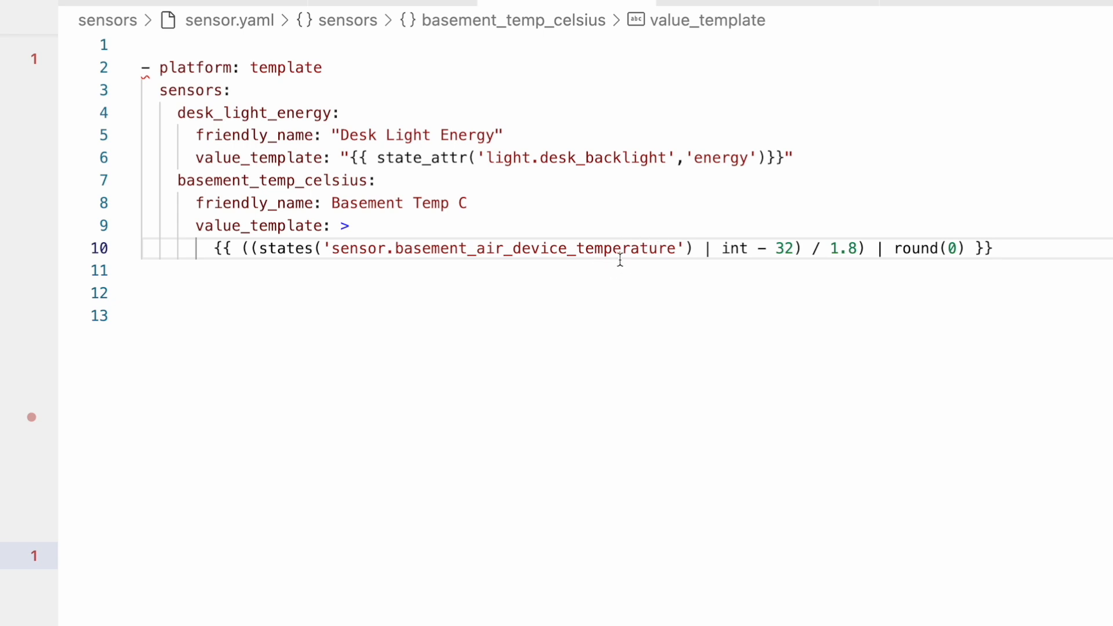
{"action": "mouse_move", "coordinate": [784, 266]}
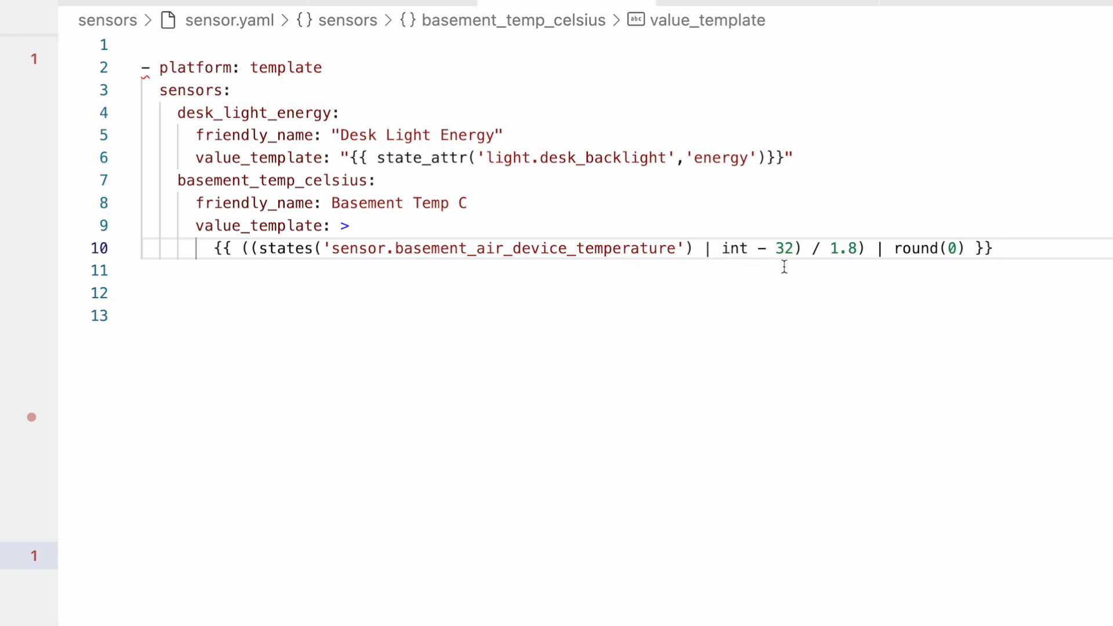
{"action": "mouse_move", "coordinate": [835, 268]}
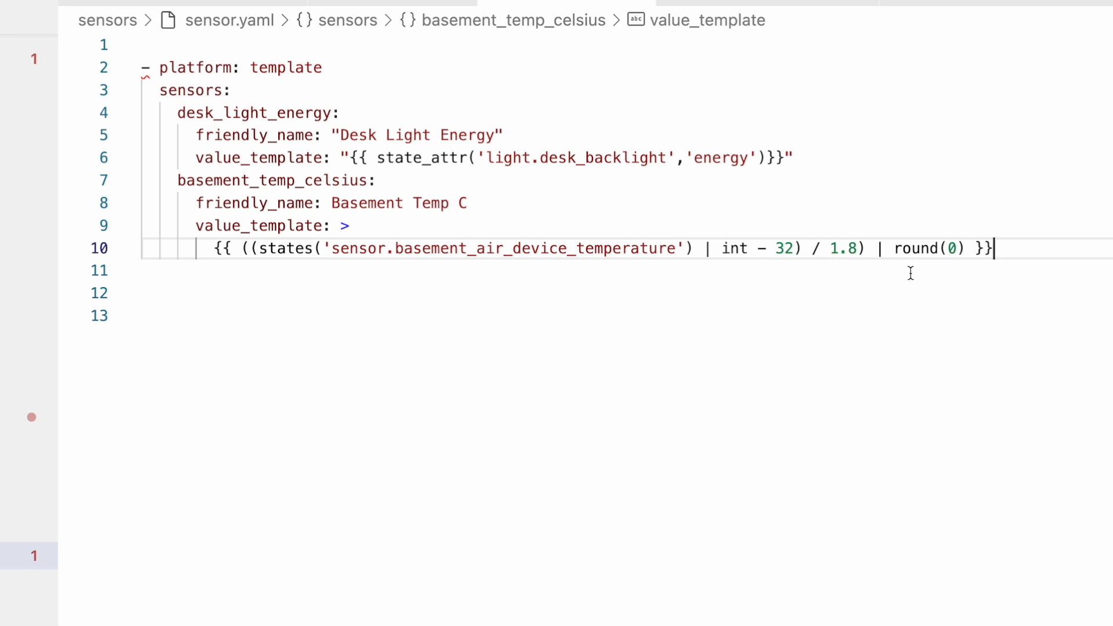
{"action": "mouse_move", "coordinate": [900, 287]}
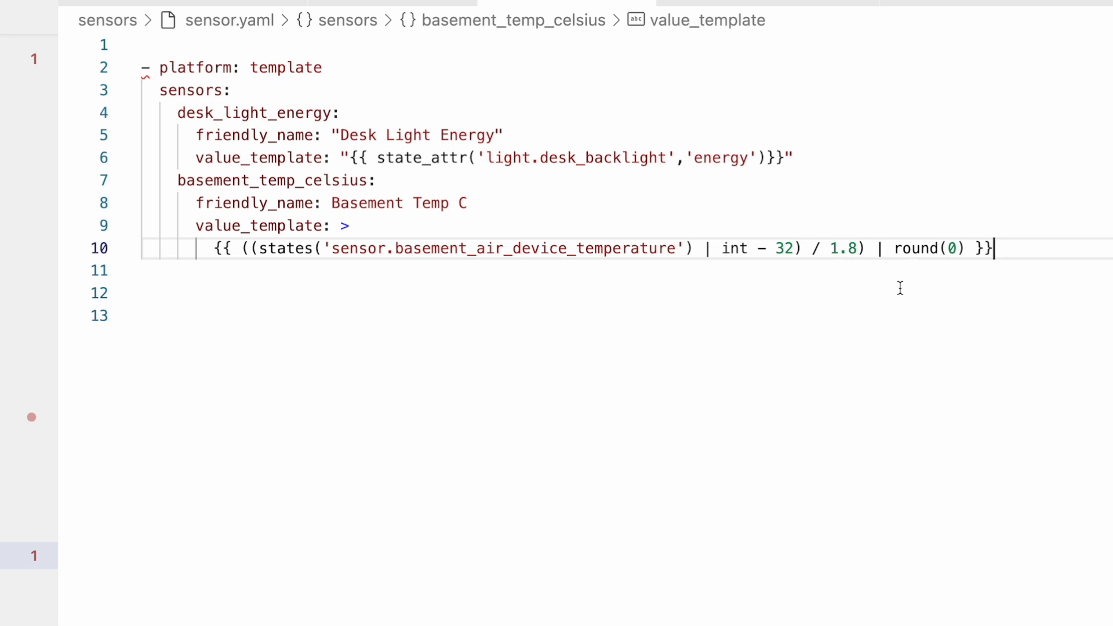
{"action": "mouse_move", "coordinate": [888, 295]}
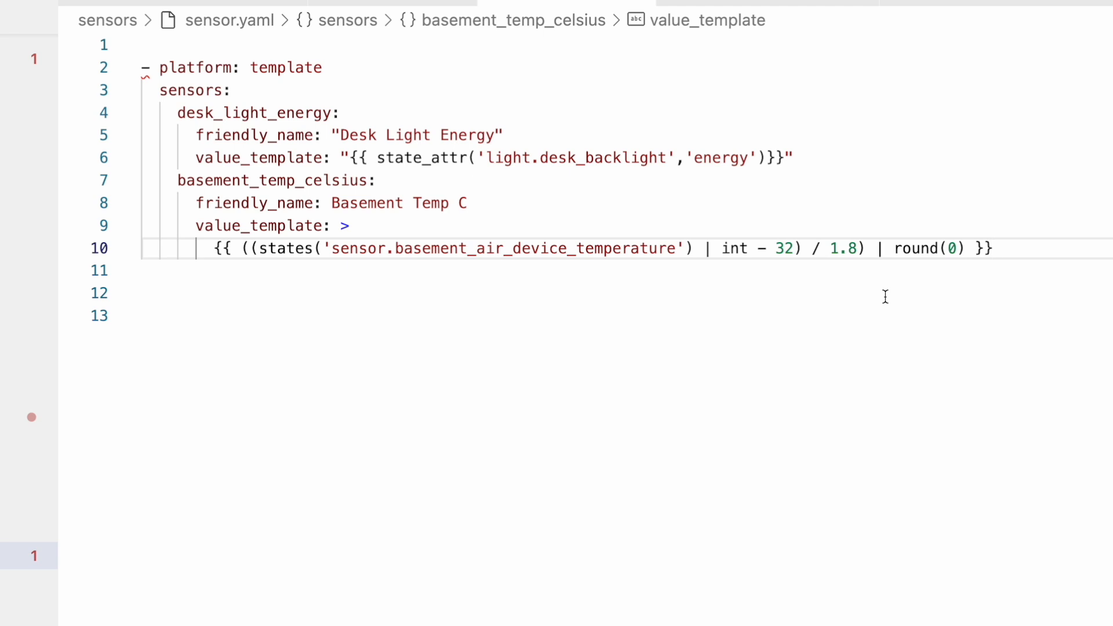
Step: Change basement_temp_celsius value_template to default(0, true) | int, minus 32, divided by 1.8, round(0)
{"action": "left_click", "coordinate": [950, 252]}
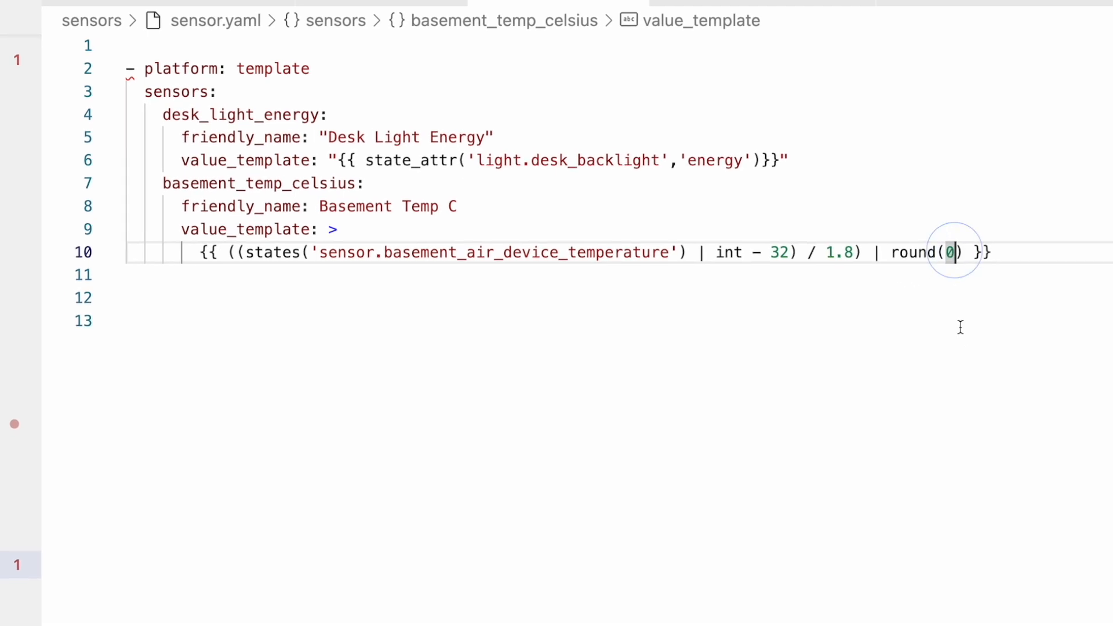
{"action": "type", "text": ", default=0"}
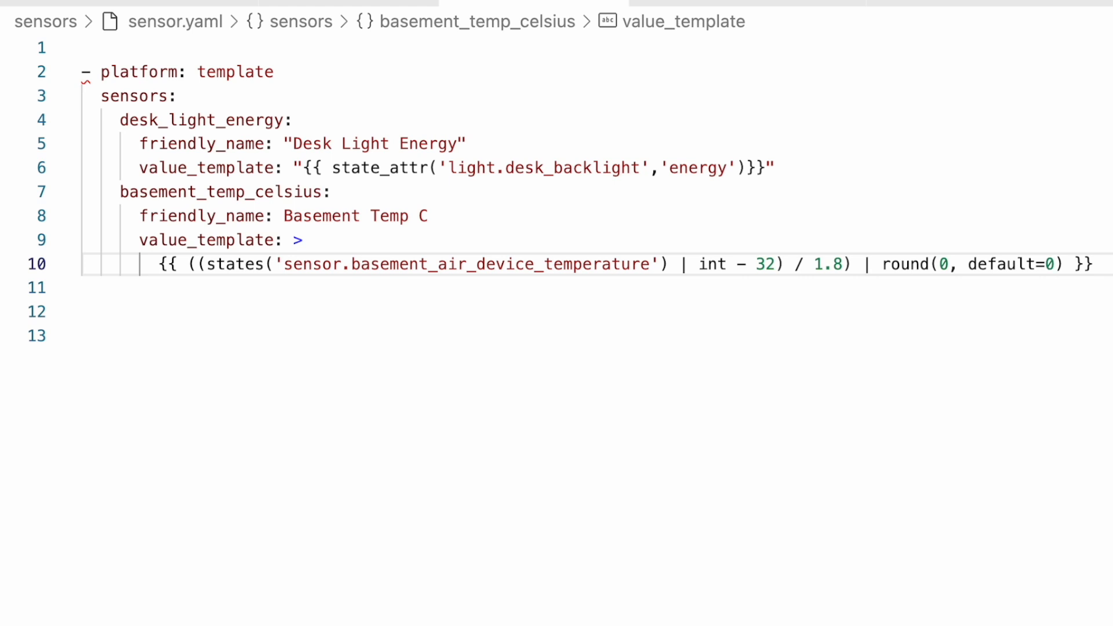
{"action": "mouse_move", "coordinate": [807, 289]}
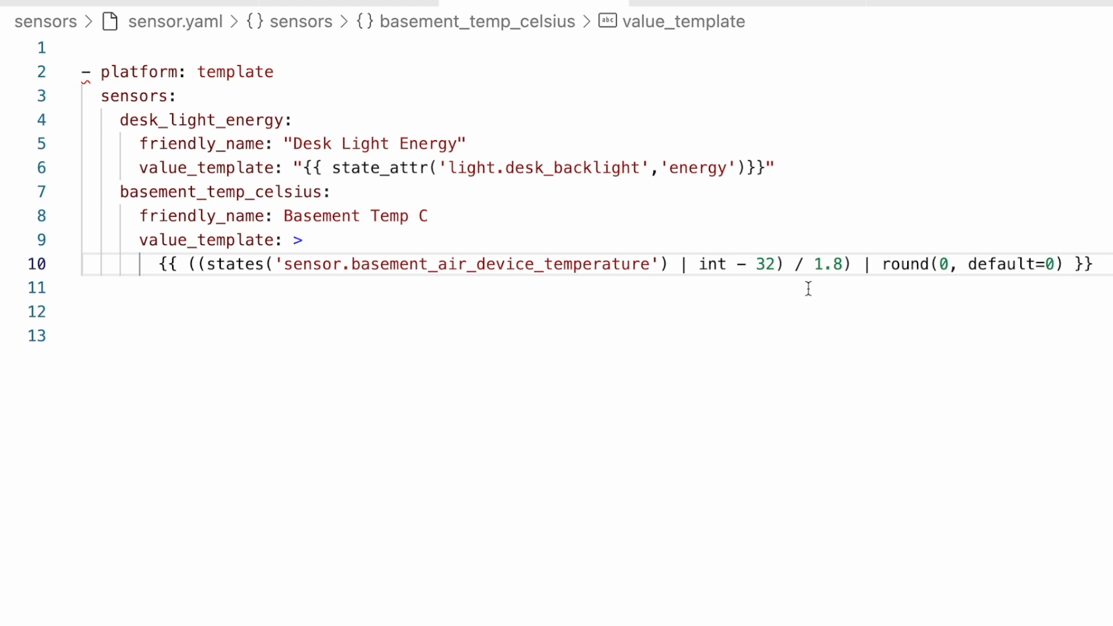
{"action": "mouse_move", "coordinate": [981, 270]}
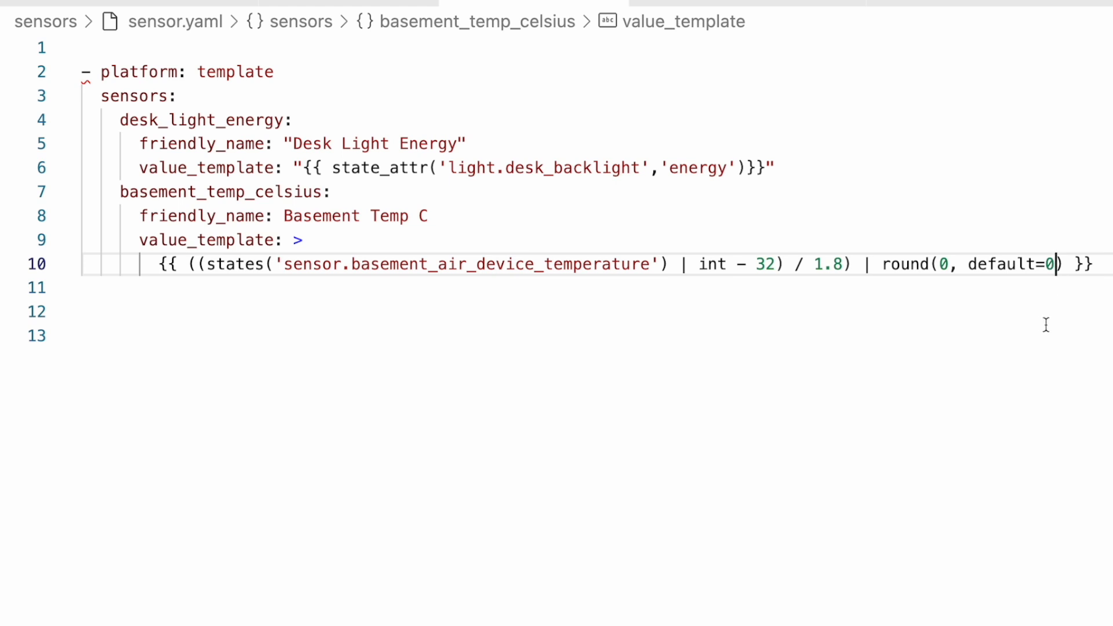
{"action": "mouse_move", "coordinate": [1027, 325]}
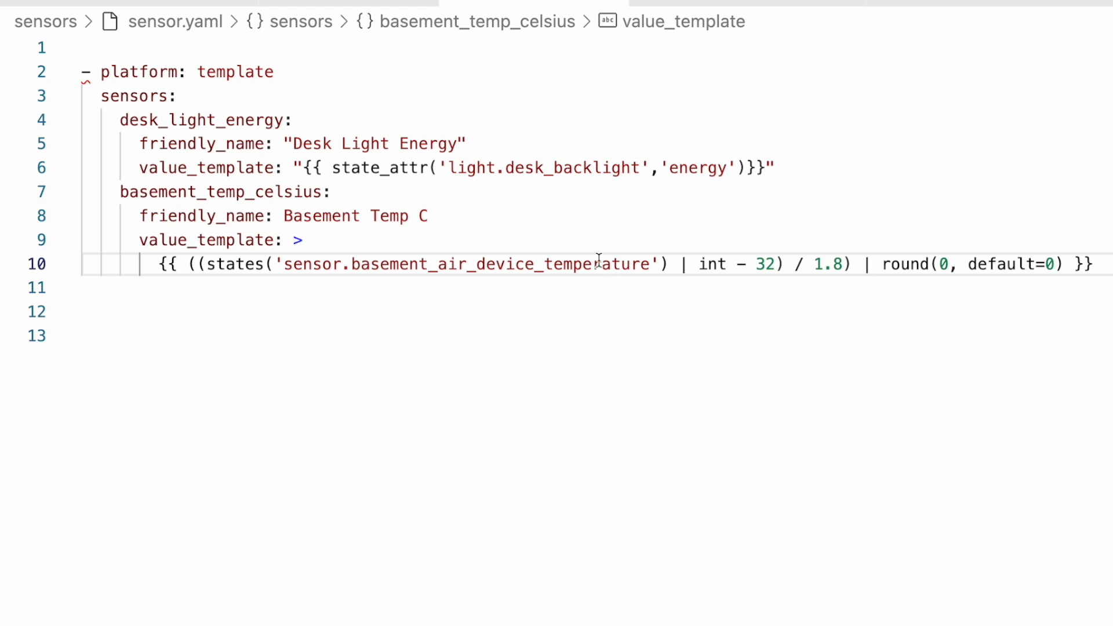
{"action": "mouse_move", "coordinate": [560, 264]}
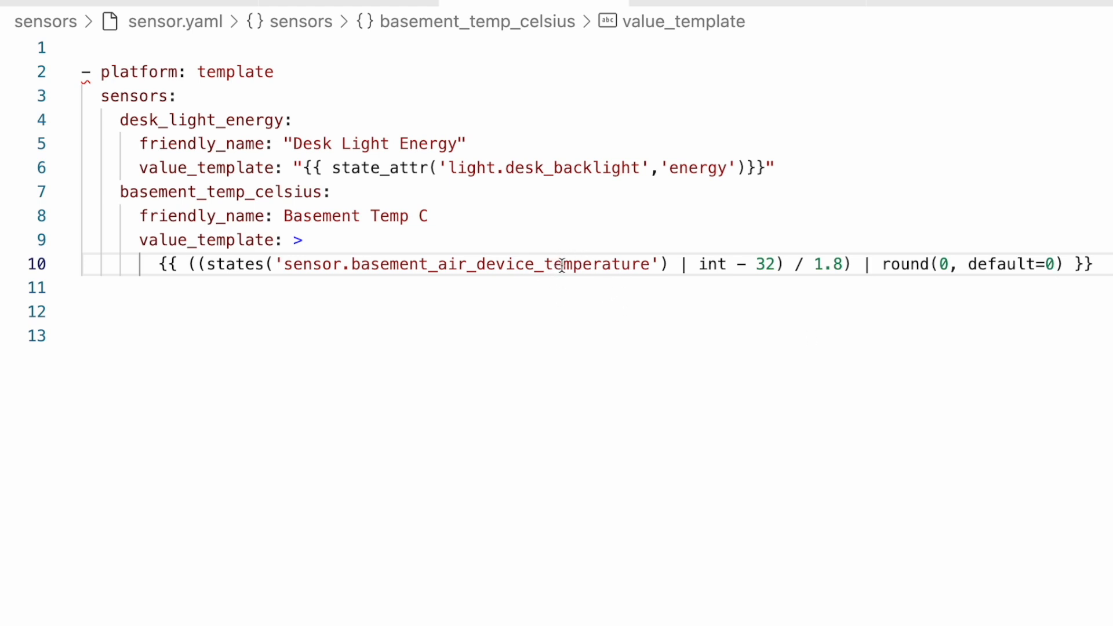
{"action": "mouse_move", "coordinate": [610, 265]}
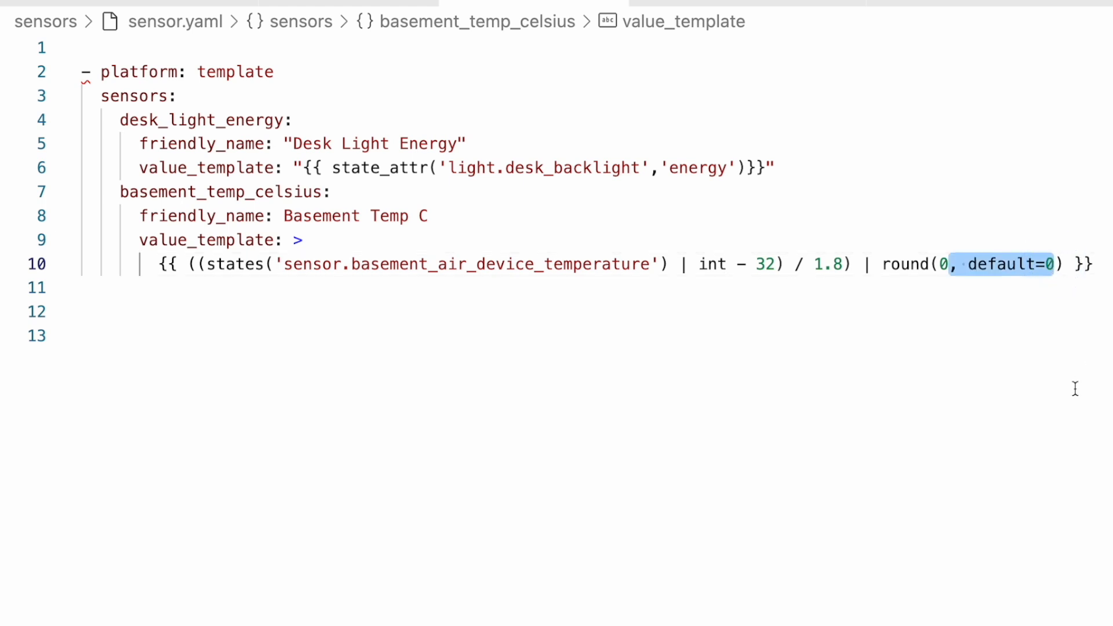
{"action": "key", "text": "Backspace"}
{"action": "type", "text": "default(0, true) | "}
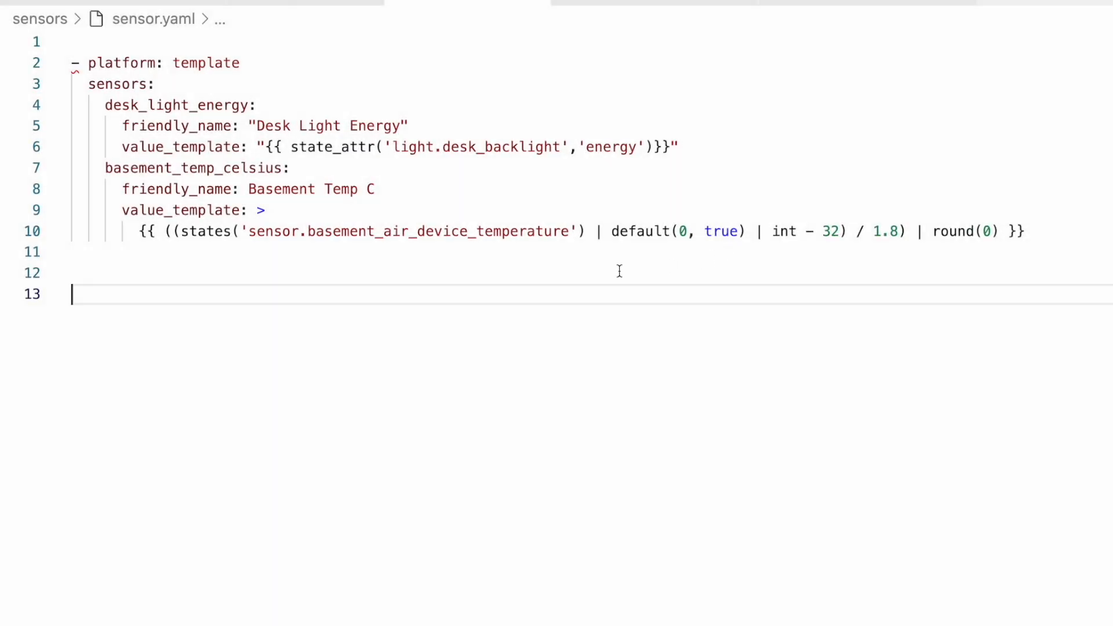
{"action": "mouse_move", "coordinate": [482, 231]}
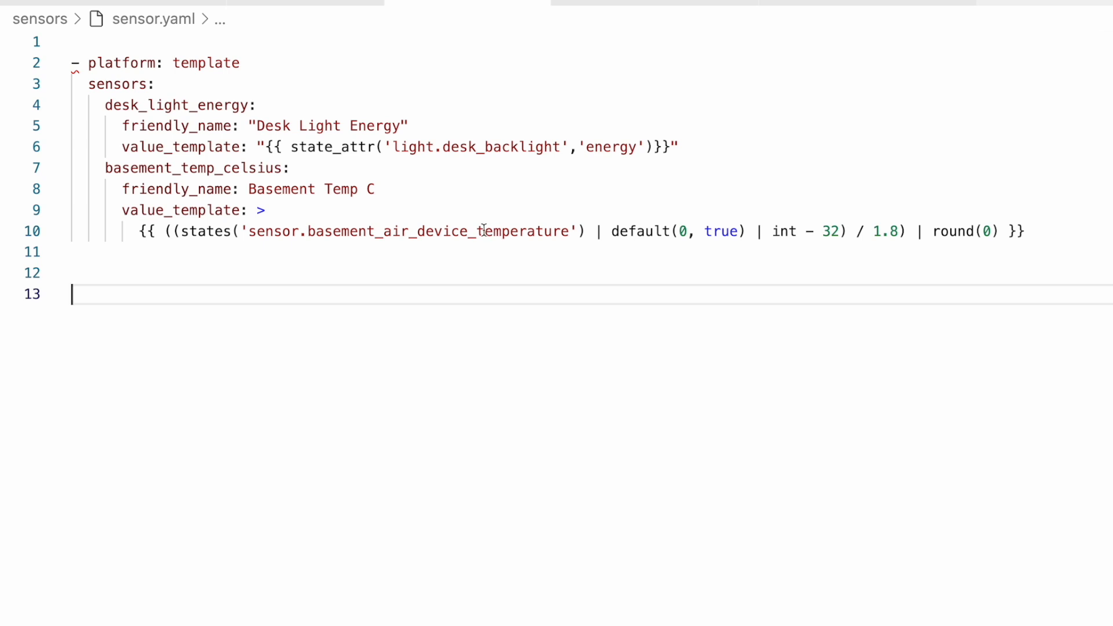
{"action": "mouse_move", "coordinate": [683, 241]}
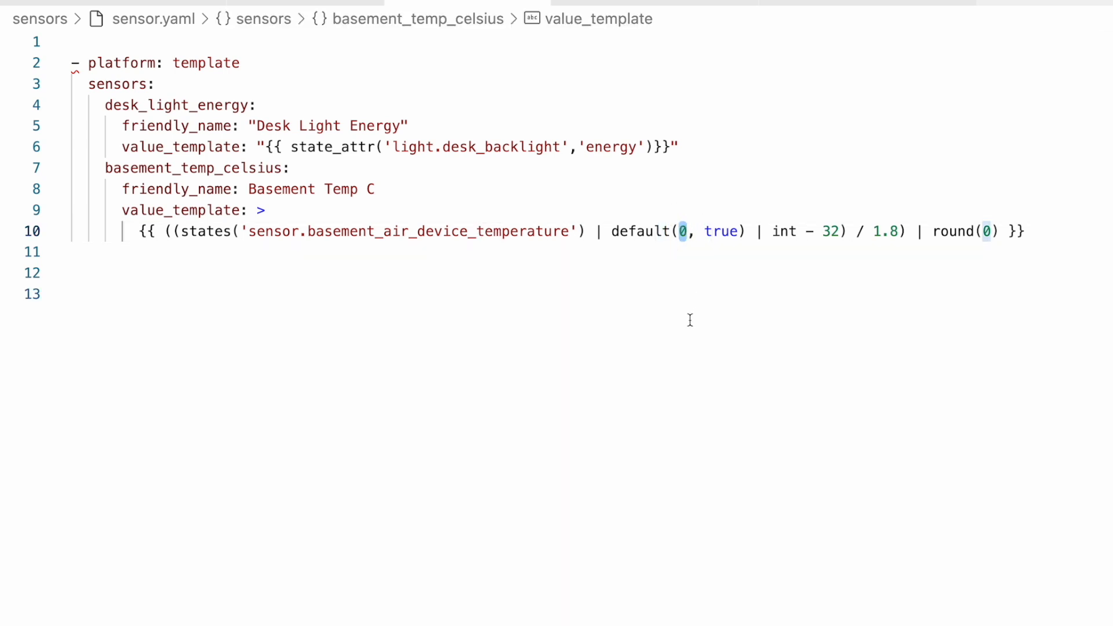
{"action": "type", "text": "\"0\""}
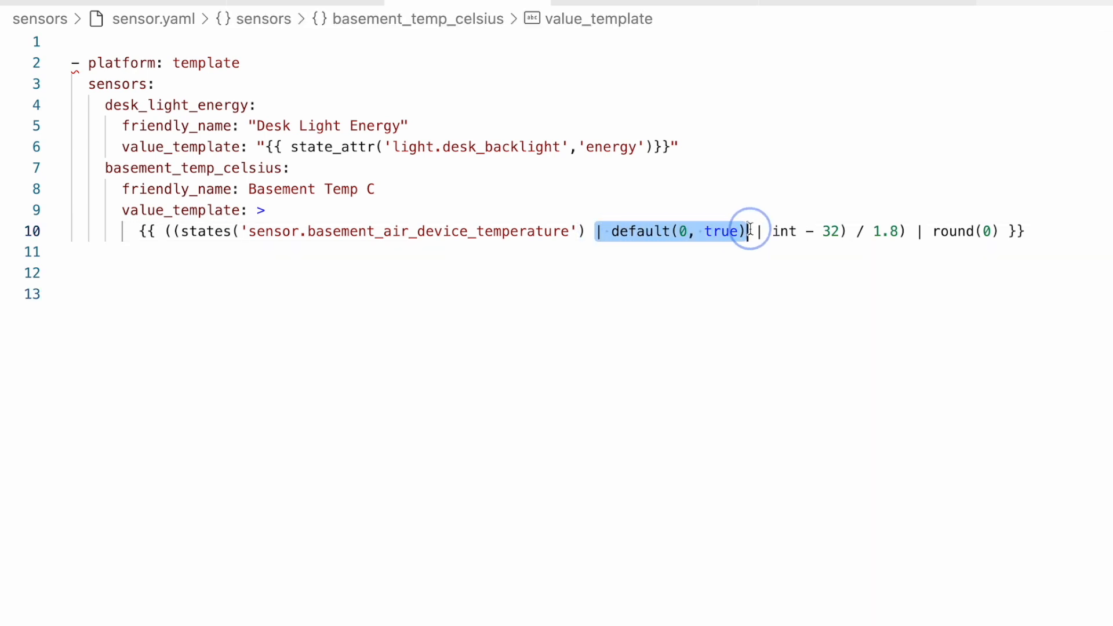
{"action": "key", "text": "Backspace"}
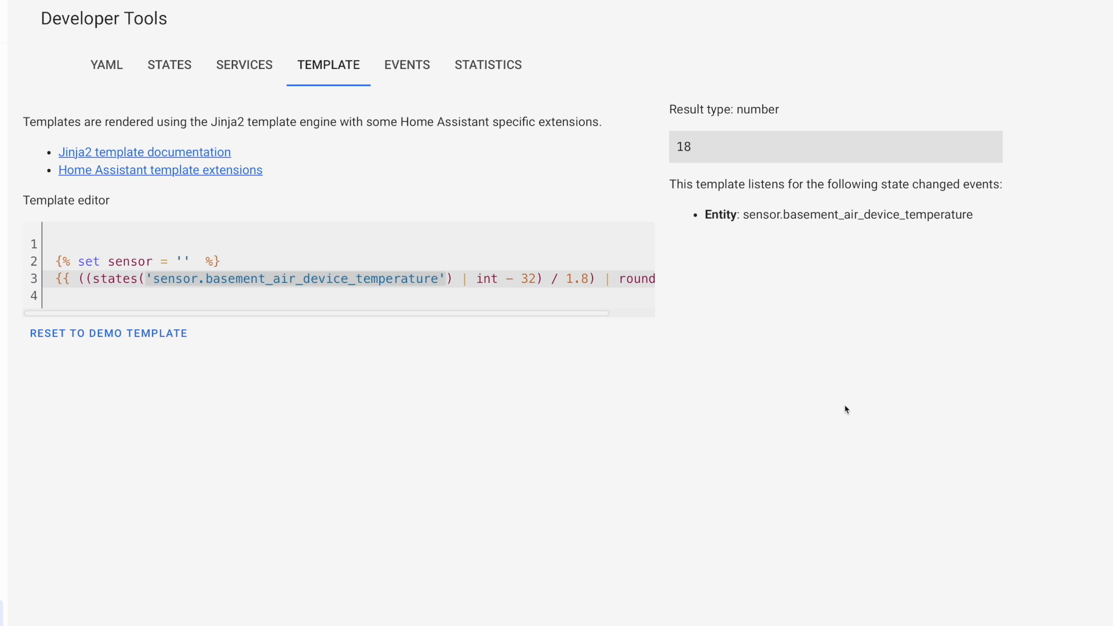
{"action": "mouse_move", "coordinate": [878, 380]}
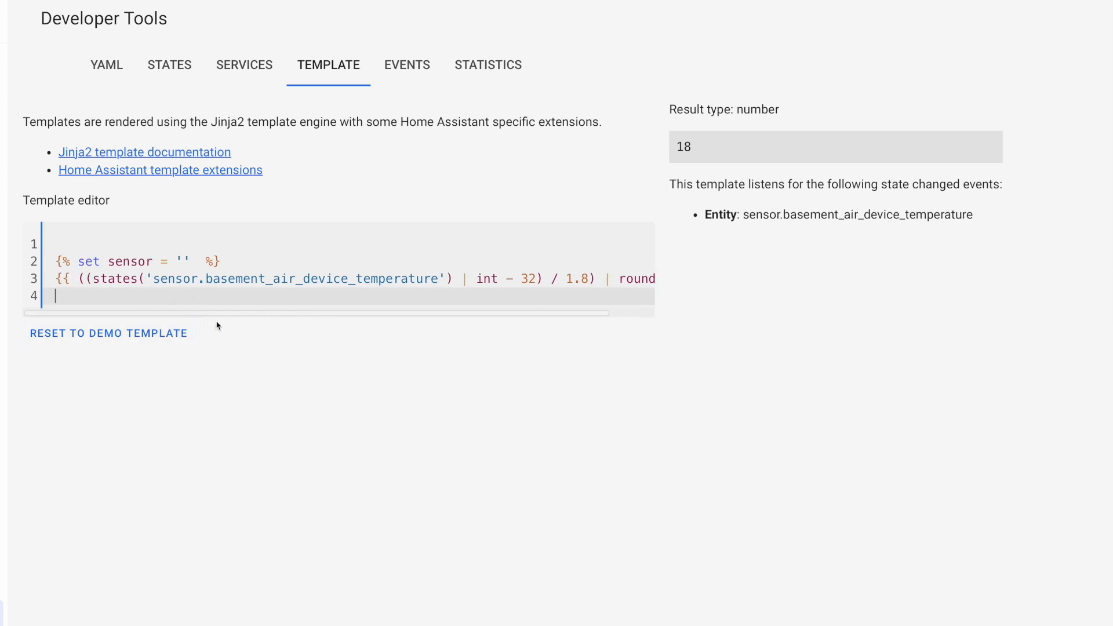
{"action": "mouse_move", "coordinate": [684, 162]}
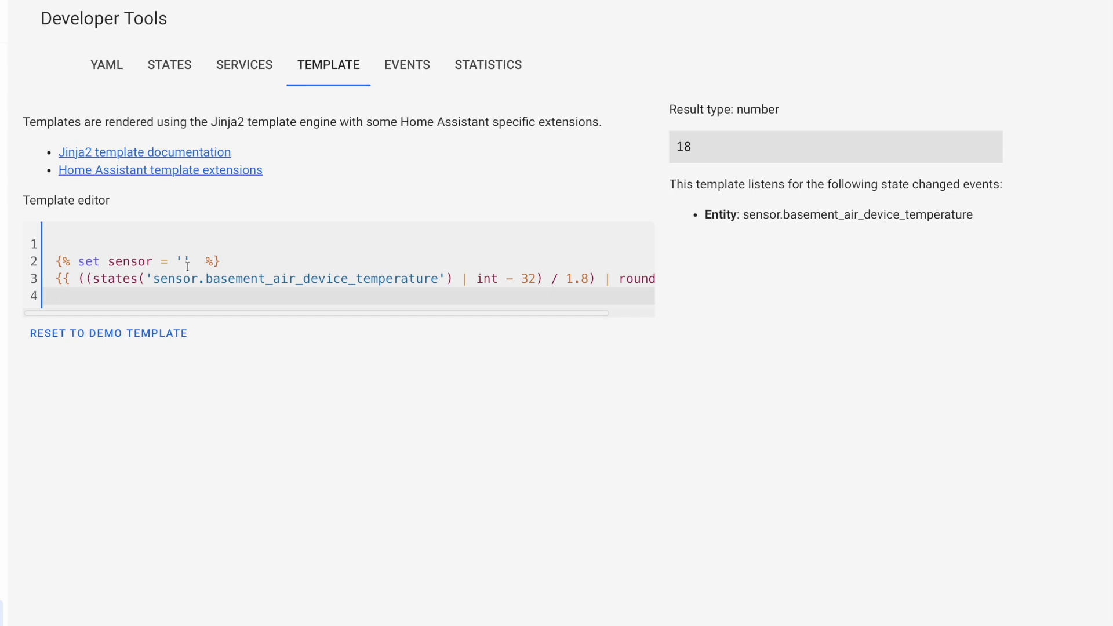
Step: Enter {% set sensor = '' %} and the rounded Fahrenheit-to-Celsius expression in the Template tool
{"action": "left_click", "coordinate": [56, 297]}
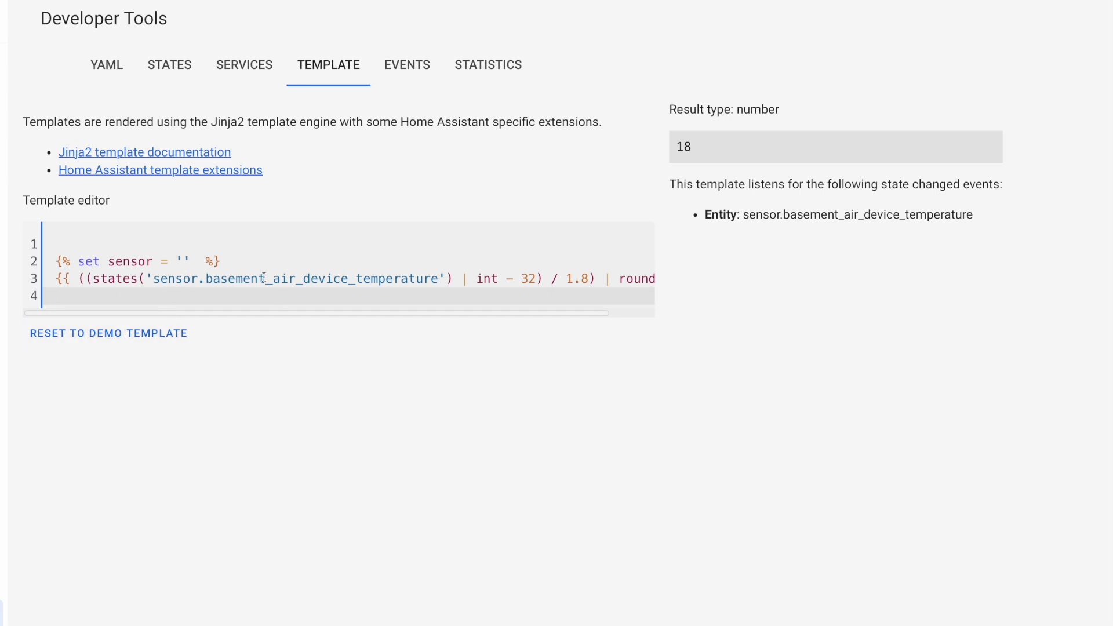
{"action": "double_click", "coordinate": [291, 278]}
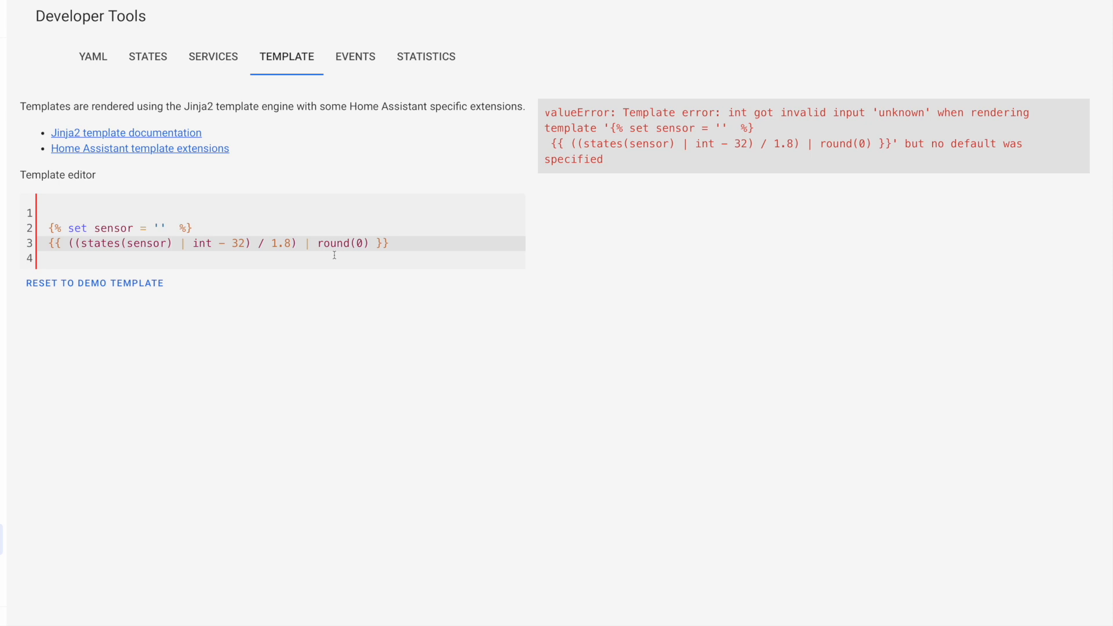
{"action": "left_click", "coordinate": [172, 244]}
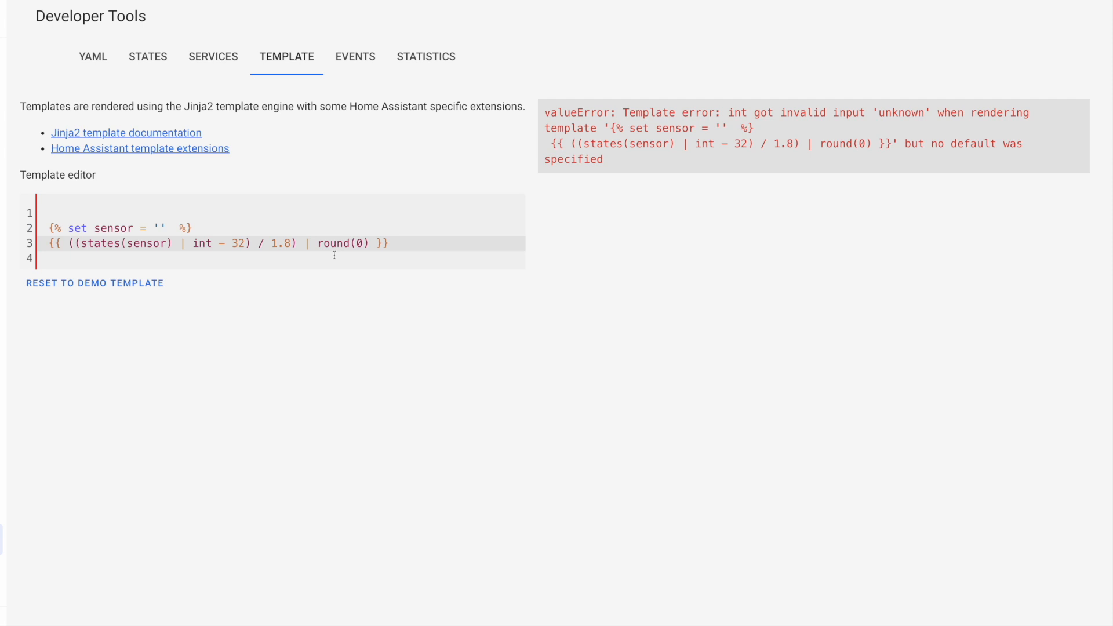
{"action": "left_click", "coordinate": [173, 243]}
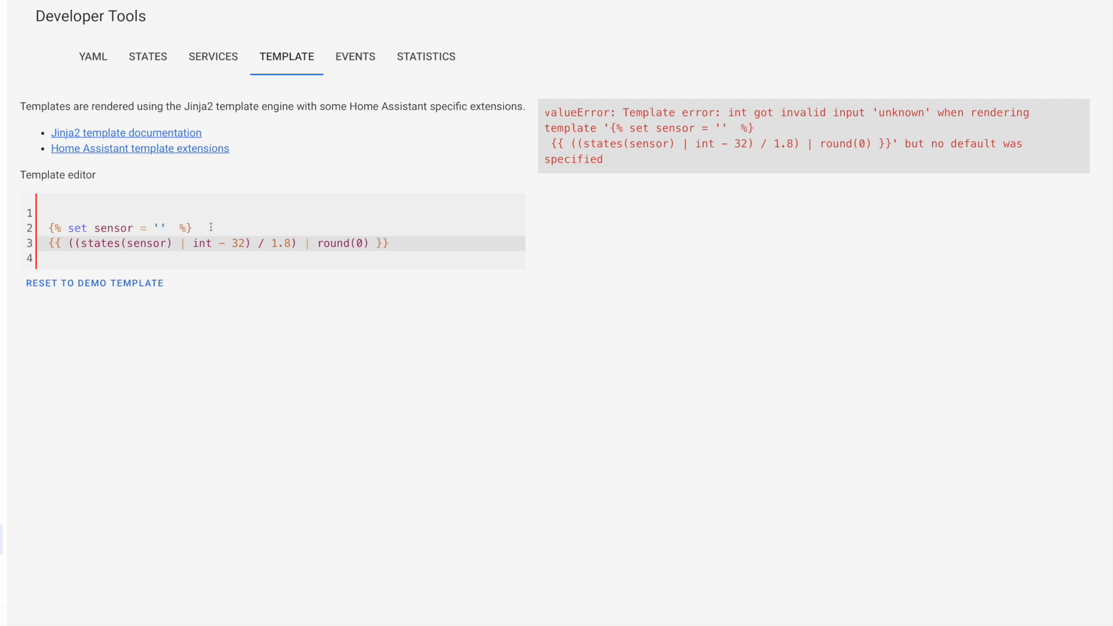
{"action": "left_click", "coordinate": [173, 243]}
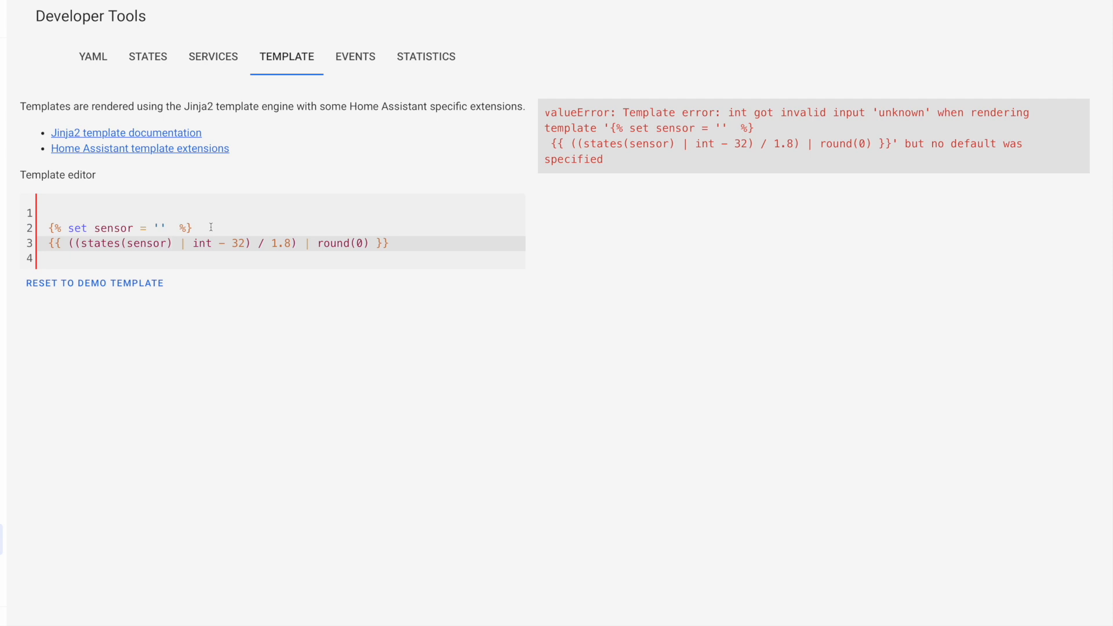
{"action": "left_click", "coordinate": [171, 243]}
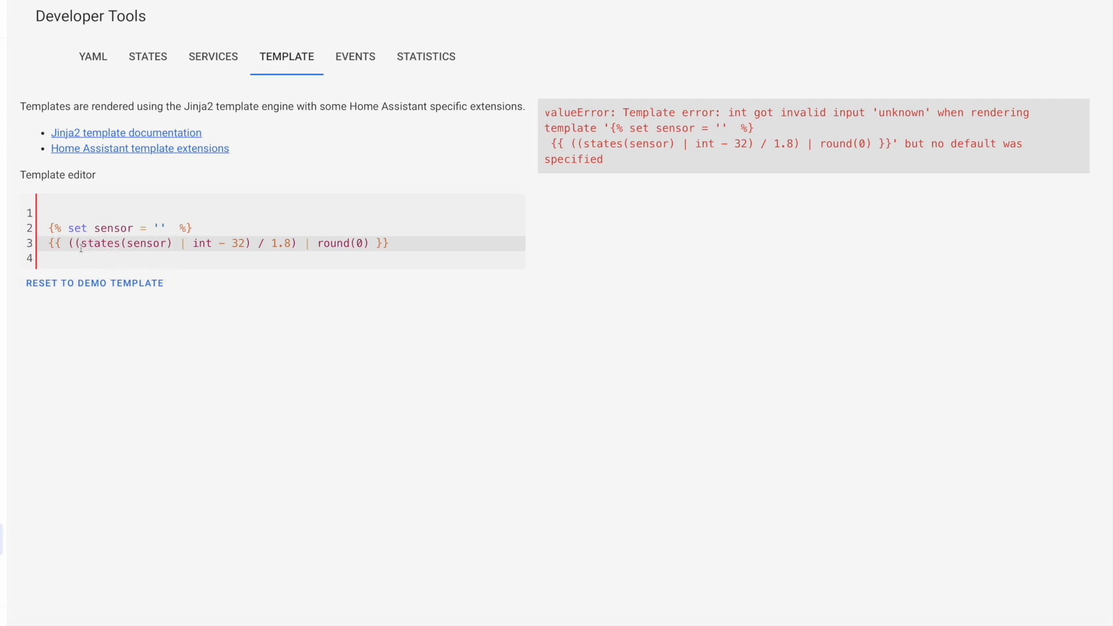
{"action": "left_click", "coordinate": [171, 244]}
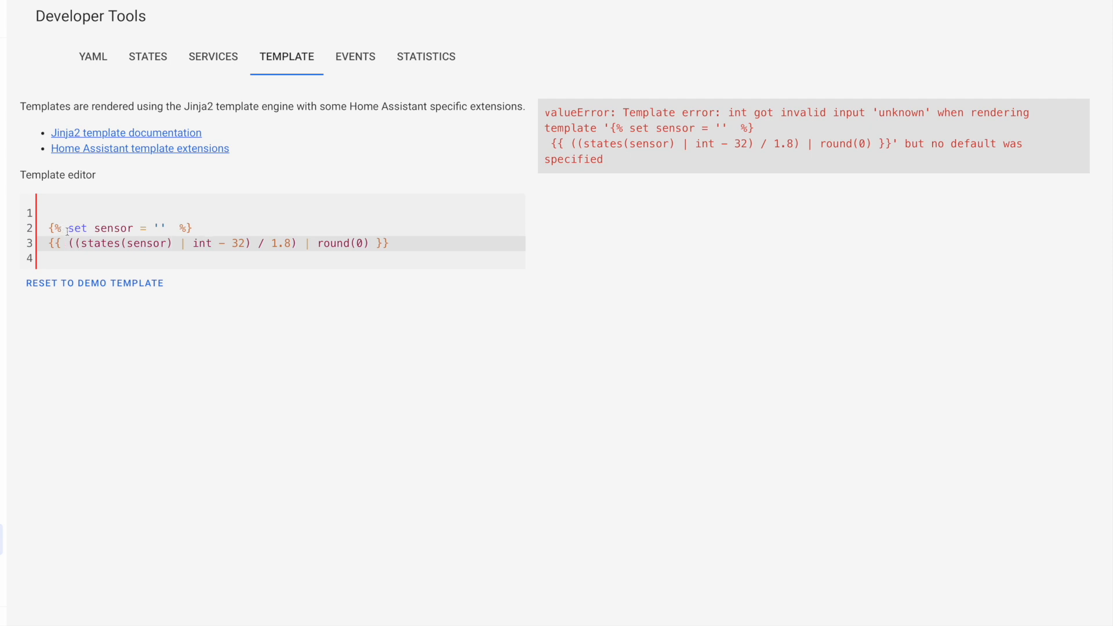
{"action": "left_click", "coordinate": [196, 227]}
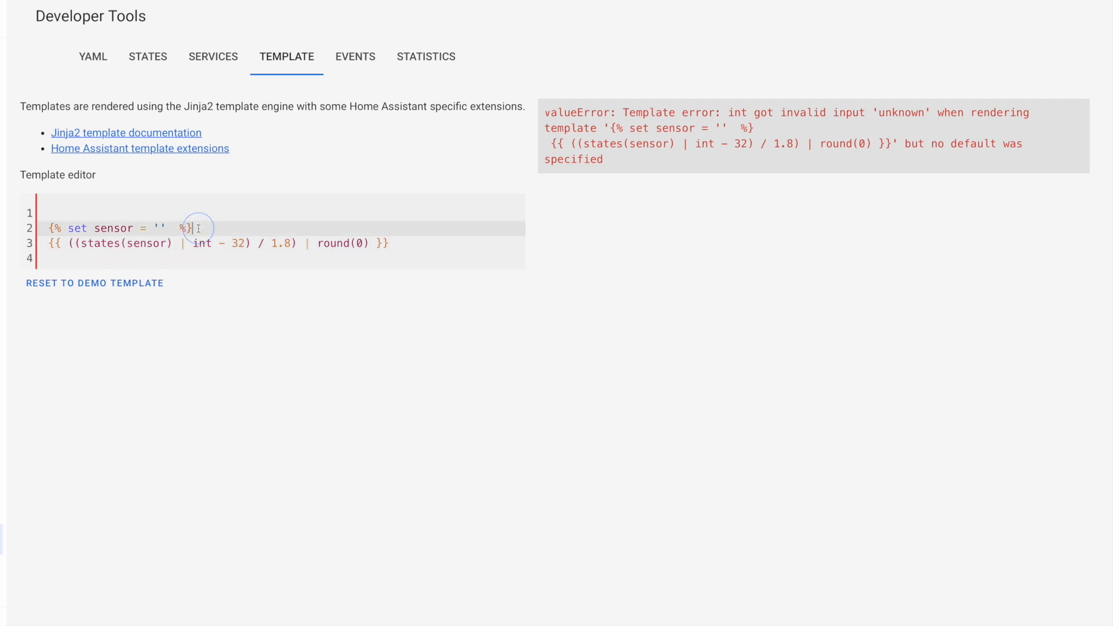
Step: Insert a new line after the sensor variable and type {% if has_value(sensor) %}
{"action": "key", "text": "enter"}
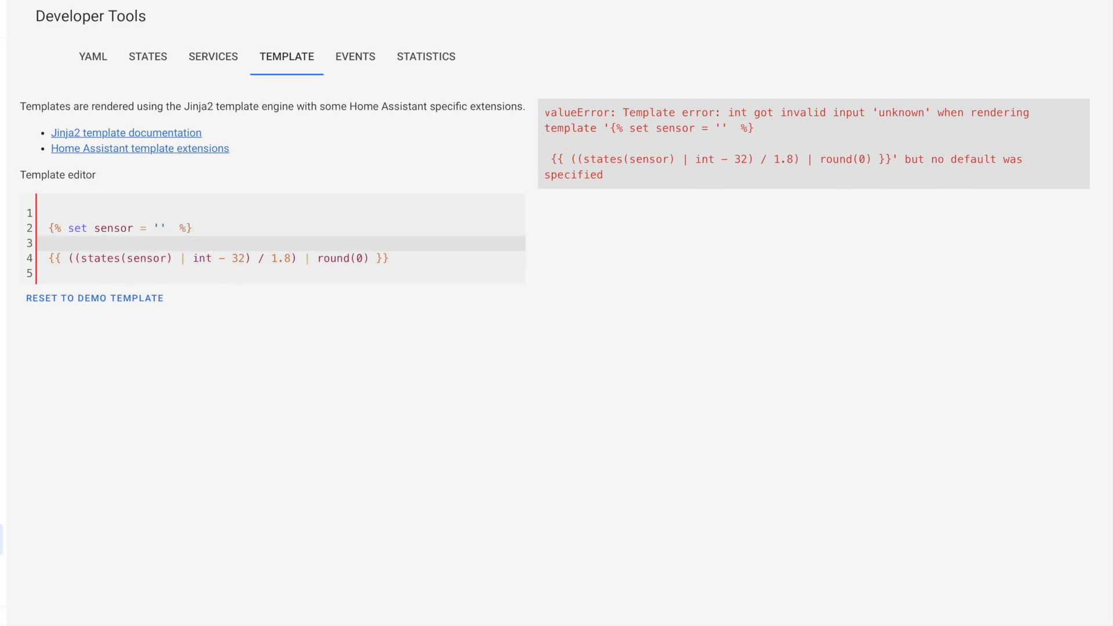
{"action": "left_click", "coordinate": [50, 242]}
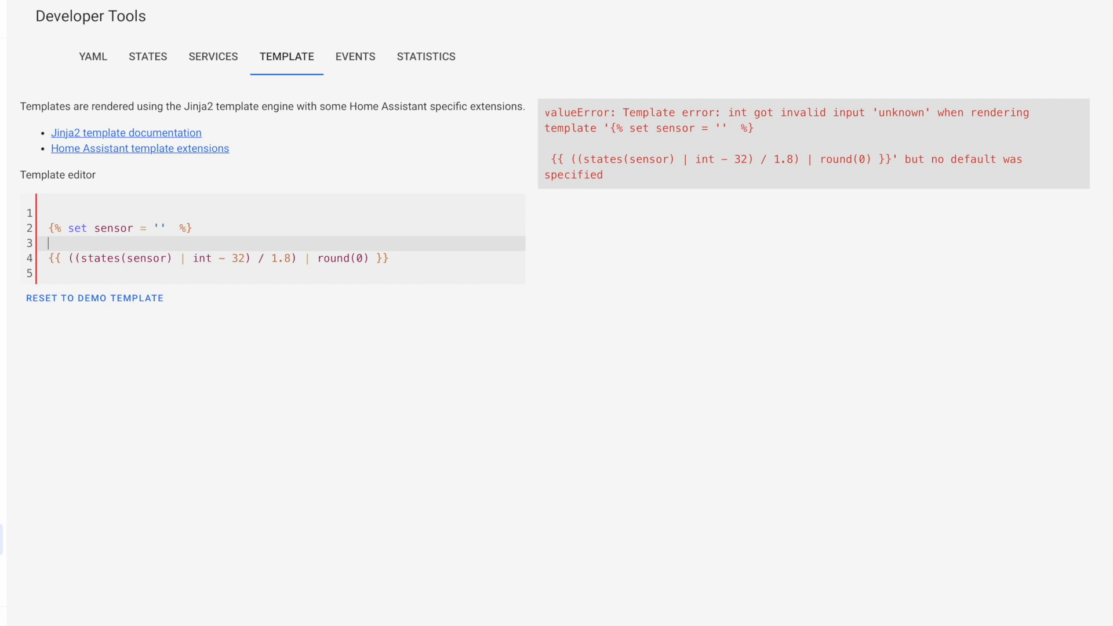
{"action": "type", "text": "{"}
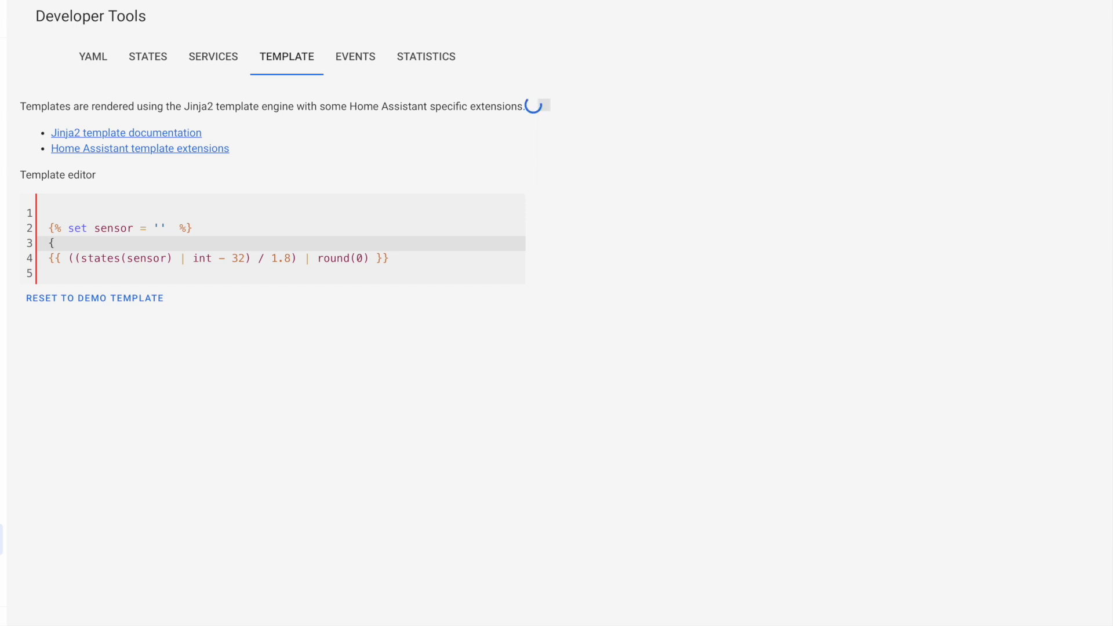
{"action": "type", "text": "% if"}
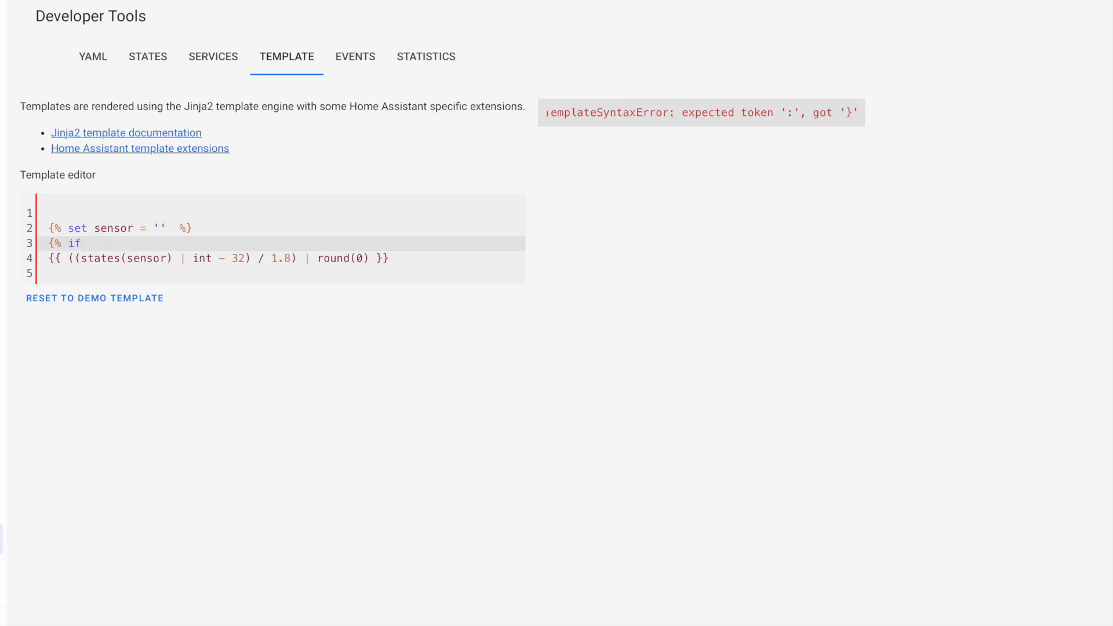
{"action": "type", "text": "has_valu"}
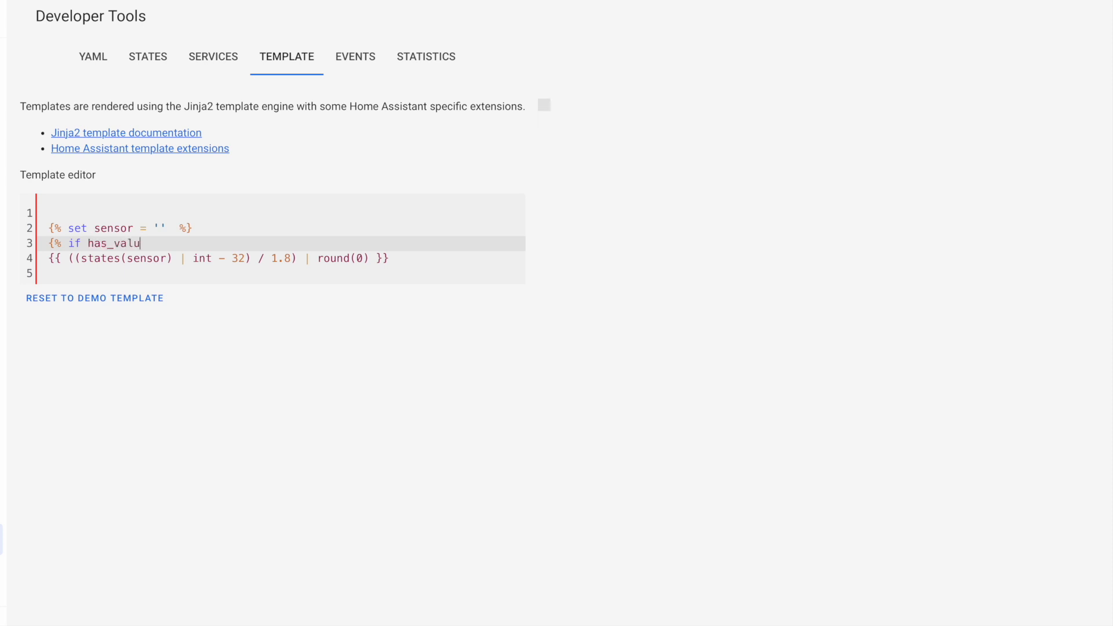
{"action": "type", "text": "e("}
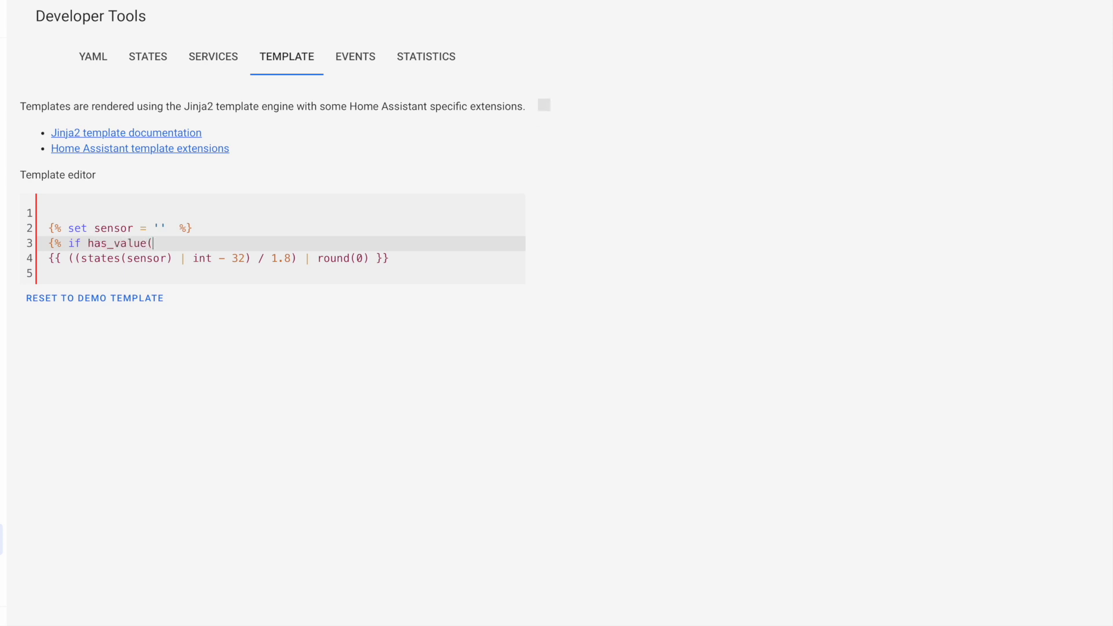
{"action": "type", "text": ")"}
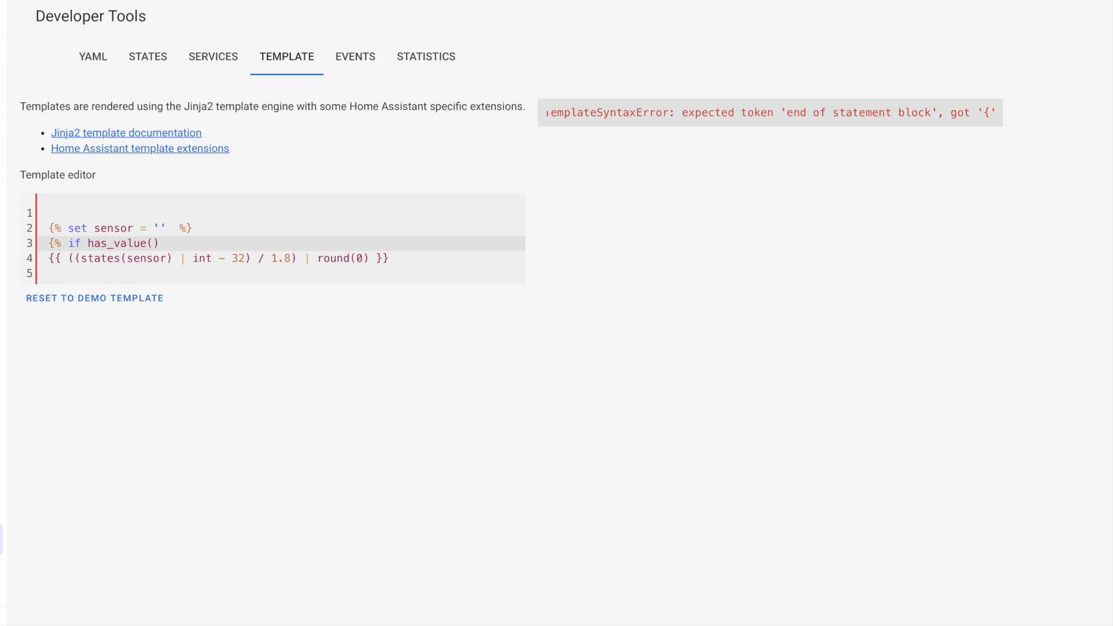
{"action": "left_click", "coordinate": [160, 243]}
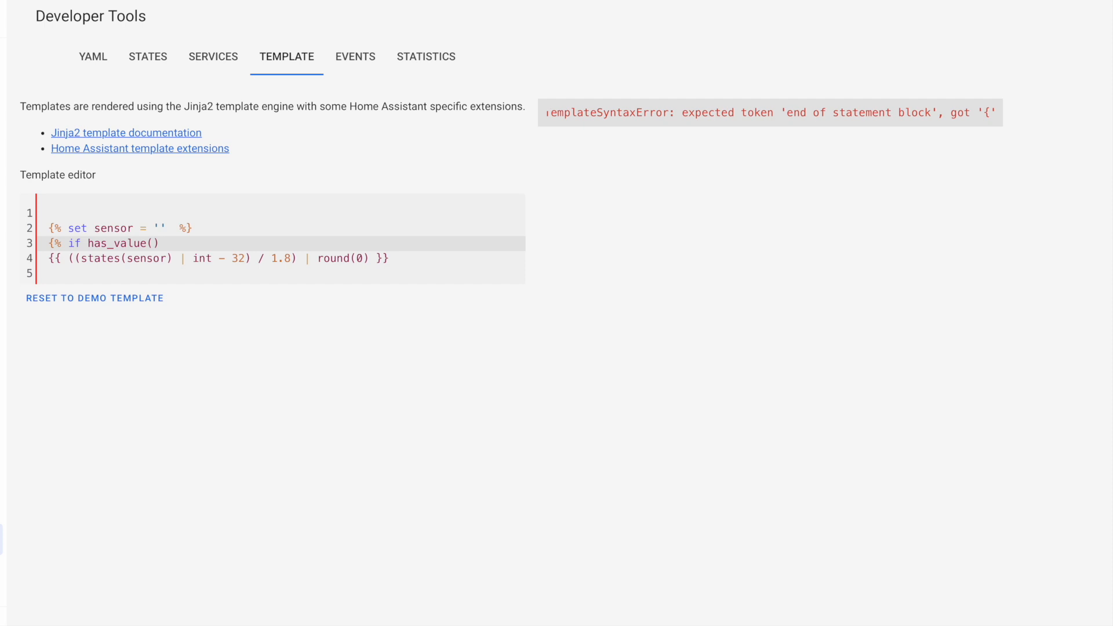
{"action": "left_click", "coordinate": [160, 244]}
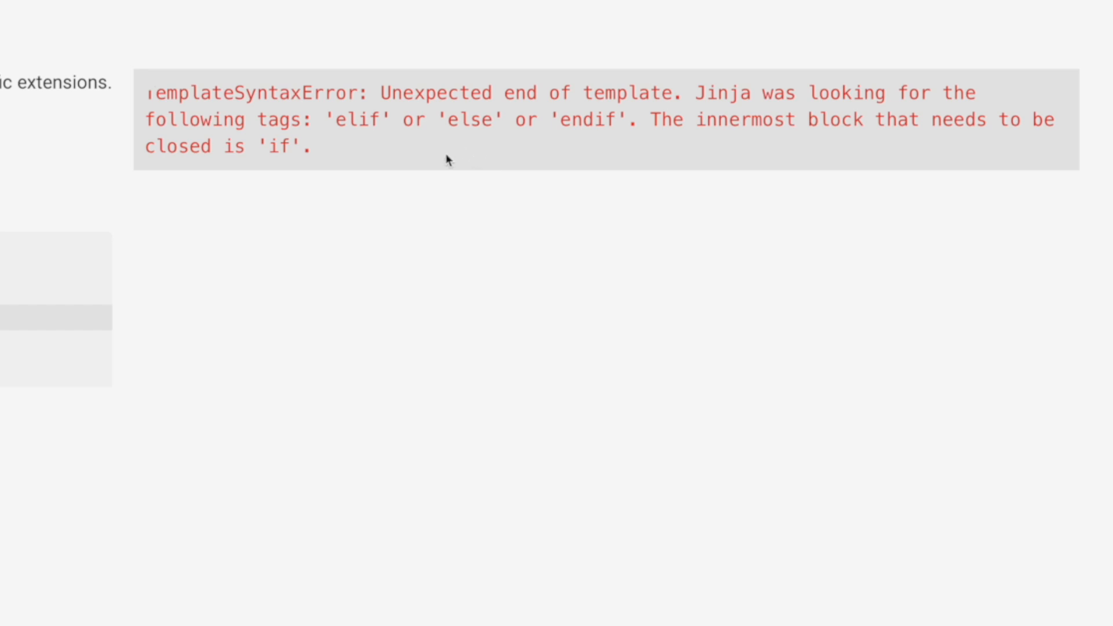
{"action": "mouse_move", "coordinate": [447, 159]}
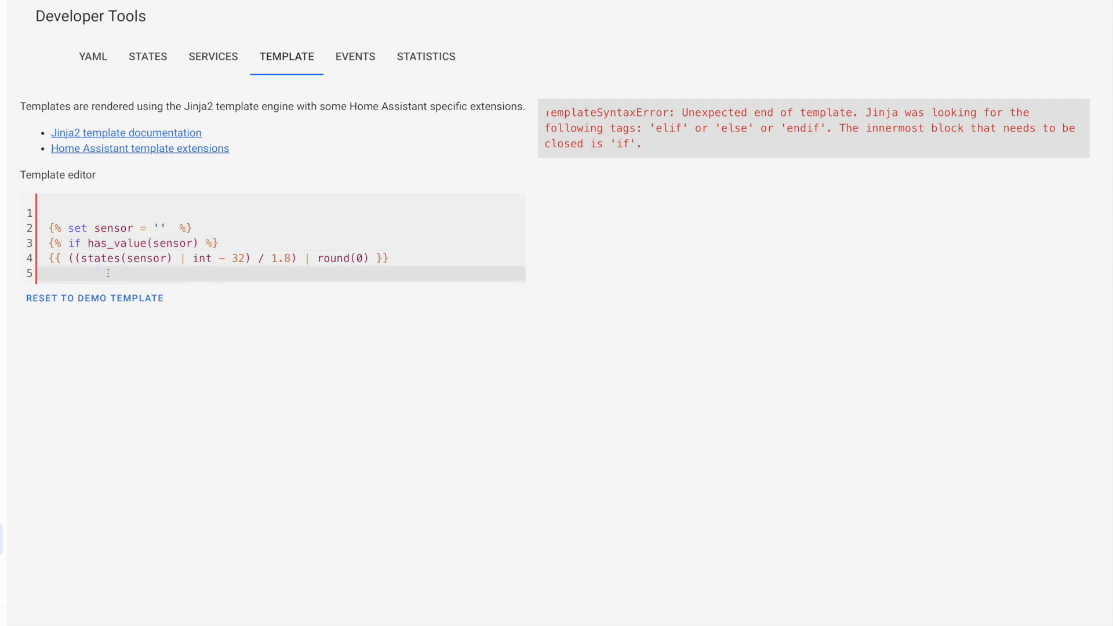
Step: Type {% endif %} on the last line after the conversion
{"action": "left_click", "coordinate": [47, 273]}
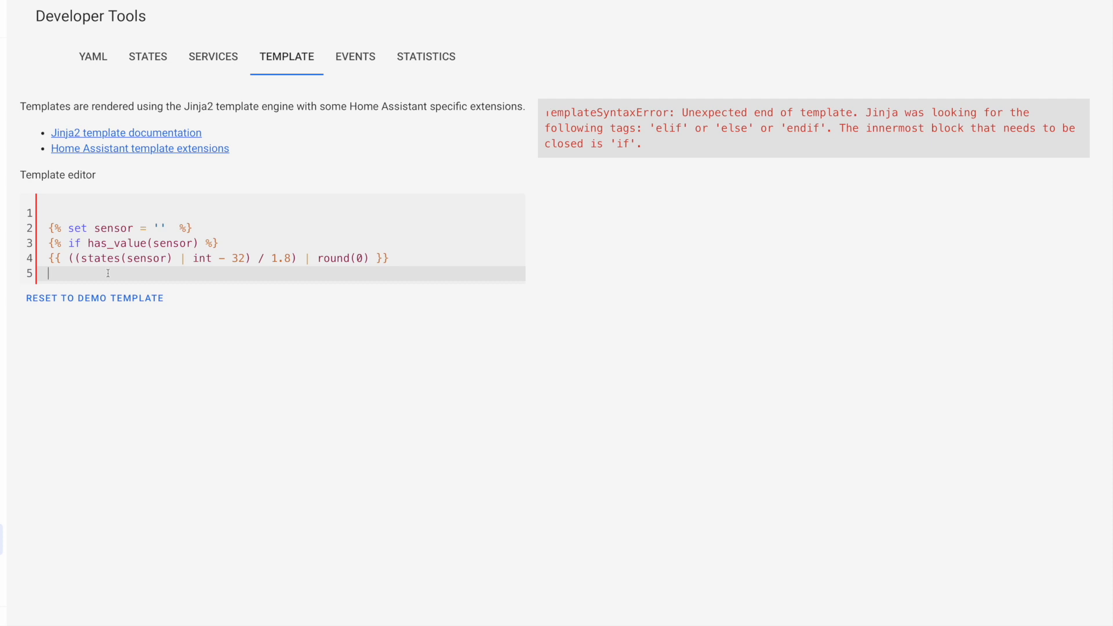
{"action": "type", "text": "{%"}
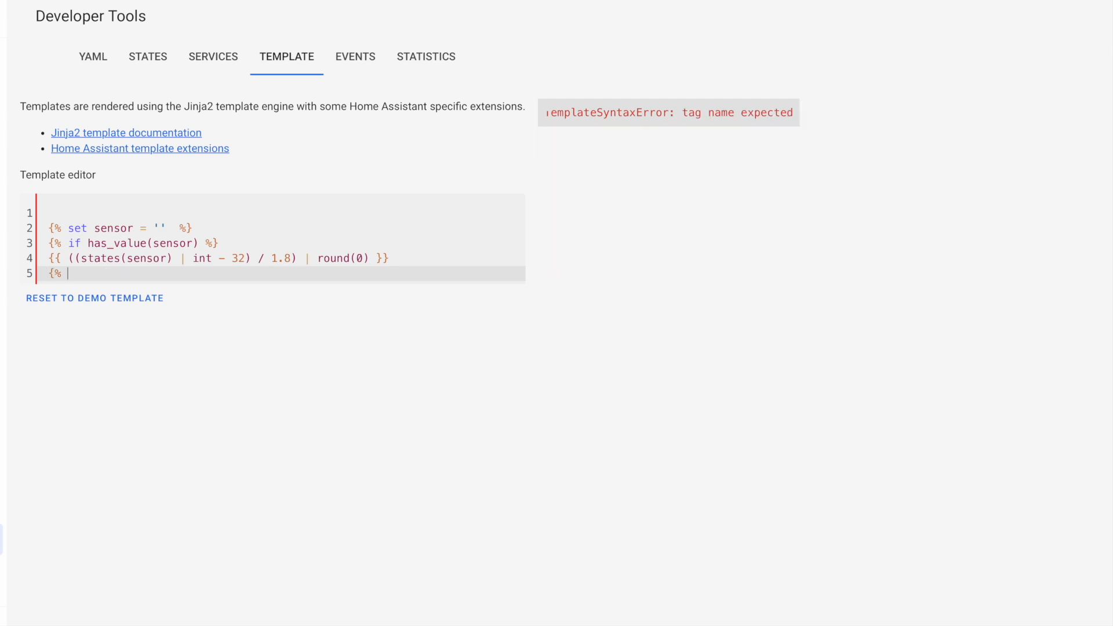
{"action": "type", "text": "endif"}
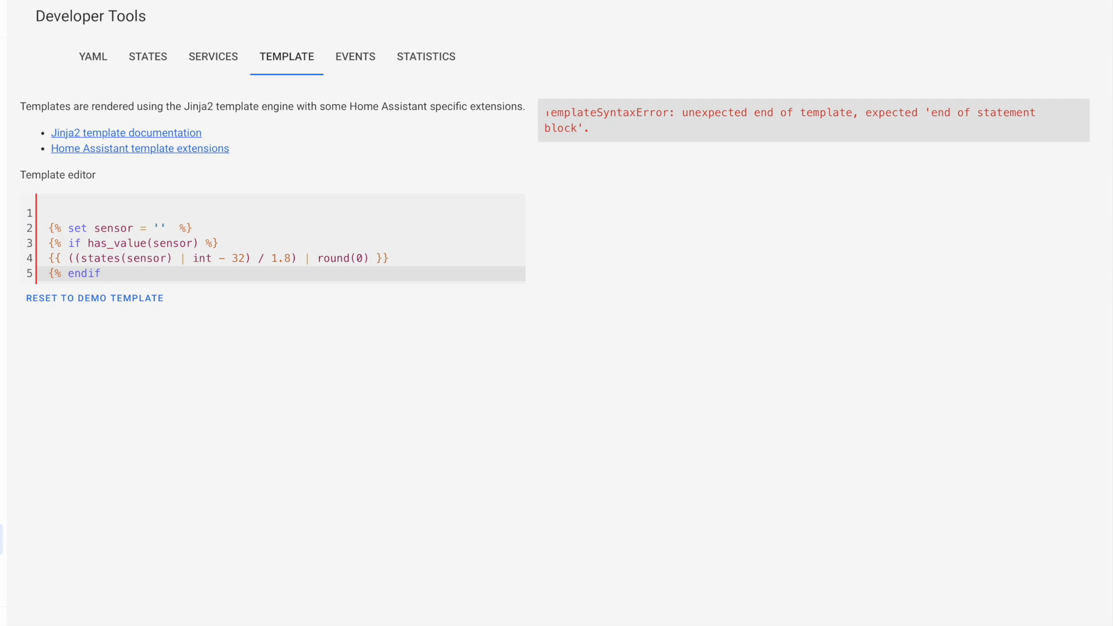
{"action": "type", "text": "%}"}
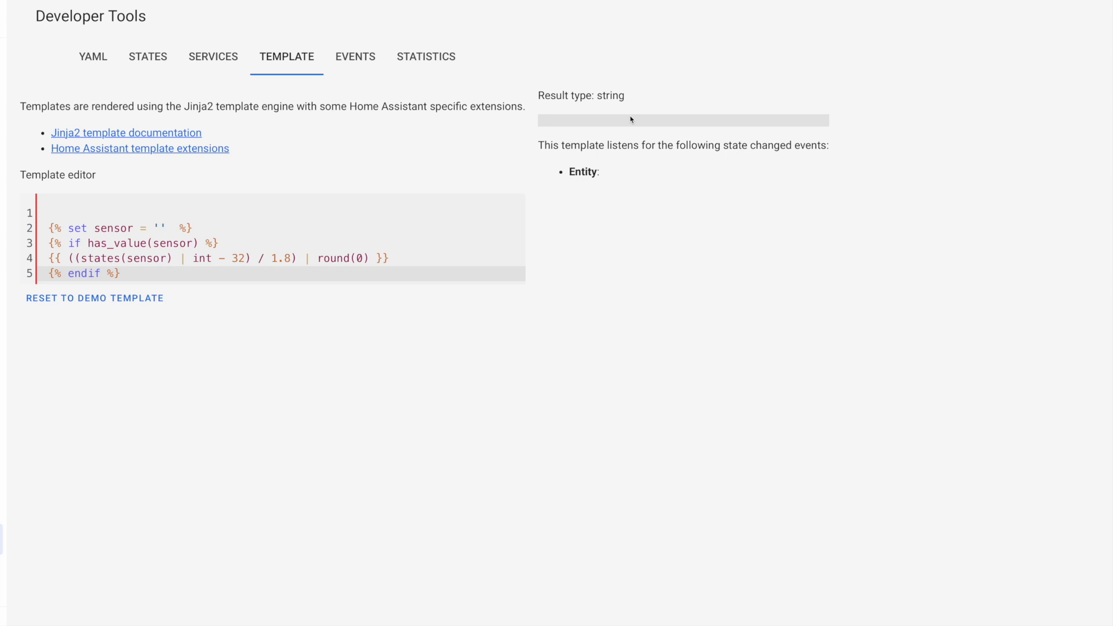
{"action": "mouse_move", "coordinate": [640, 120]}
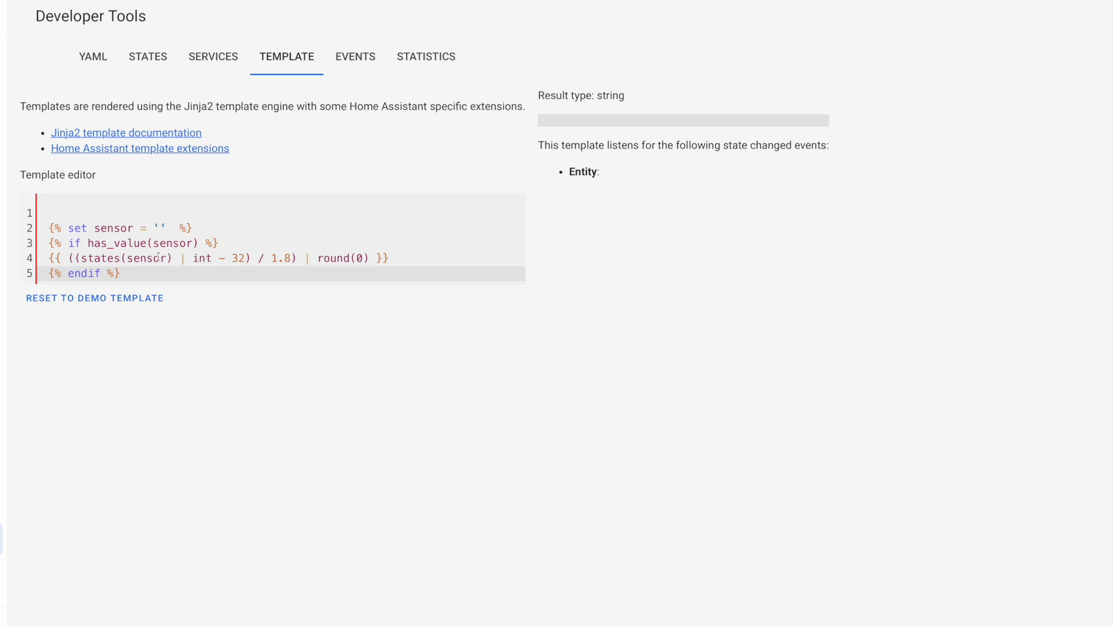
Step: Replace sensor in has_value() and states() with 'sensor.basement_air_device_temperature'
{"action": "type", "text": "sensor.basement_air_device_temperature'"}
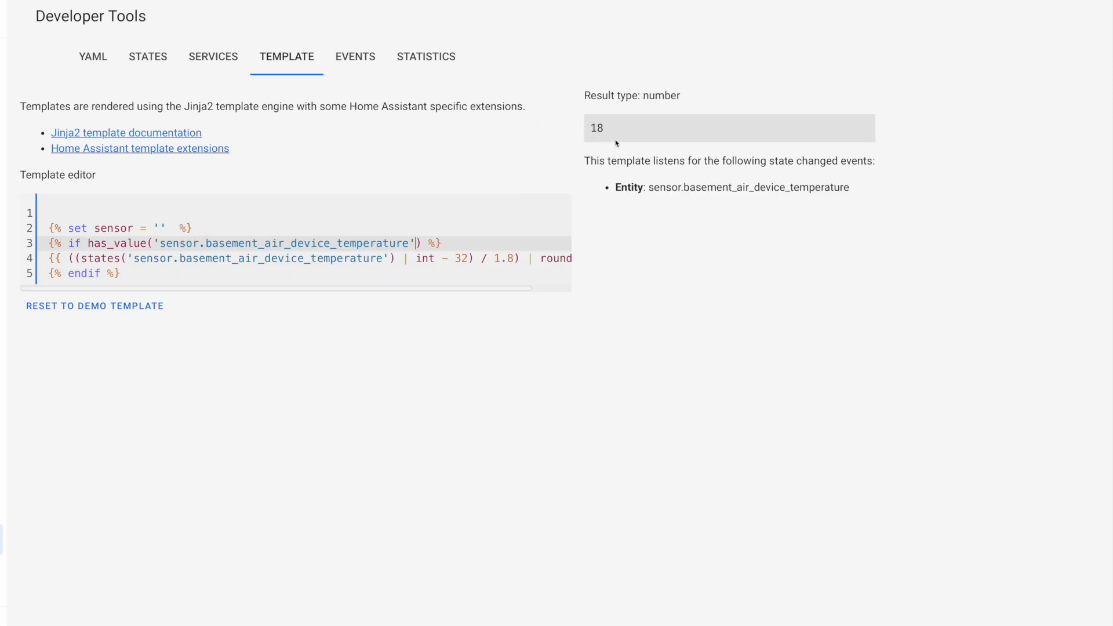
{"action": "mouse_move", "coordinate": [174, 281]}
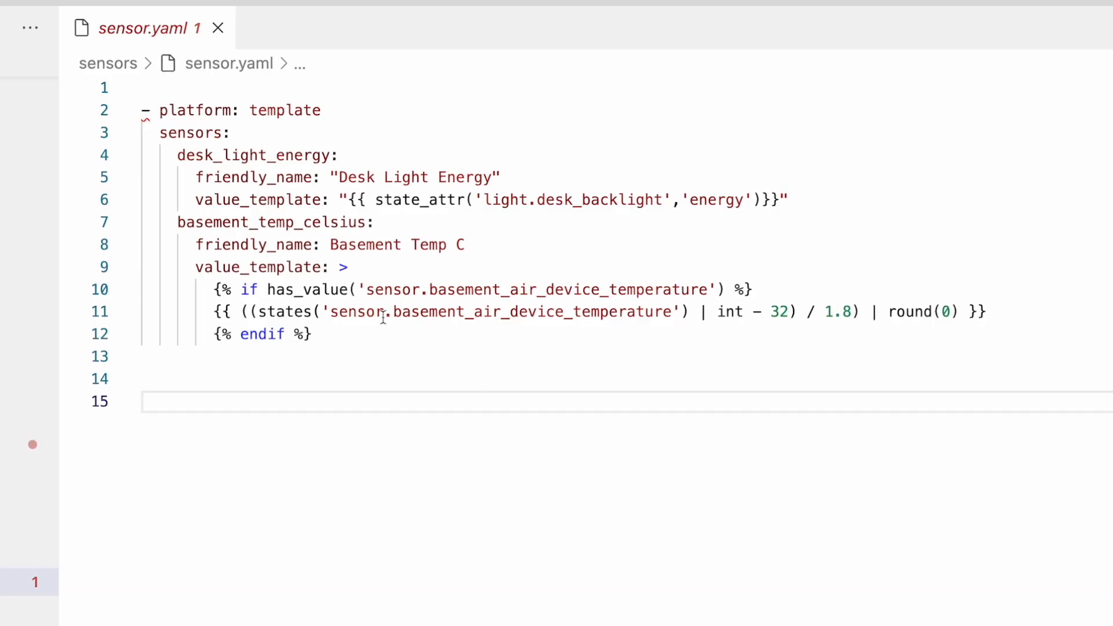
{"action": "mouse_move", "coordinate": [397, 401]}
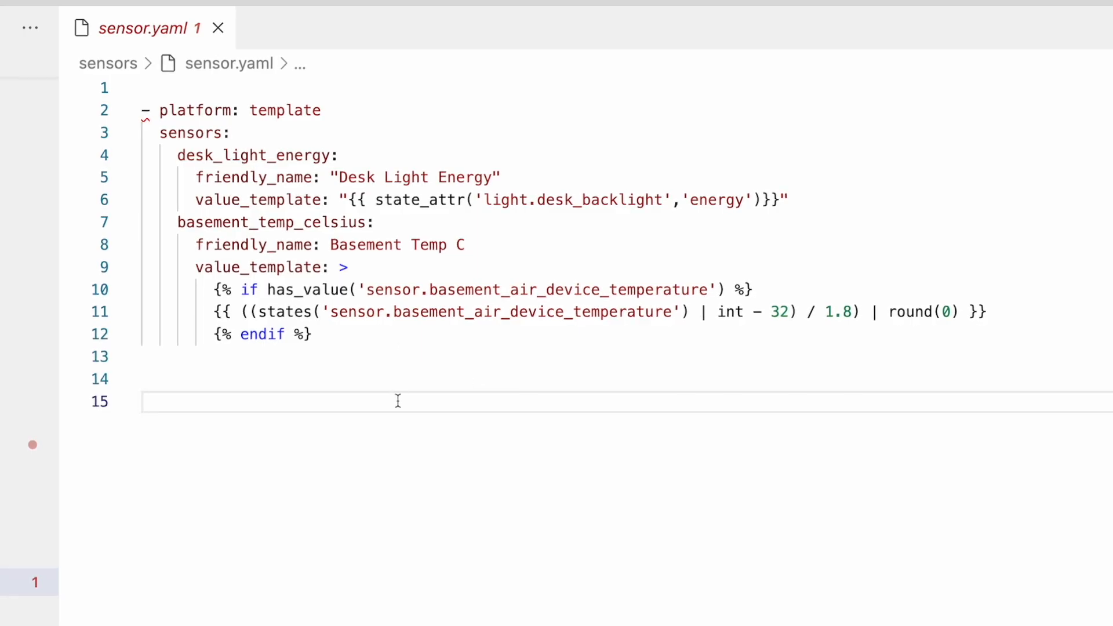
{"action": "left_click", "coordinate": [216, 312]}
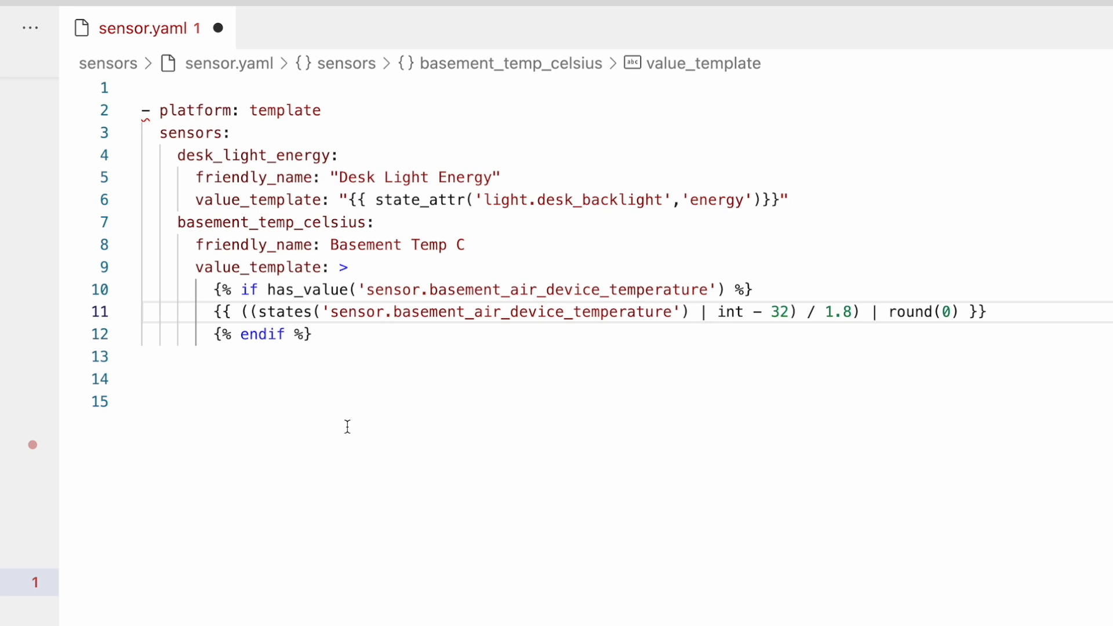
{"action": "left_click", "coordinate": [279, 312]}
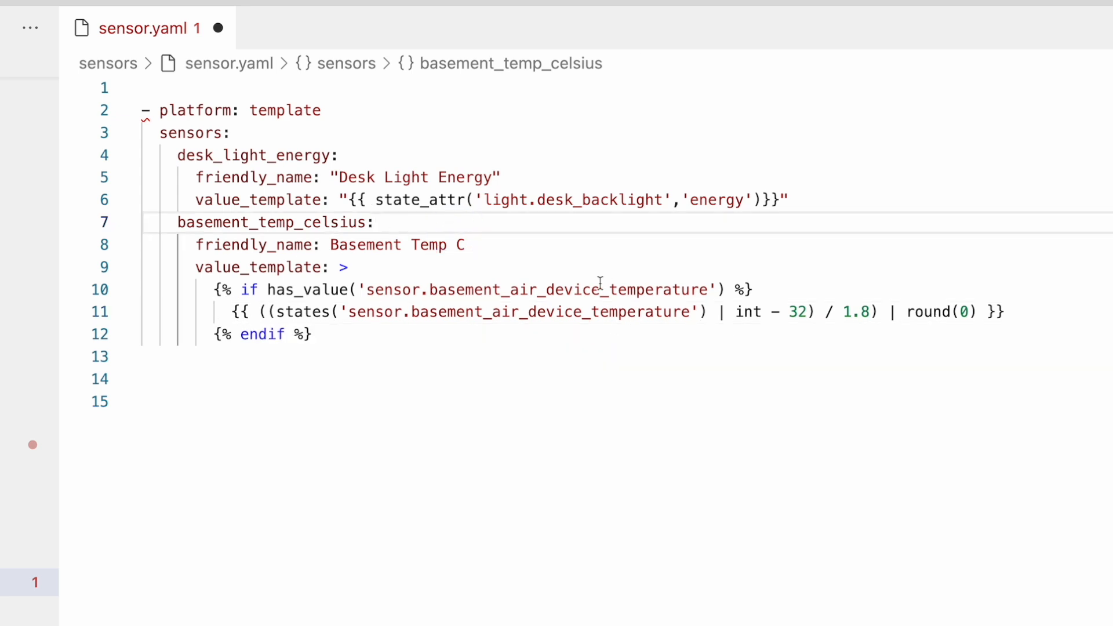
{"action": "left_click", "coordinate": [376, 222]}
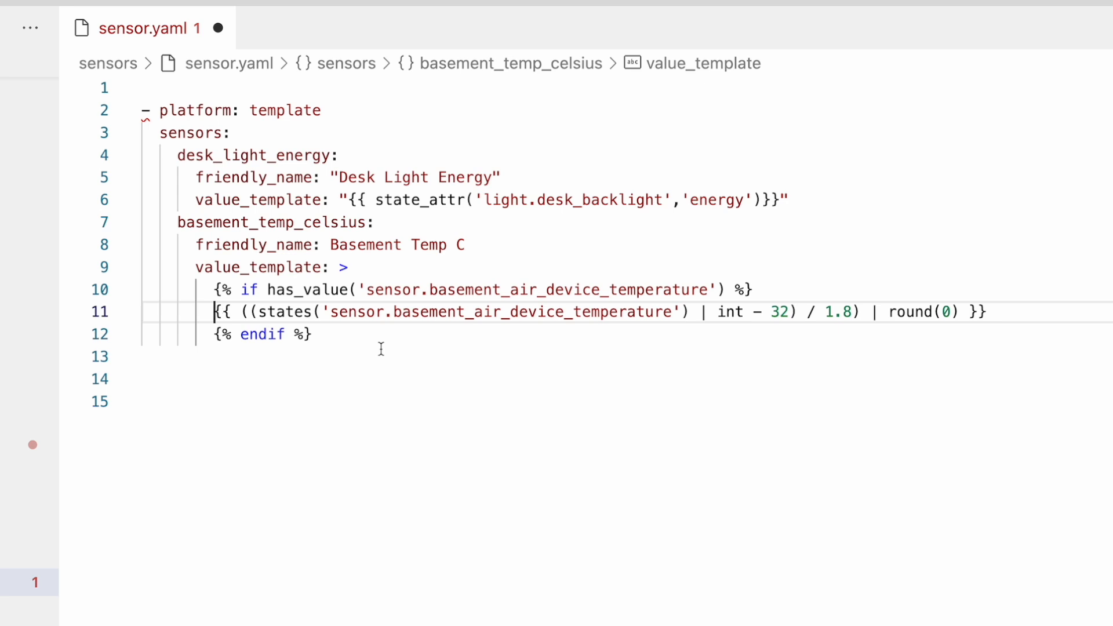
{"action": "mouse_move", "coordinate": [308, 289]}
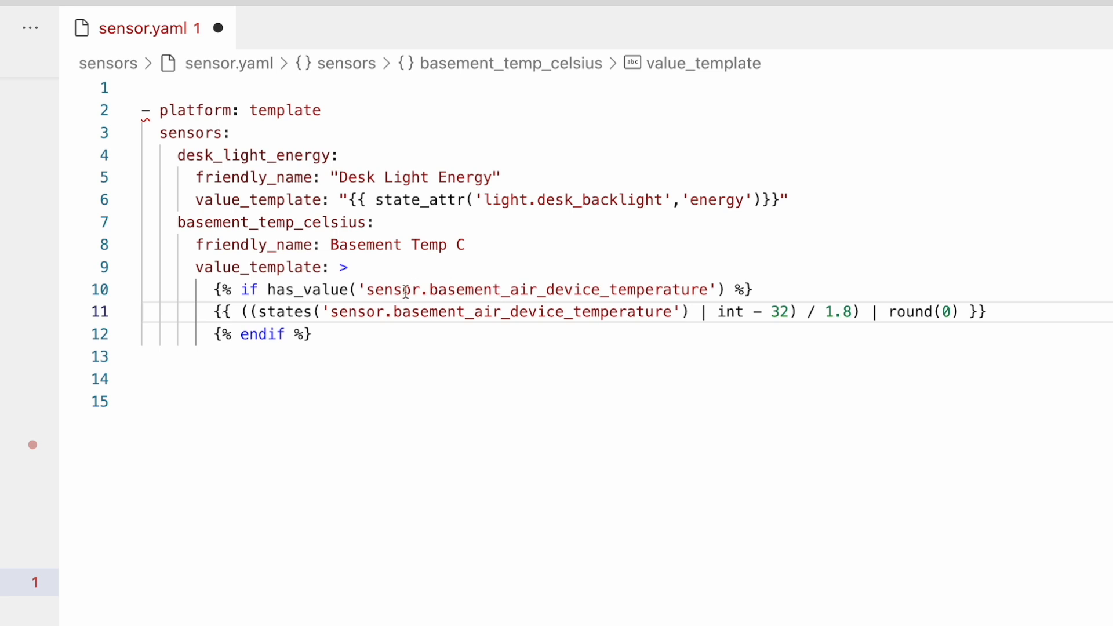
{"action": "mouse_move", "coordinate": [497, 290]}
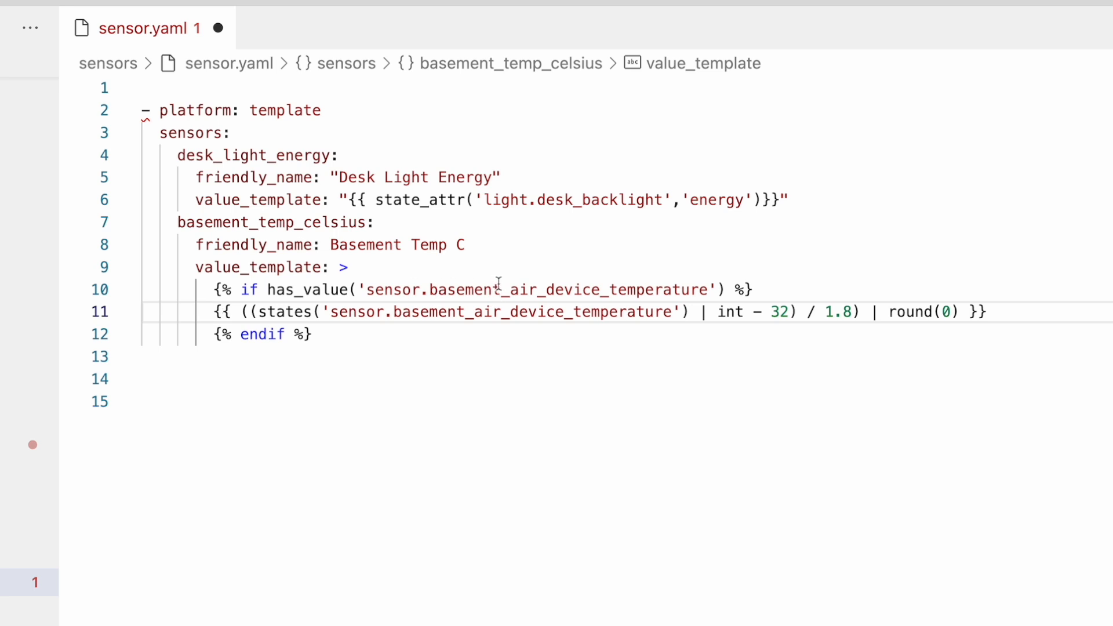
{"action": "left_click", "coordinate": [213, 312]}
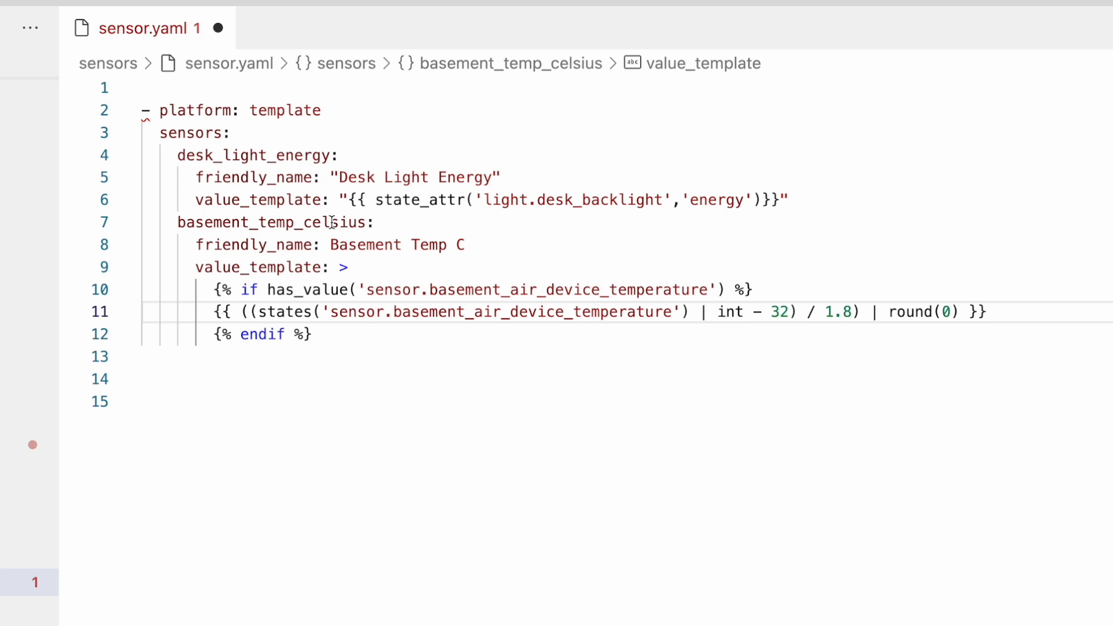
{"action": "left_click", "coordinate": [213, 312]}
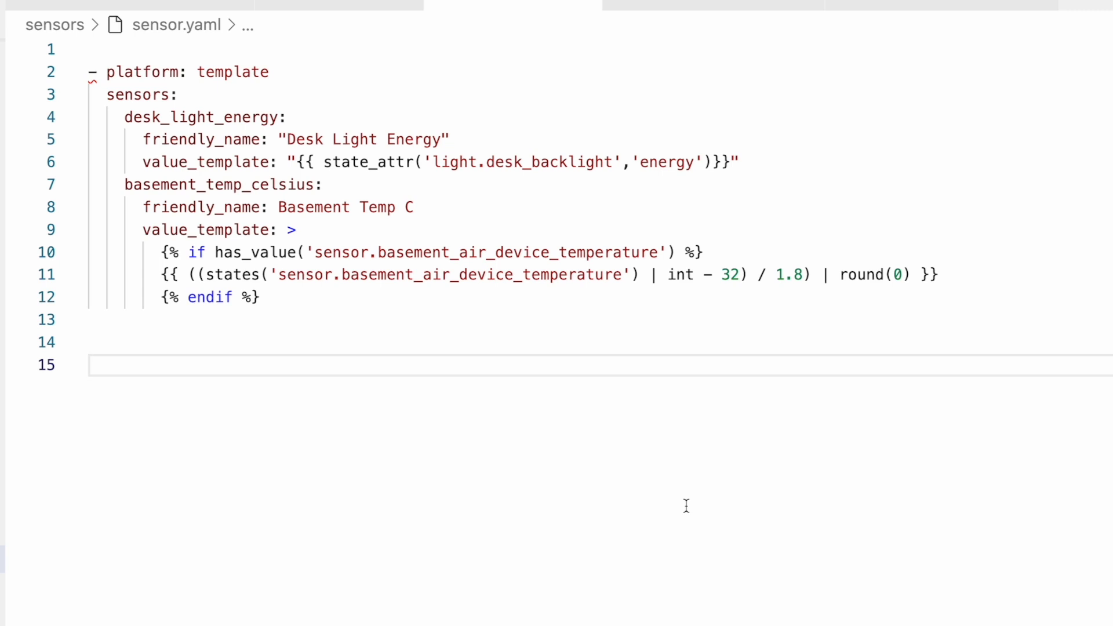
Step: Go to Home Assistant Settings > Automations and choose Create Automation
{"action": "left_click", "coordinate": [93, 364]}
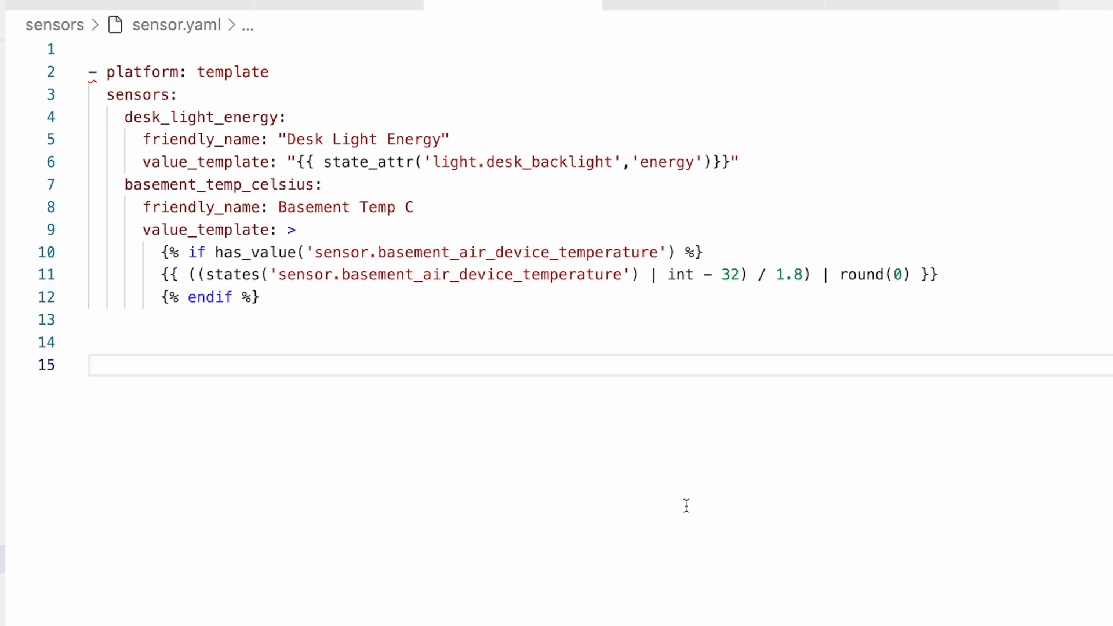
{"action": "left_click", "coordinate": [92, 364]}
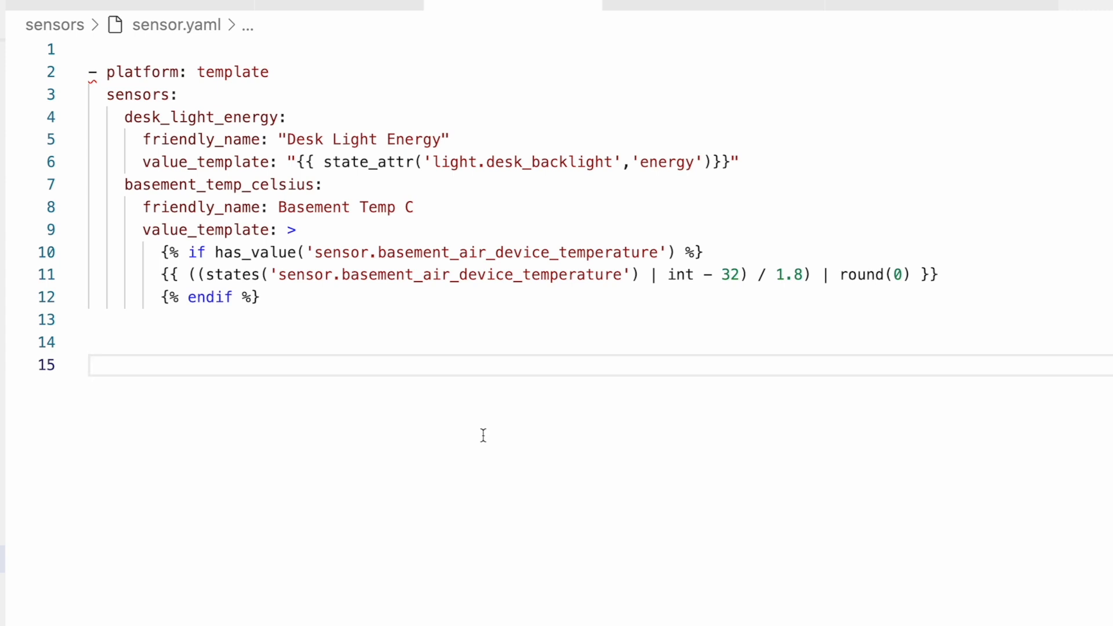
{"action": "double_click", "coordinate": [451, 275]}
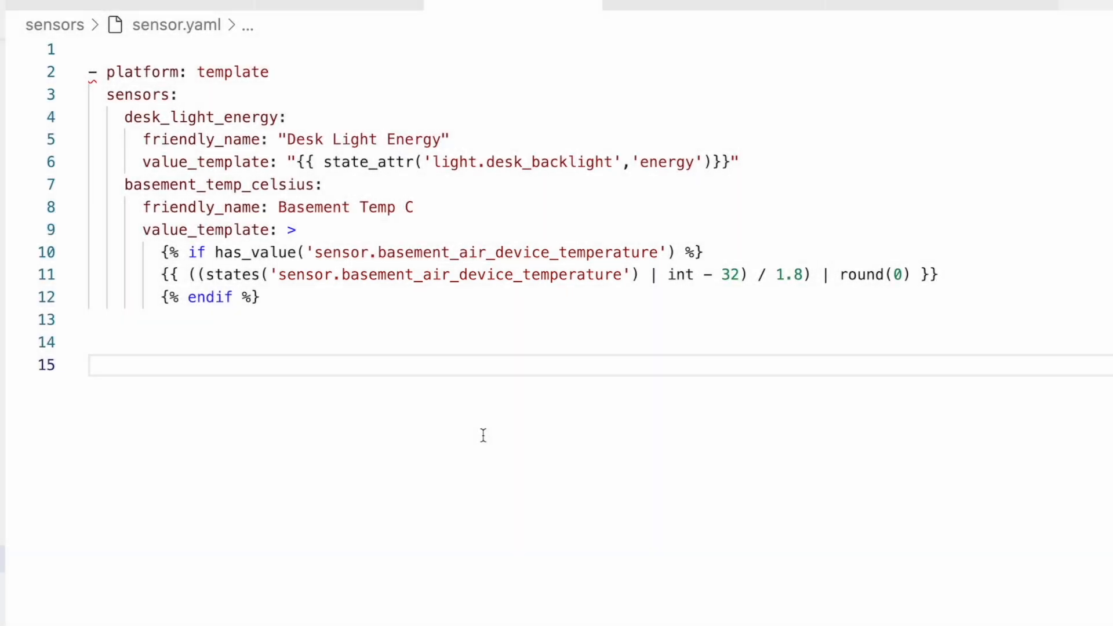
{"action": "mouse_move", "coordinate": [519, 449]}
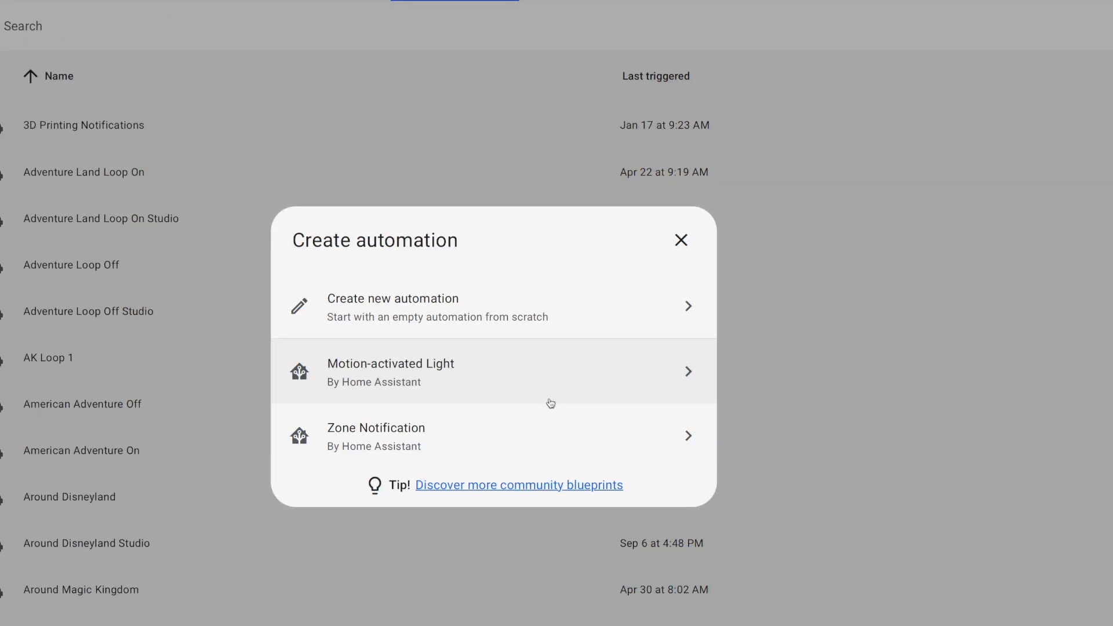
Step: Create a new automation with a State trigger on Basement Air device temperature
{"action": "left_click", "coordinate": [393, 298]}
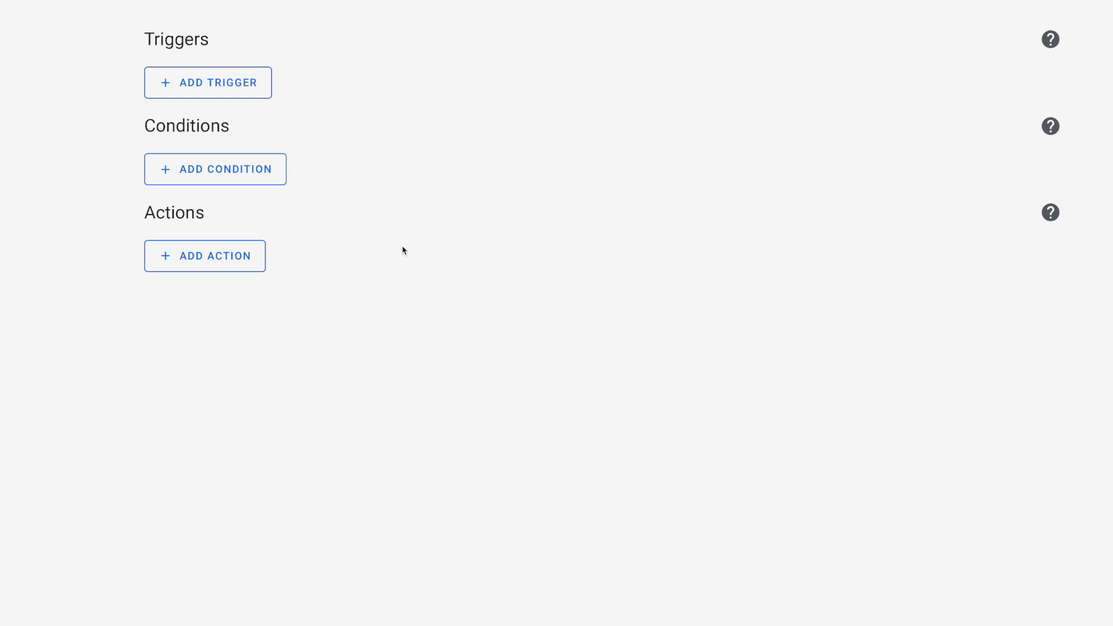
{"action": "left_click", "coordinate": [208, 82]}
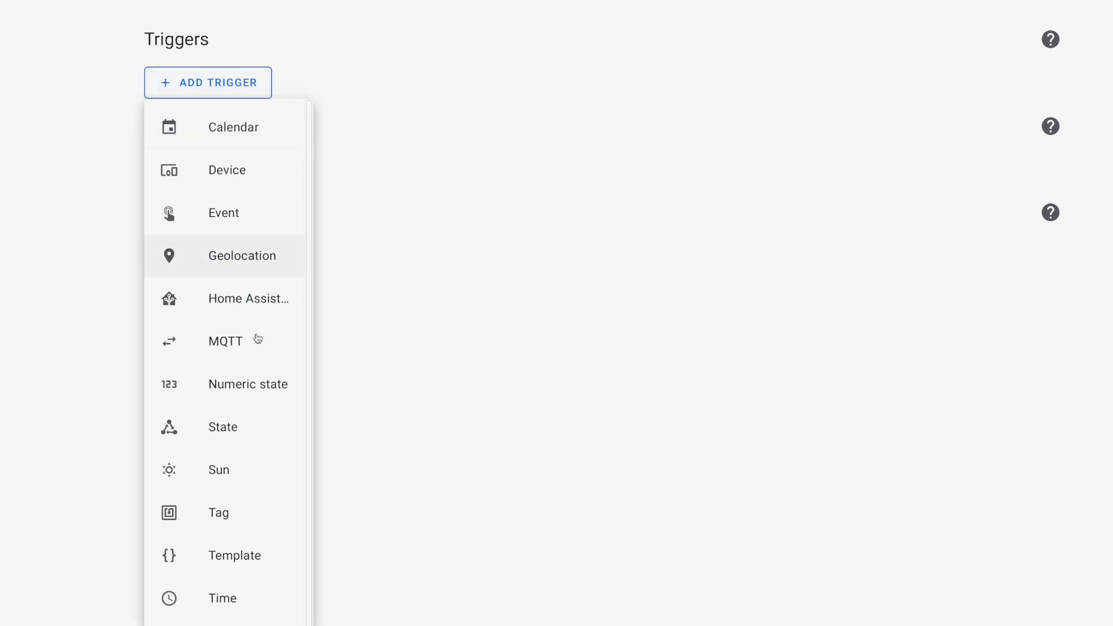
{"action": "left_click", "coordinate": [222, 427]}
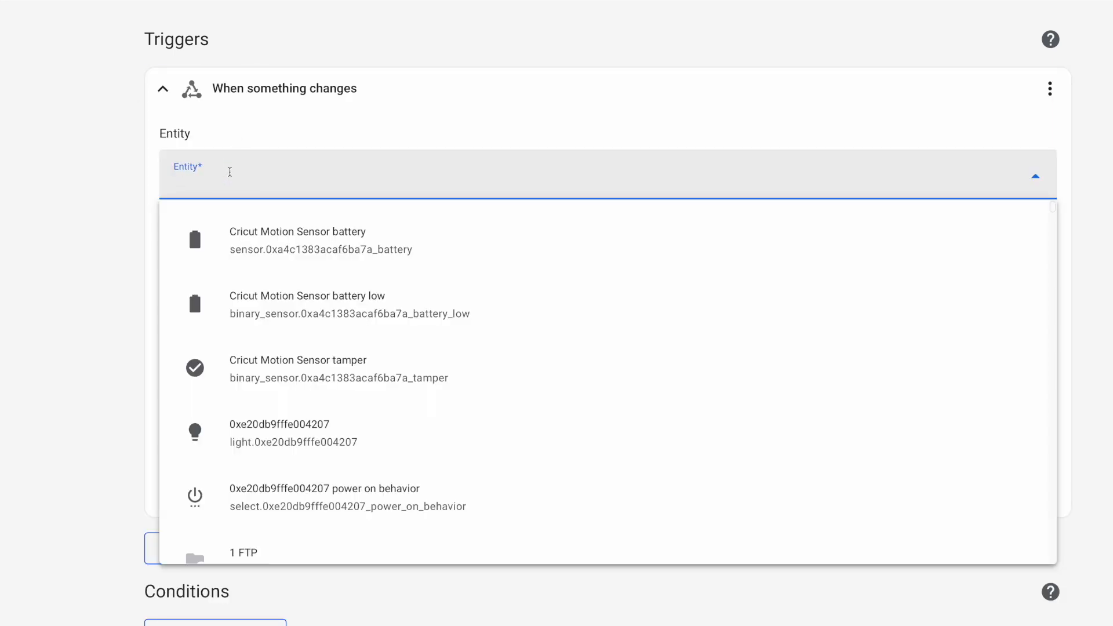
{"action": "type", "text": "sensor.basement"}
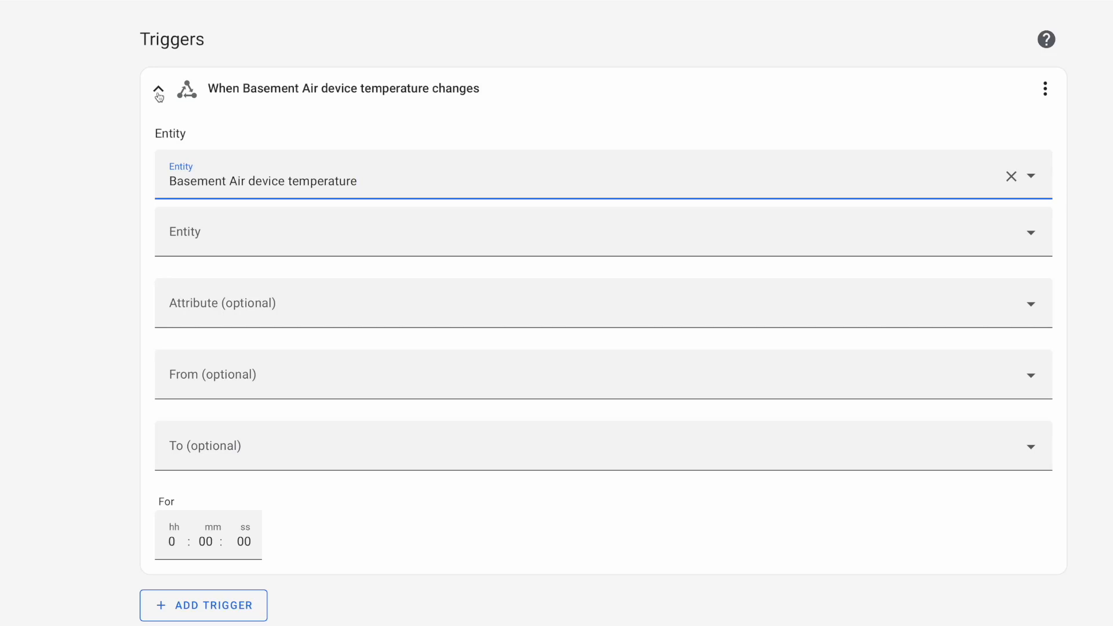
{"action": "left_click", "coordinate": [159, 88]}
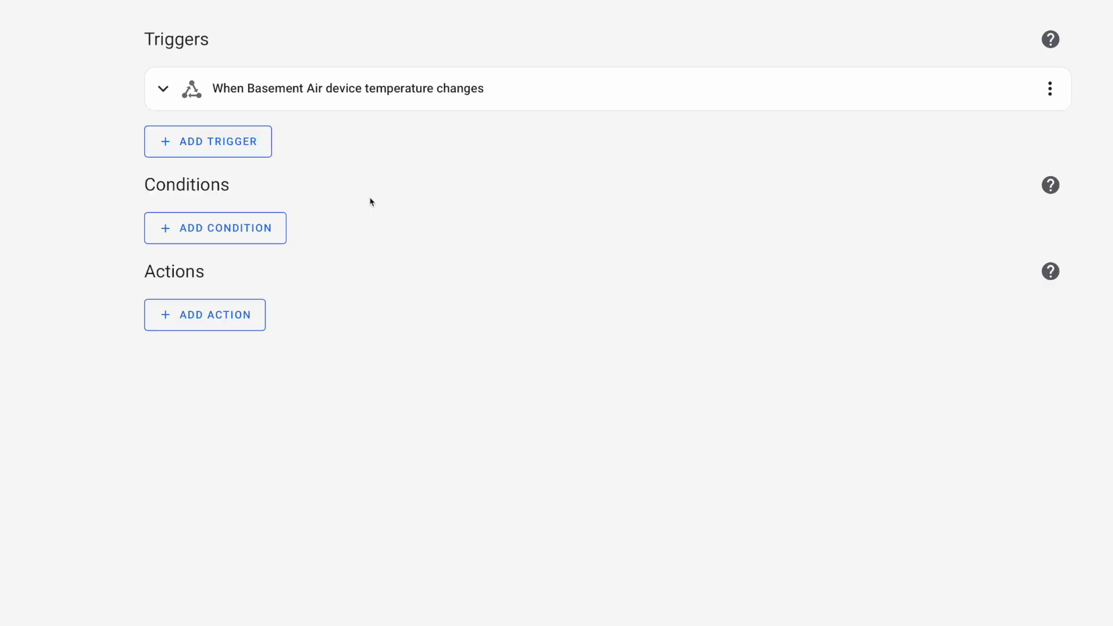
Step: Add a Template condition using the has_value template
{"action": "left_click", "coordinate": [215, 228]}
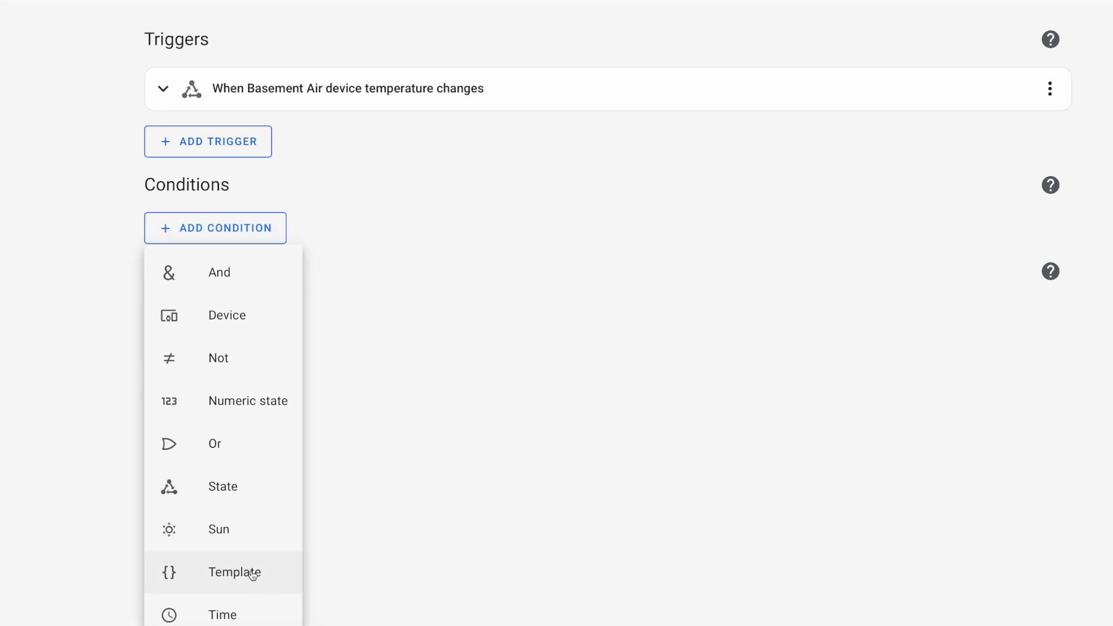
{"action": "left_click", "coordinate": [234, 572]}
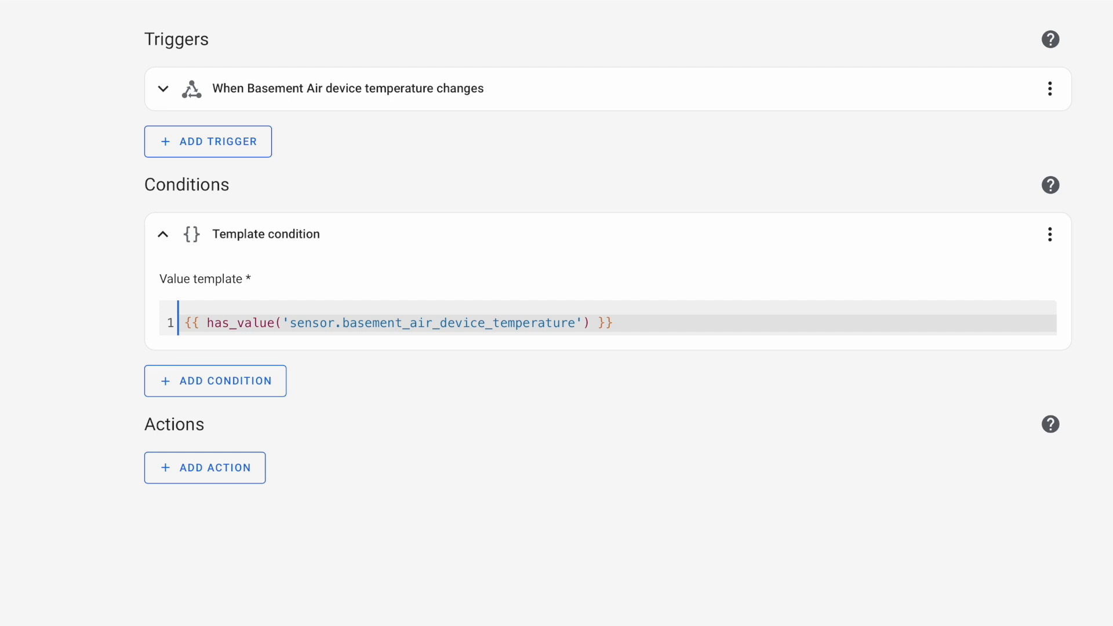
{"action": "left_click", "coordinate": [613, 322]}
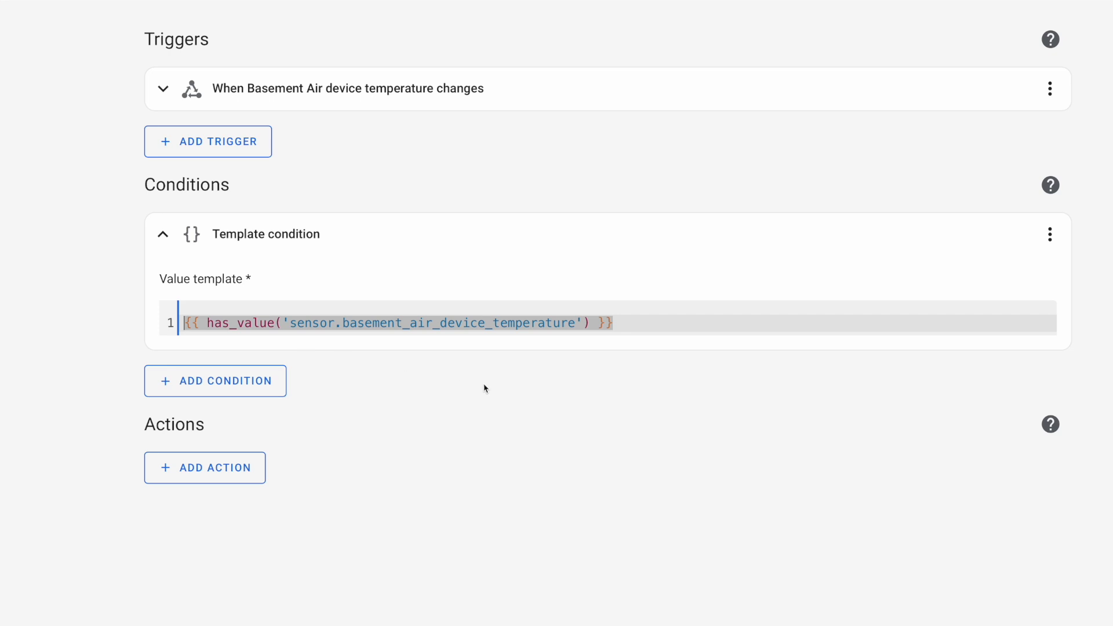
{"action": "mouse_move", "coordinate": [493, 388]}
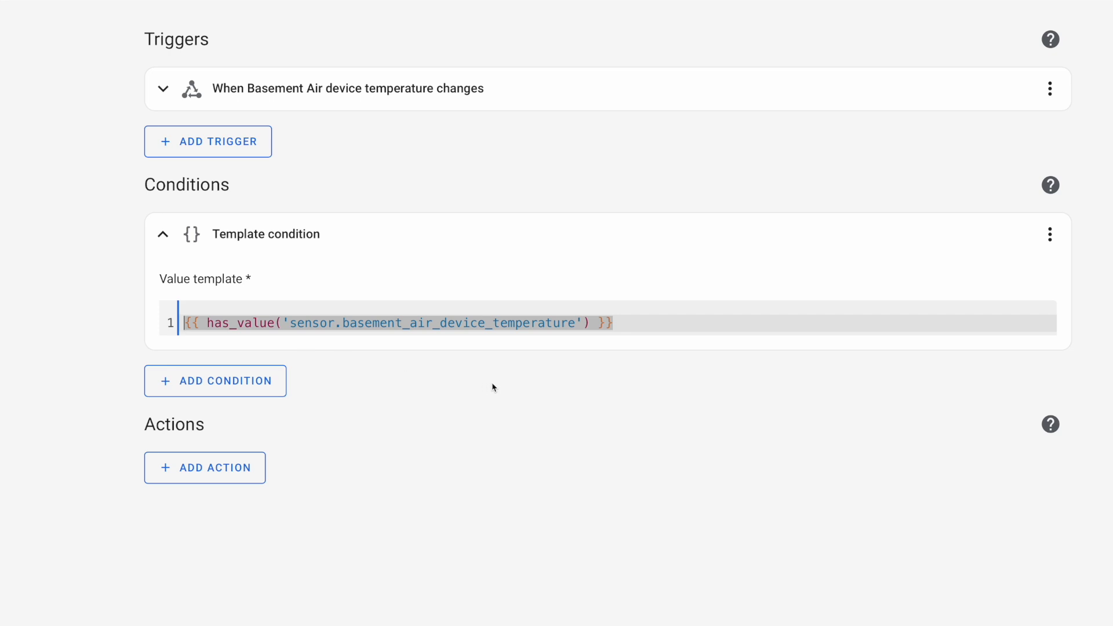
{"action": "mouse_move", "coordinate": [519, 323]}
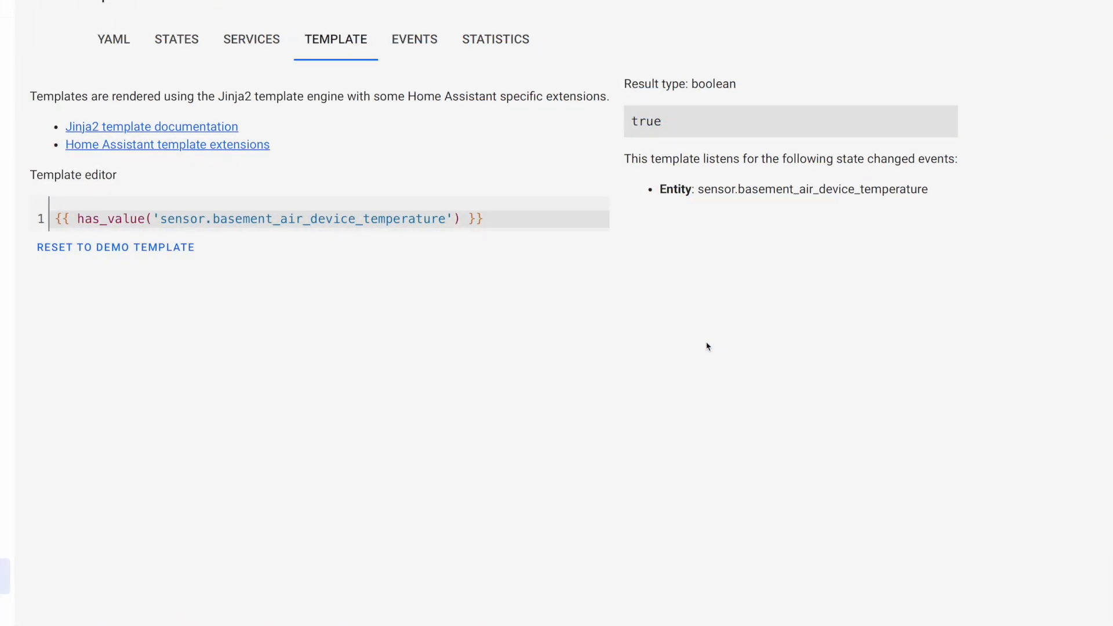
{"action": "mouse_move", "coordinate": [647, 139]}
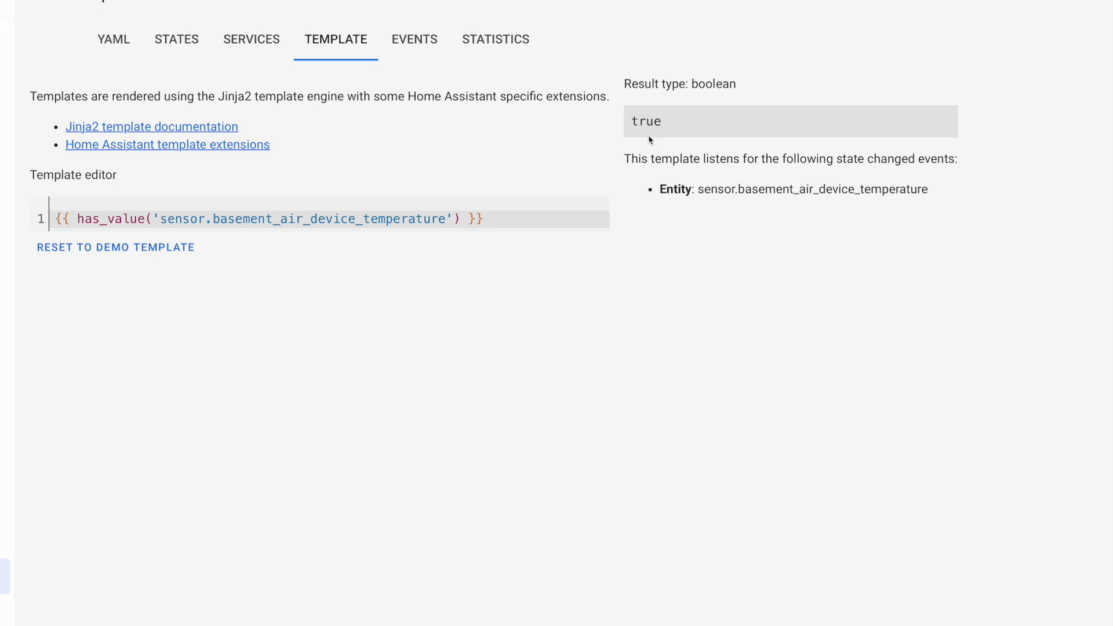
{"action": "mouse_move", "coordinate": [408, 222]}
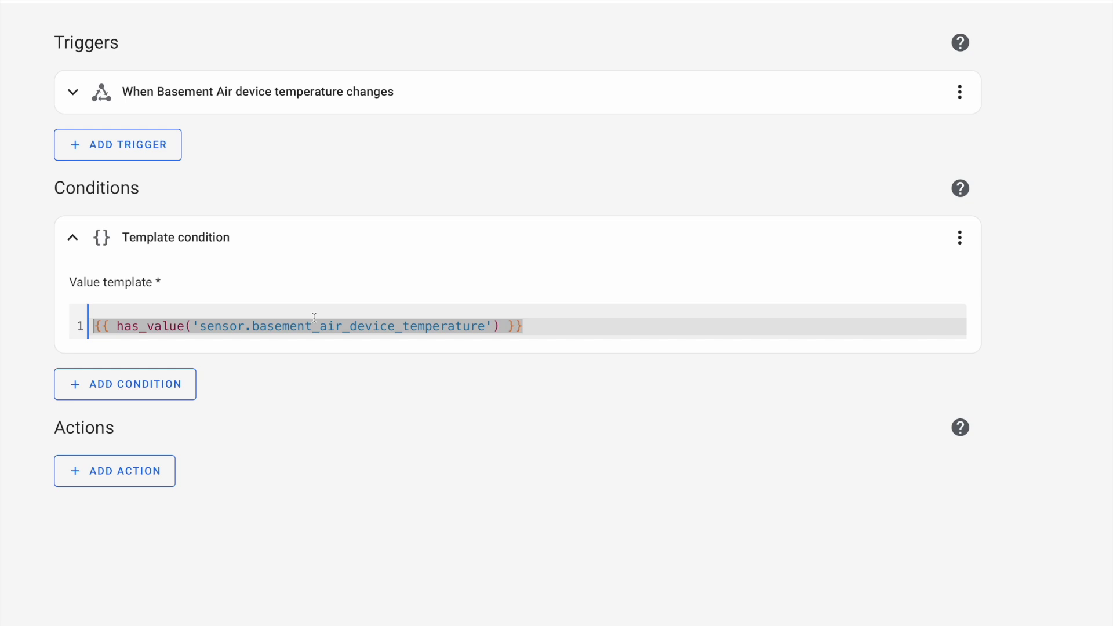
Step: Add an MQTT: Publish service action with topic house/basement/temperature_c
{"action": "left_click", "coordinate": [115, 471]}
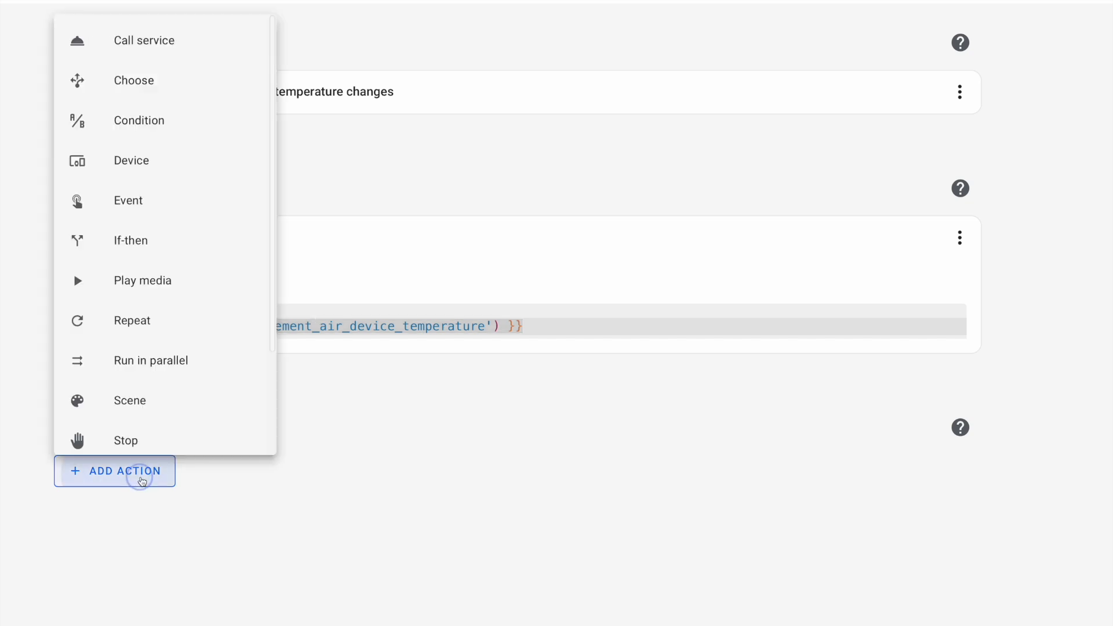
{"action": "left_click", "coordinate": [145, 40]}
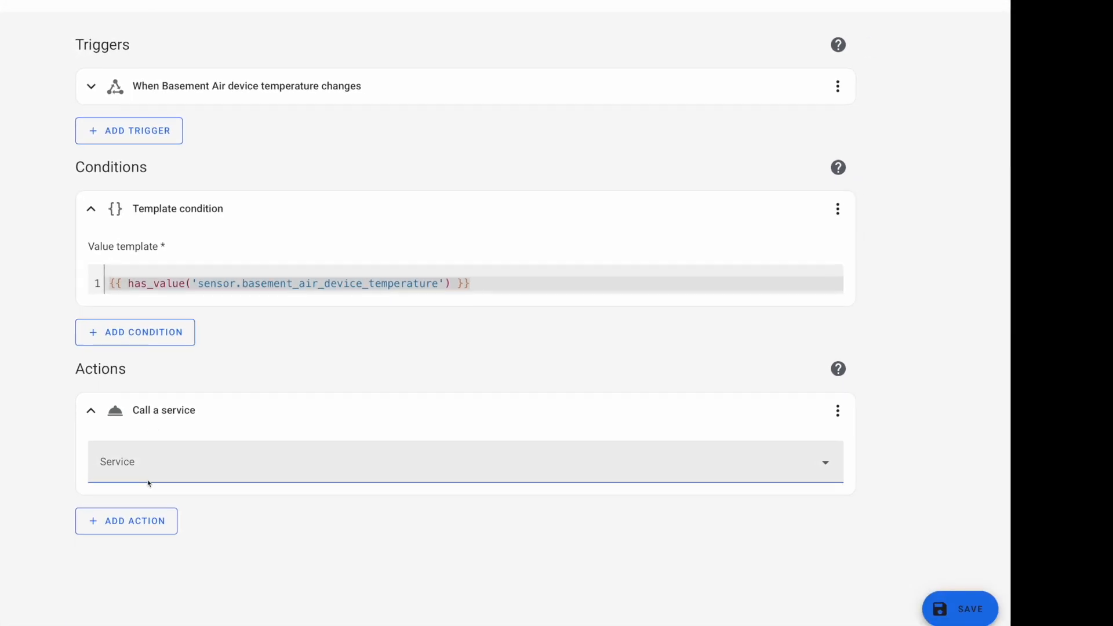
{"action": "left_click", "coordinate": [461, 461]}
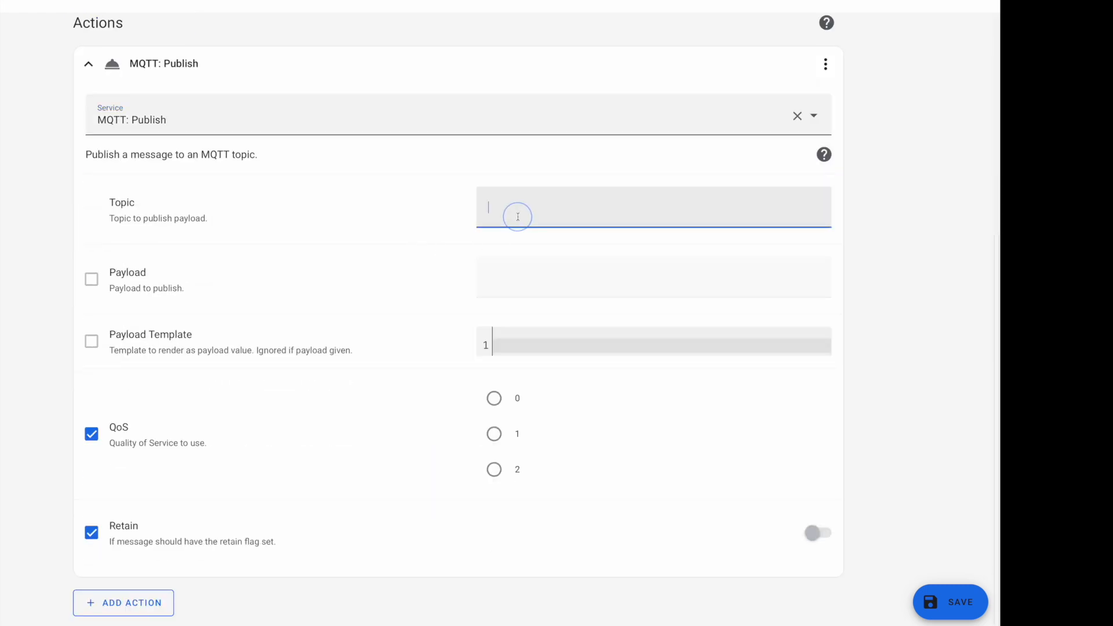
{"action": "type", "text": "house/basement/temperature_c"}
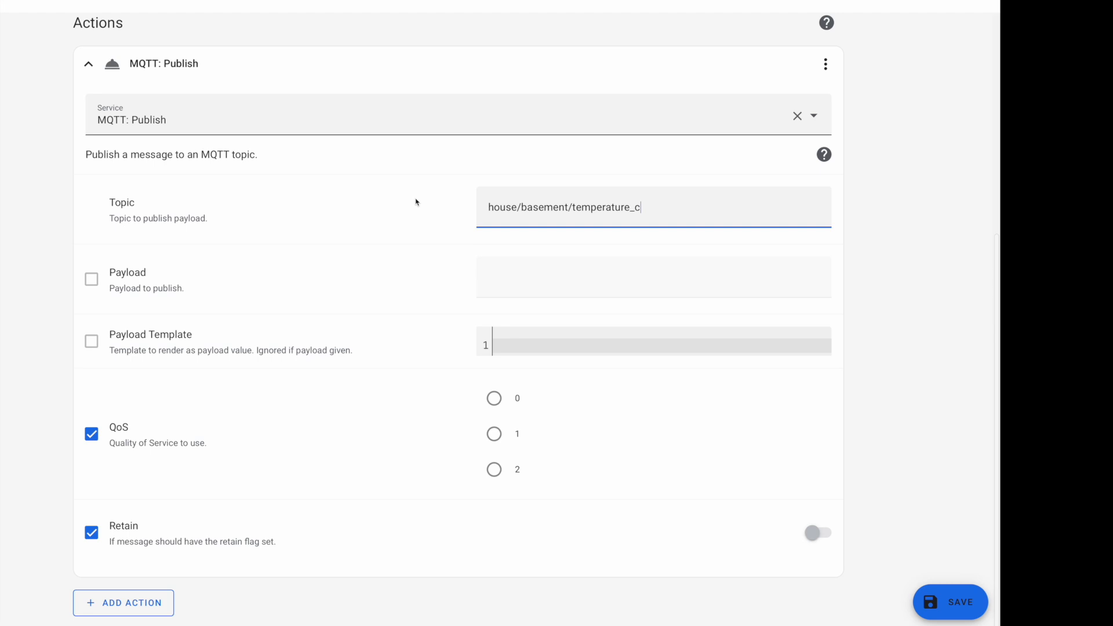
{"action": "left_click", "coordinate": [825, 63]}
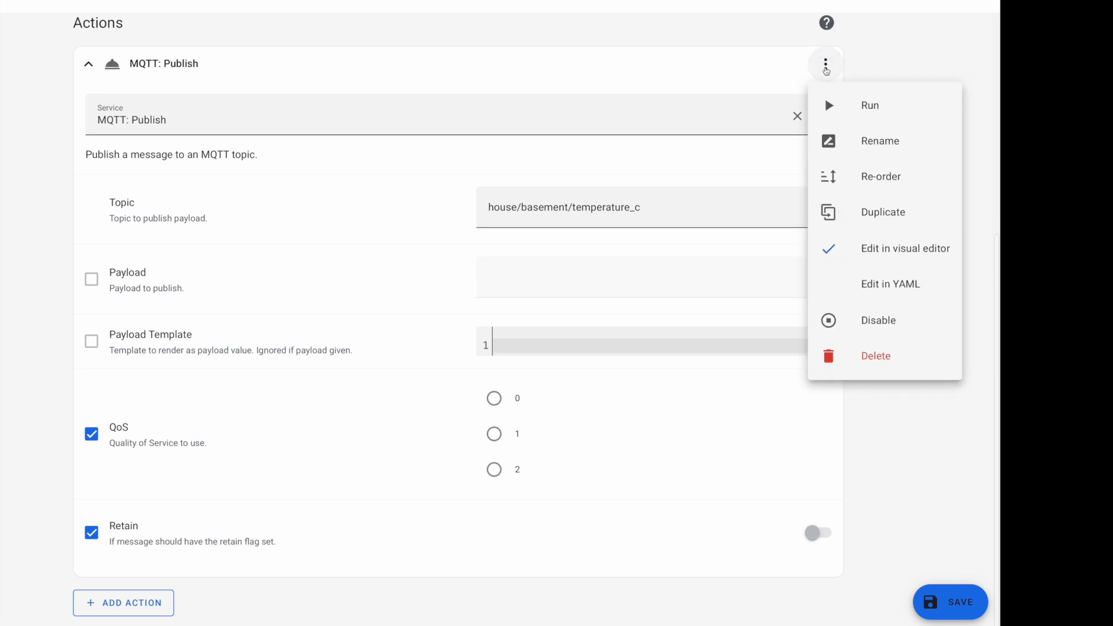
Step: In the action's YAML, start a multi-line payload (>) for the Celsius conversion
{"action": "left_click", "coordinate": [891, 284]}
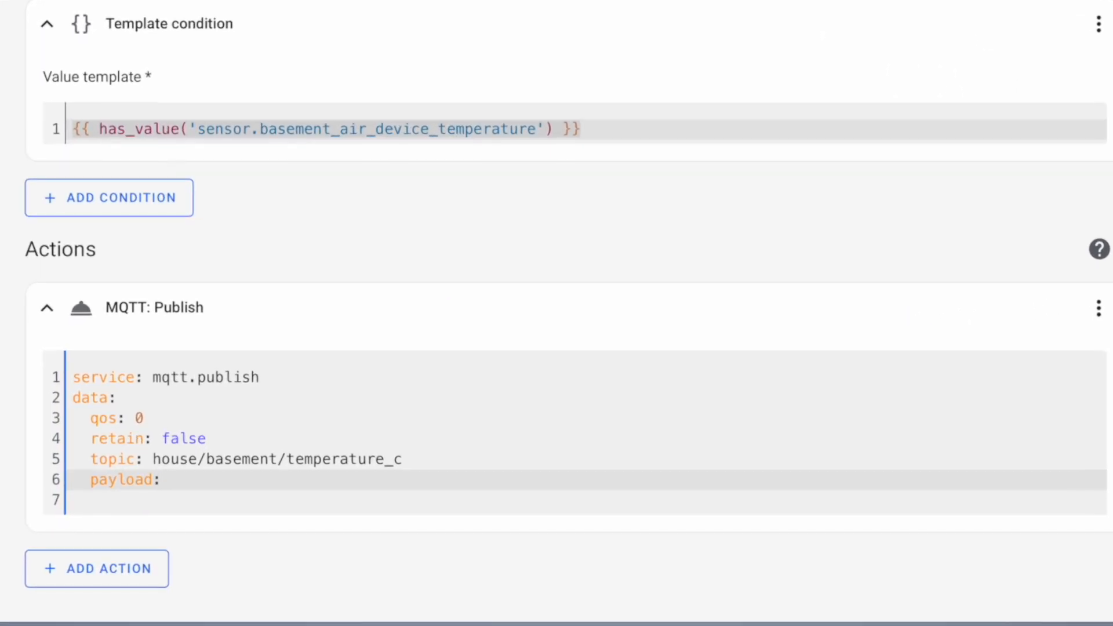
{"action": "left_click", "coordinate": [169, 479]}
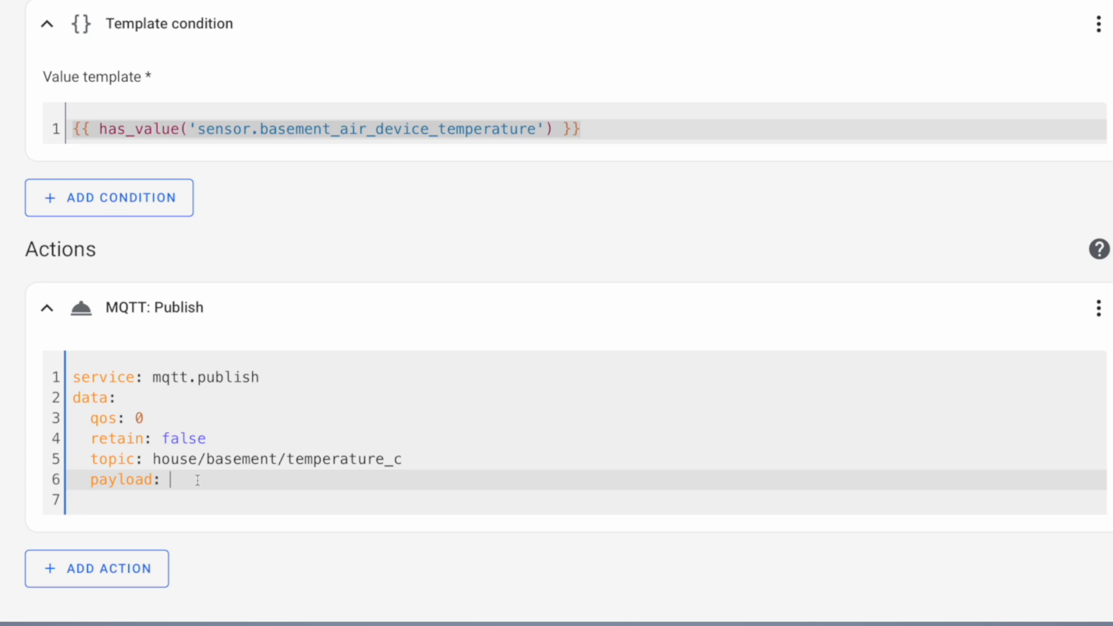
{"action": "type", "text": ">"}
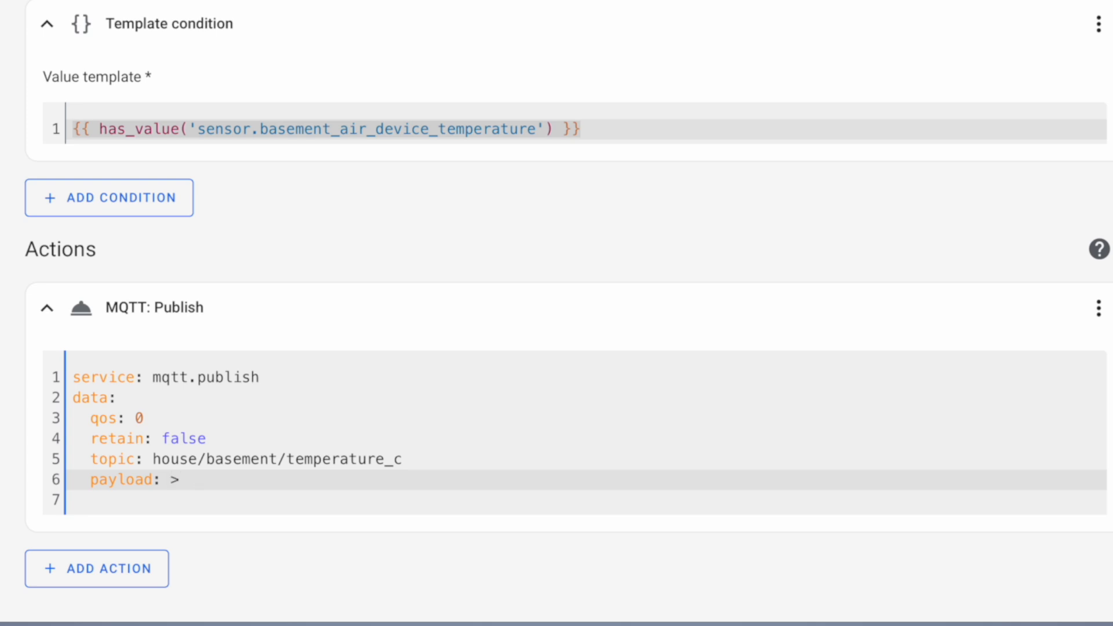
{"action": "key", "text": "Enter"}
{"action": "type", "text": "{{ ((states('sensor.basement_air_device_temperature') | int - 32) / 1.8) | round(0) }}"}
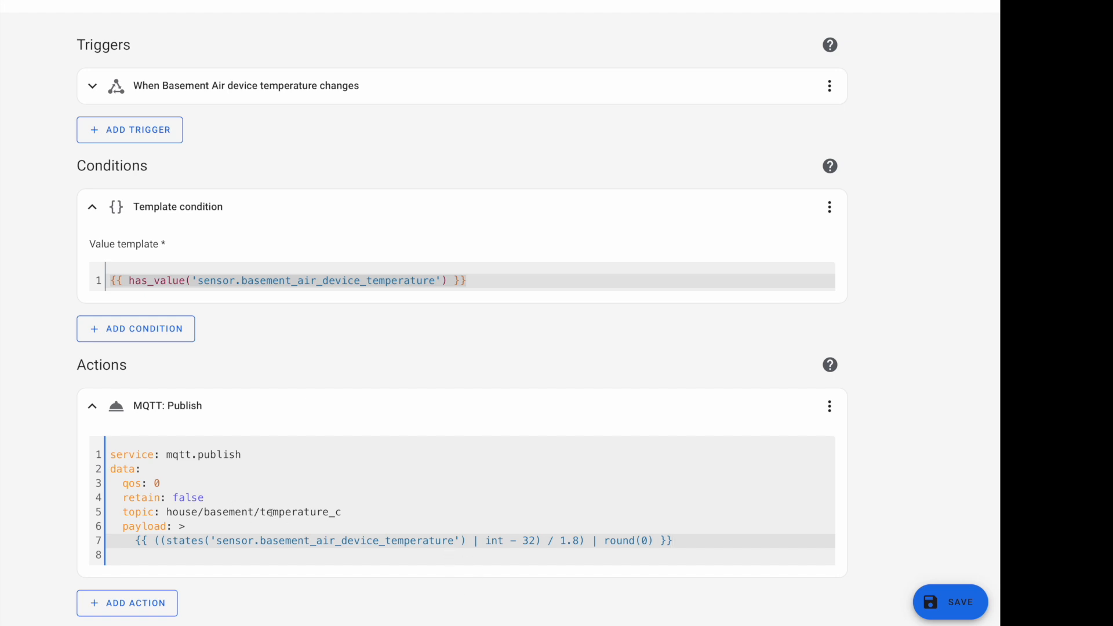
Step: Change the MQTT publish action's retain value from false to true
{"action": "left_click", "coordinate": [672, 540]}
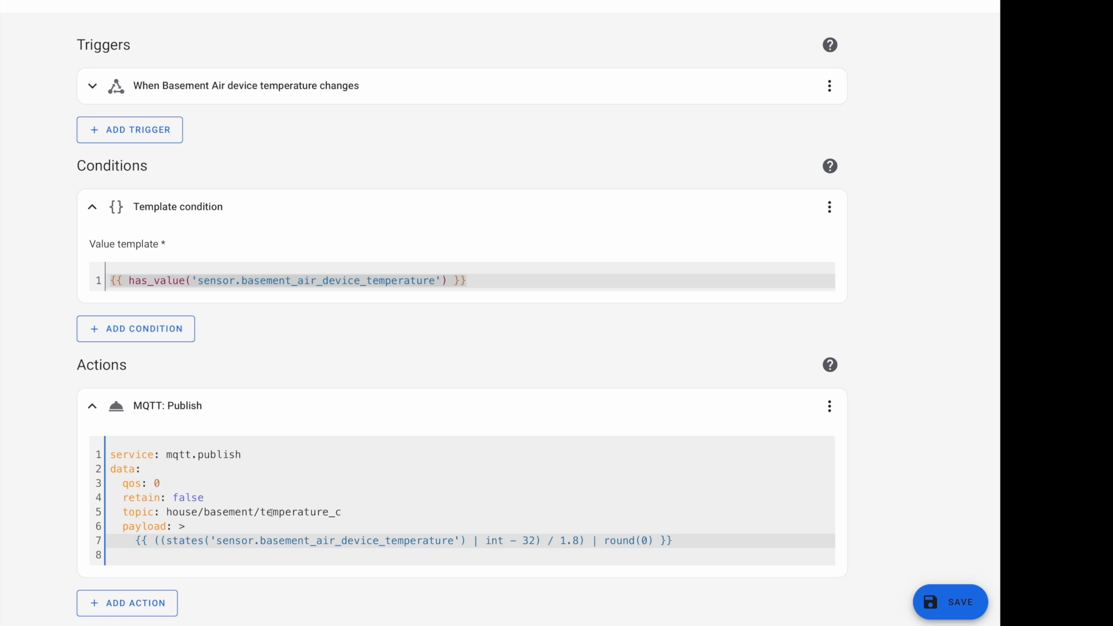
{"action": "left_click", "coordinate": [673, 541]}
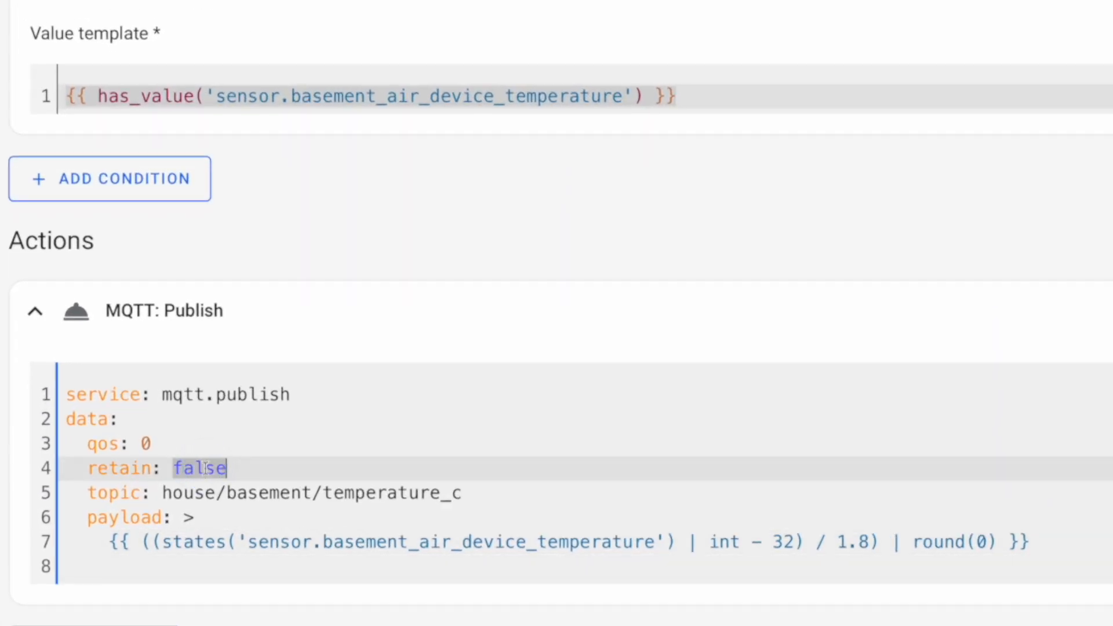
{"action": "type", "text": "true"}
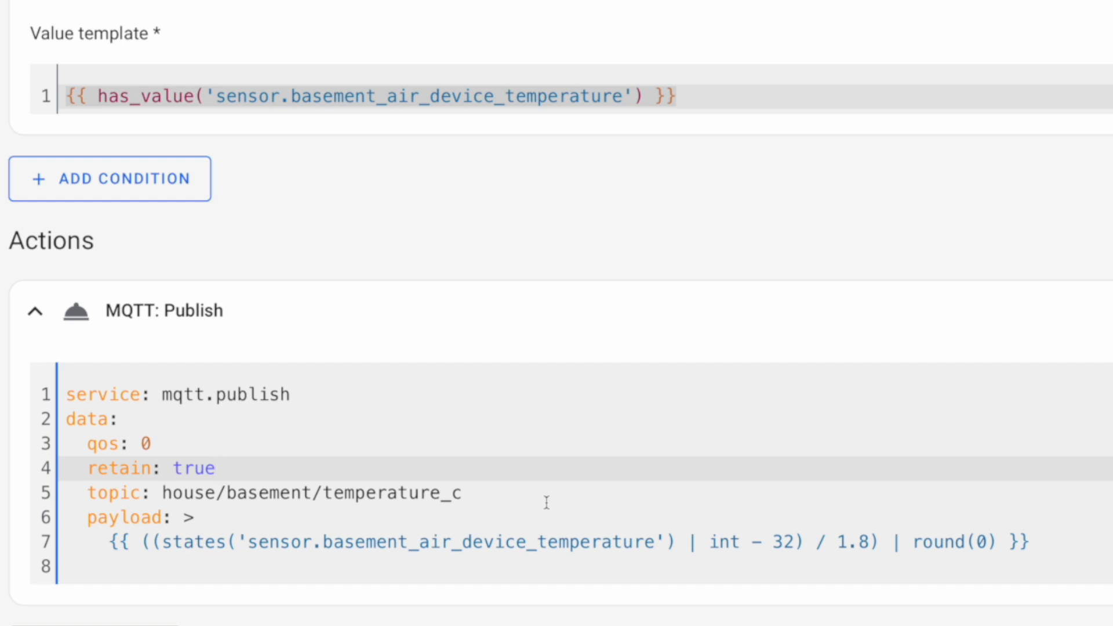
{"action": "left_click", "coordinate": [212, 468]}
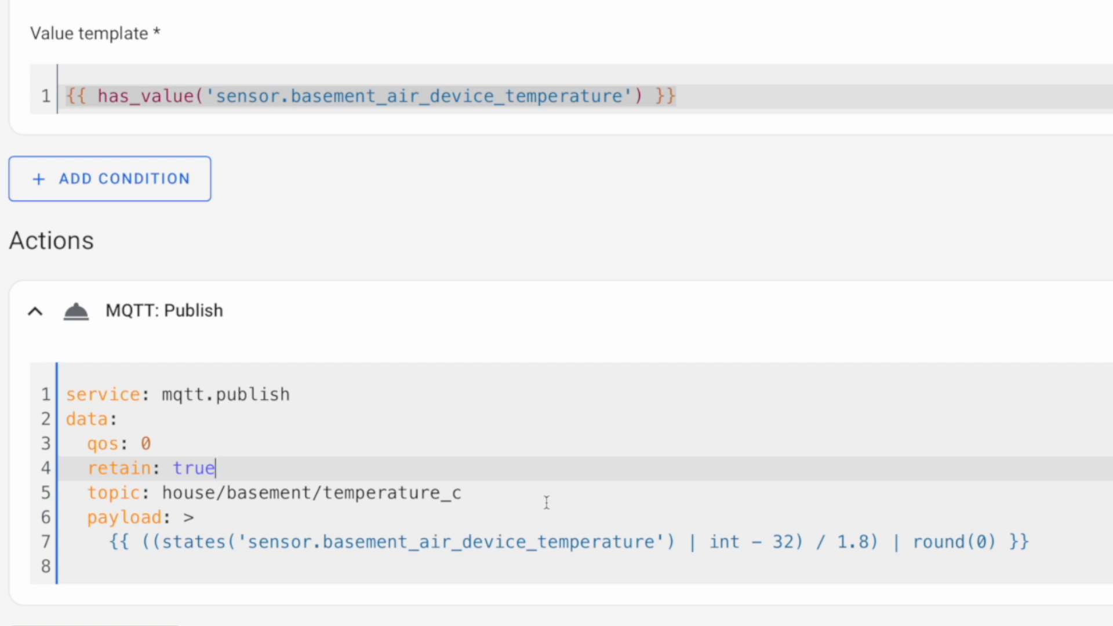
{"action": "scroll", "scroll_direction": "up", "scroll_amount": 3}
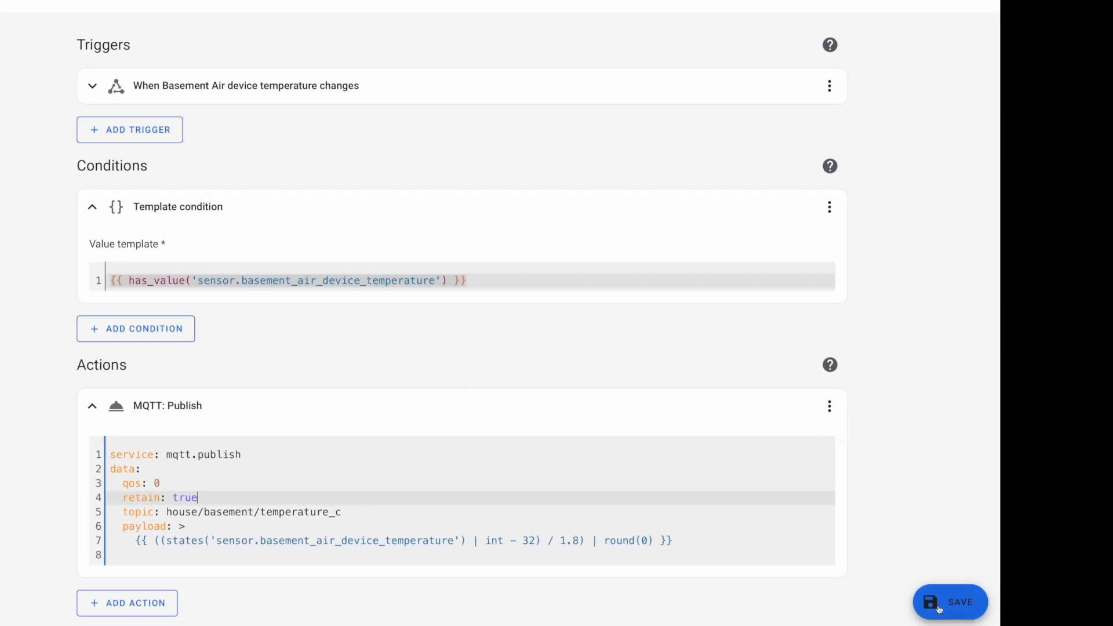
Step: Save the temperature-publishing automation under its default name
{"action": "left_click", "coordinate": [951, 602]}
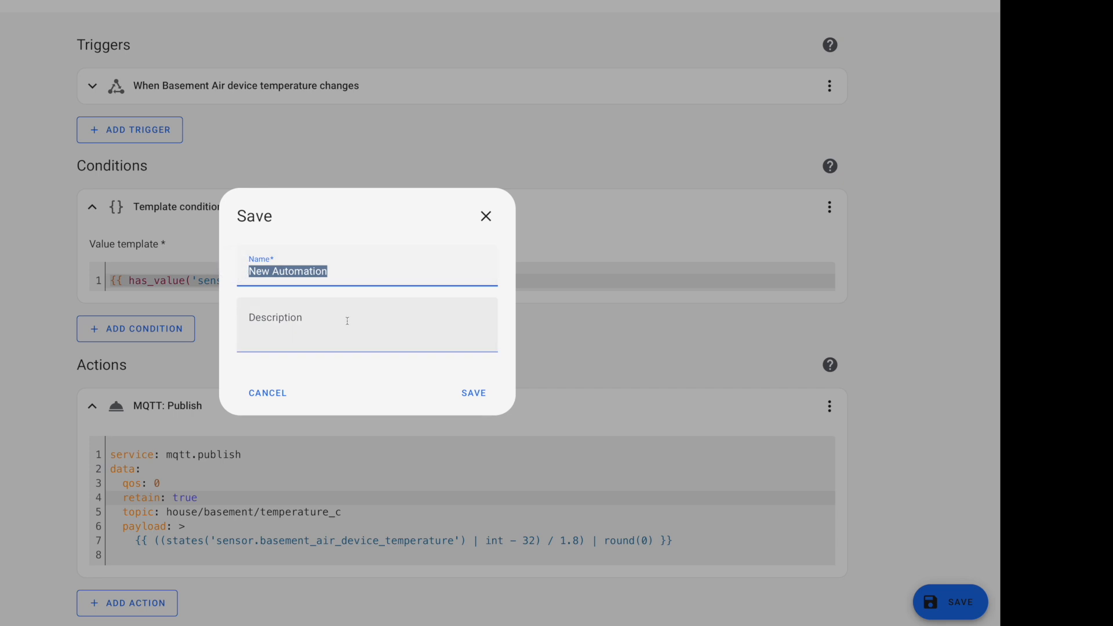
{"action": "left_click", "coordinate": [474, 392]}
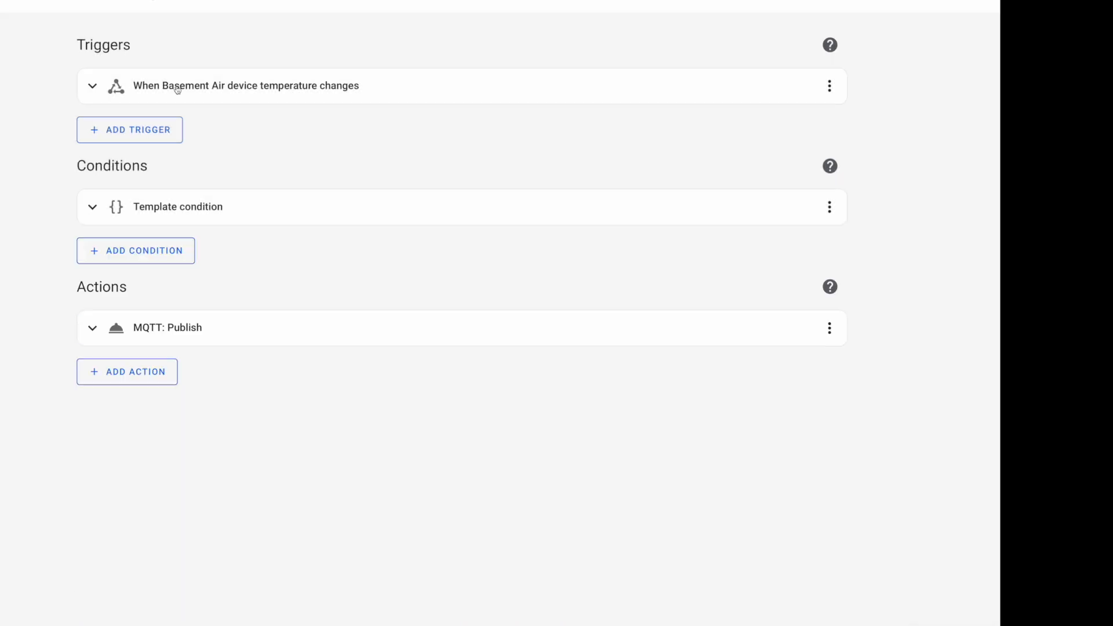
{"action": "mouse_move", "coordinate": [311, 159]}
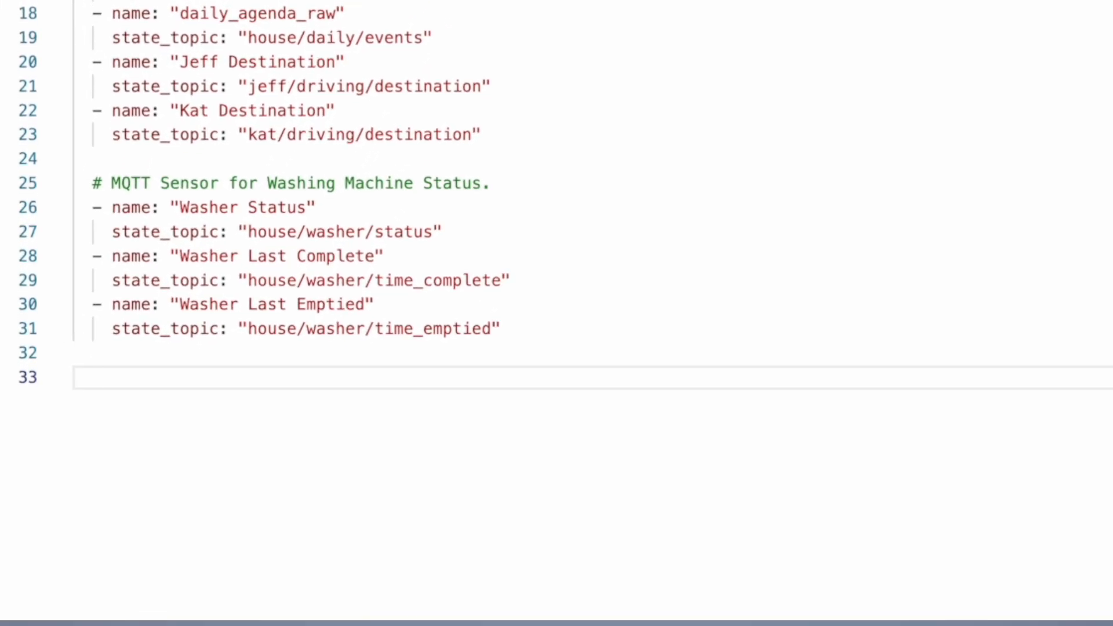
Step: Add MQTT sensor basement_temp_c_mqtt with state_topic "house/basement/temperature_c" to the YAML
{"action": "type", "text": "- name: basement_temp_c_mq"}
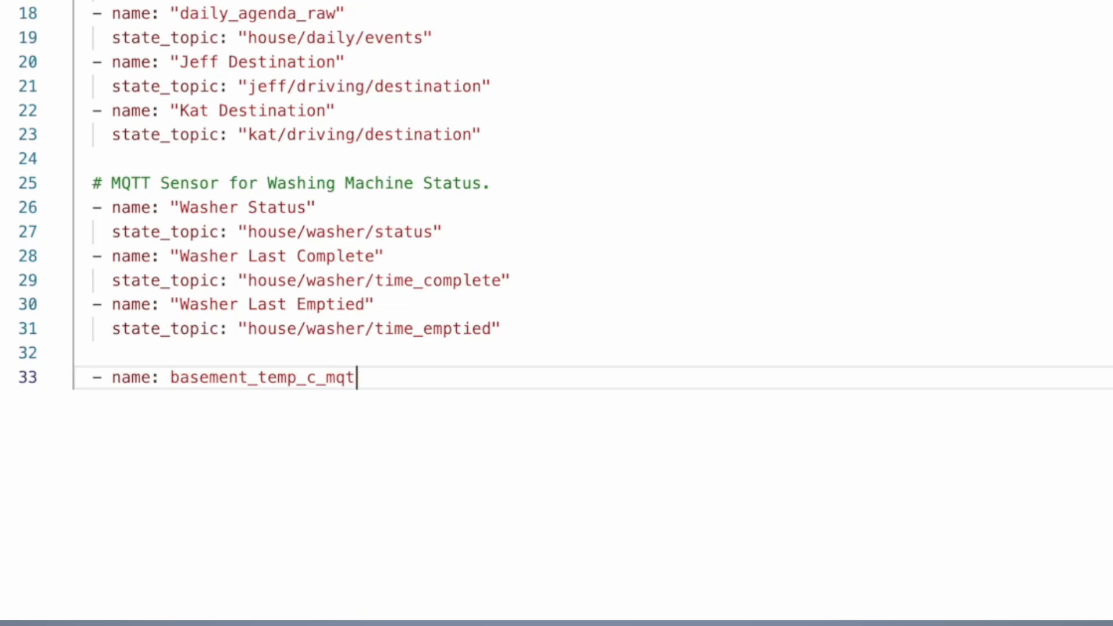
{"action": "type", "text": "t"}
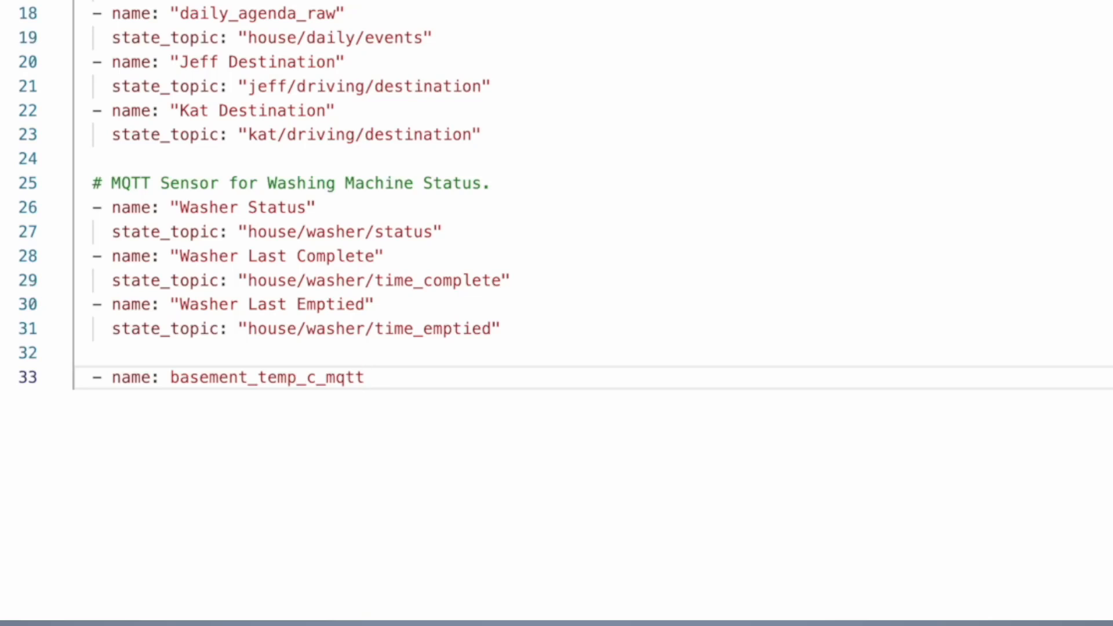
{"action": "type", "text": "state_topic:"}
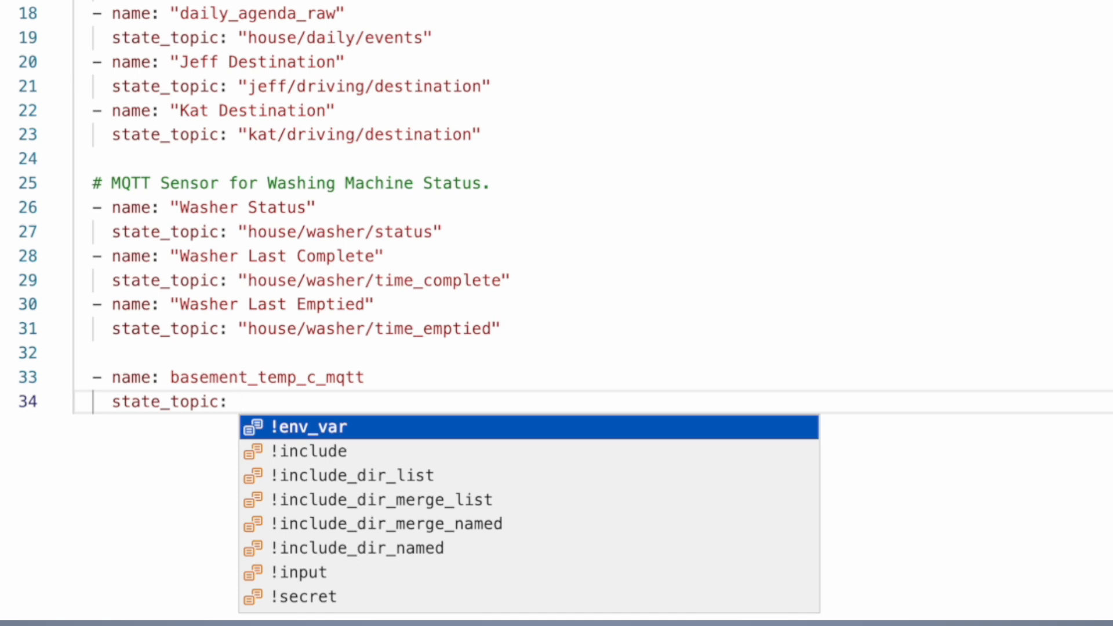
{"action": "type", "text": "\"house/basement_temperature"}
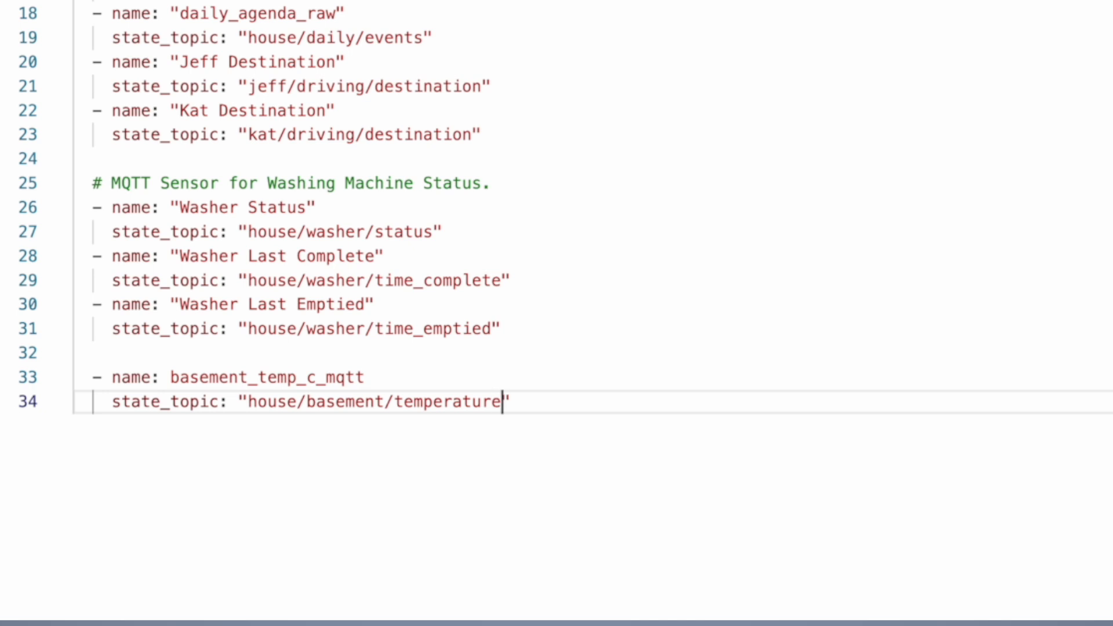
{"action": "type", "text": "_c"}
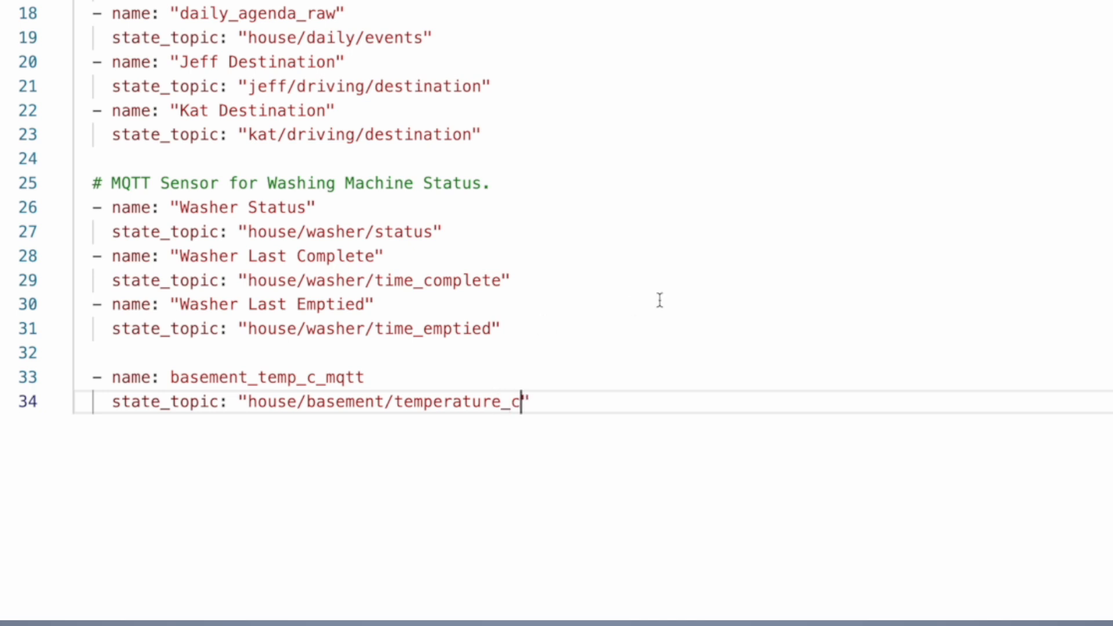
{"action": "scroll", "scroll_direction": "up", "scroll_amount": 3}
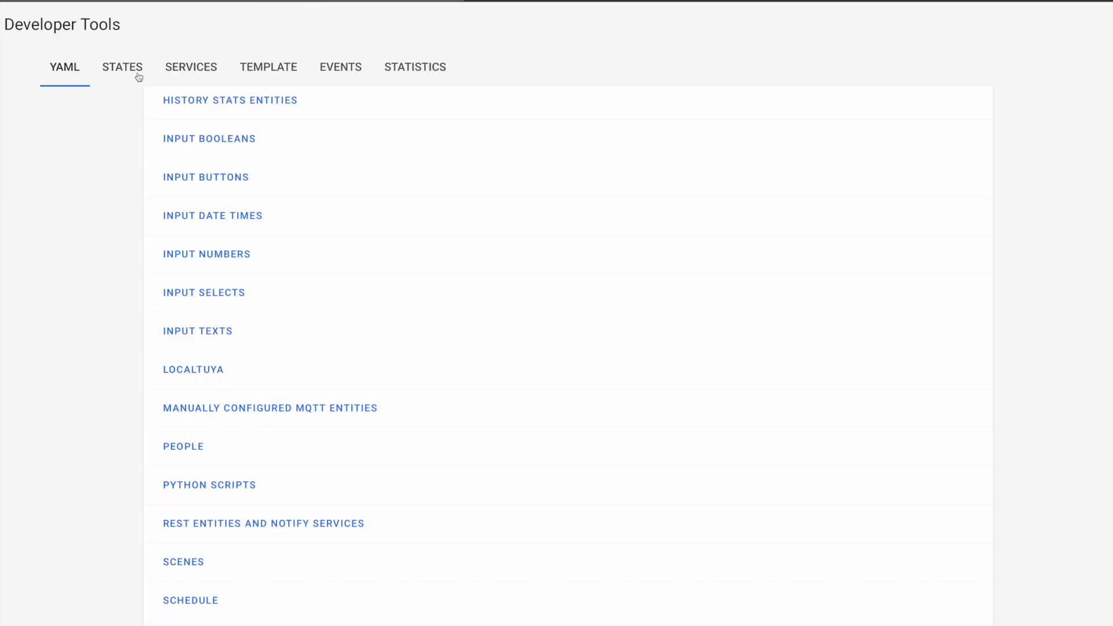
Step: Enter {{ states('sensor.basement_temp_c_mqtt') }} in the Template editor
{"action": "left_click", "coordinate": [268, 66]}
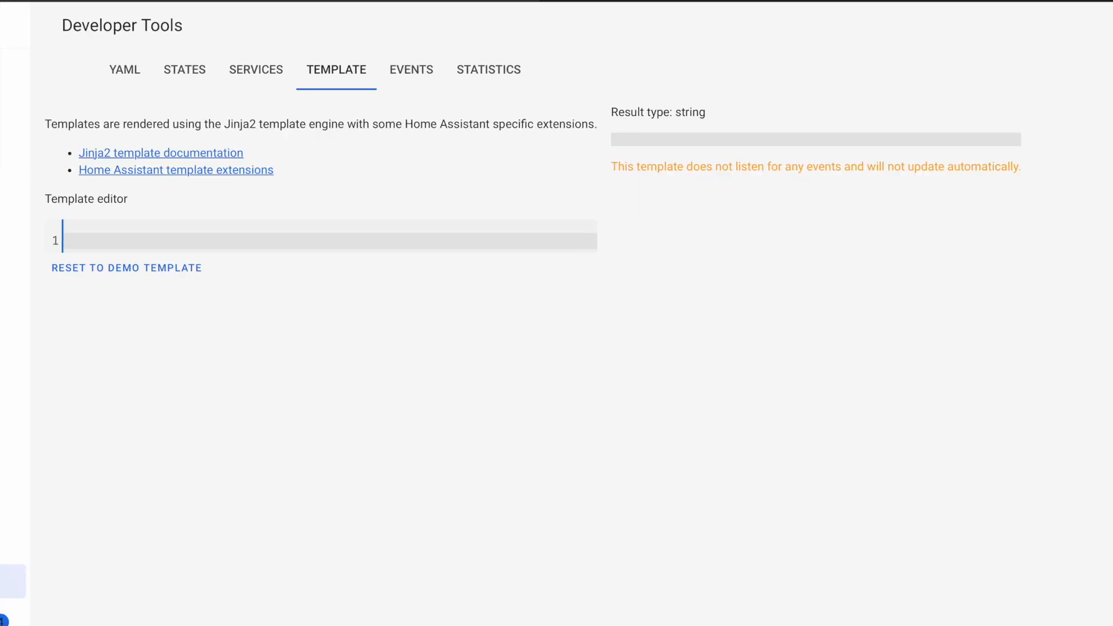
{"action": "type", "text": "{{ states('sensor.basement_temp_c_mqtt') }}"}
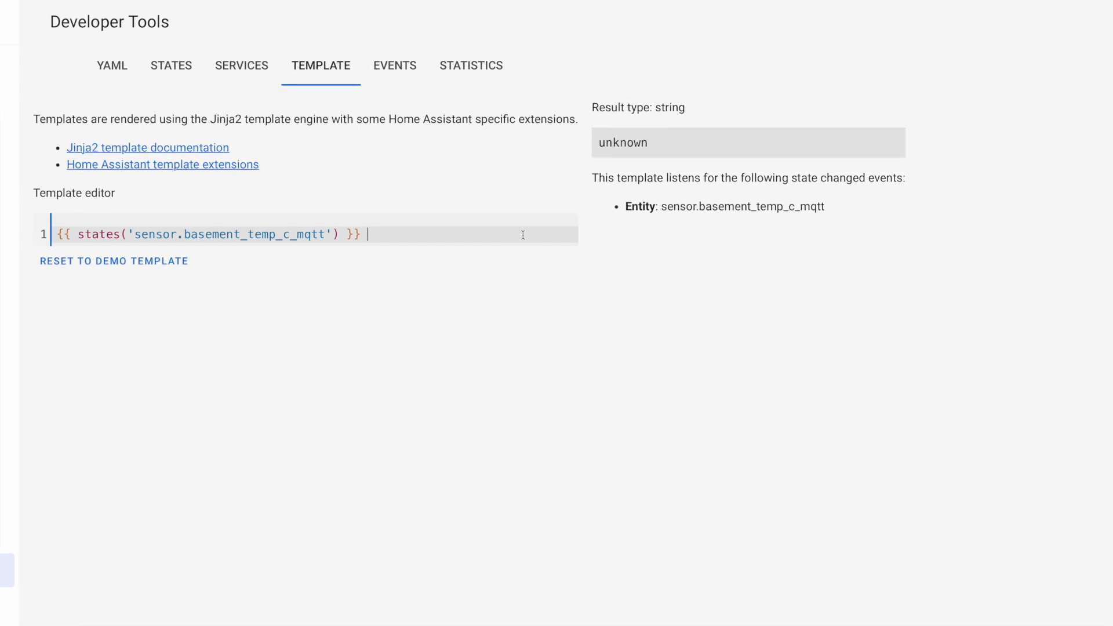
{"action": "mouse_move", "coordinate": [642, 166]}
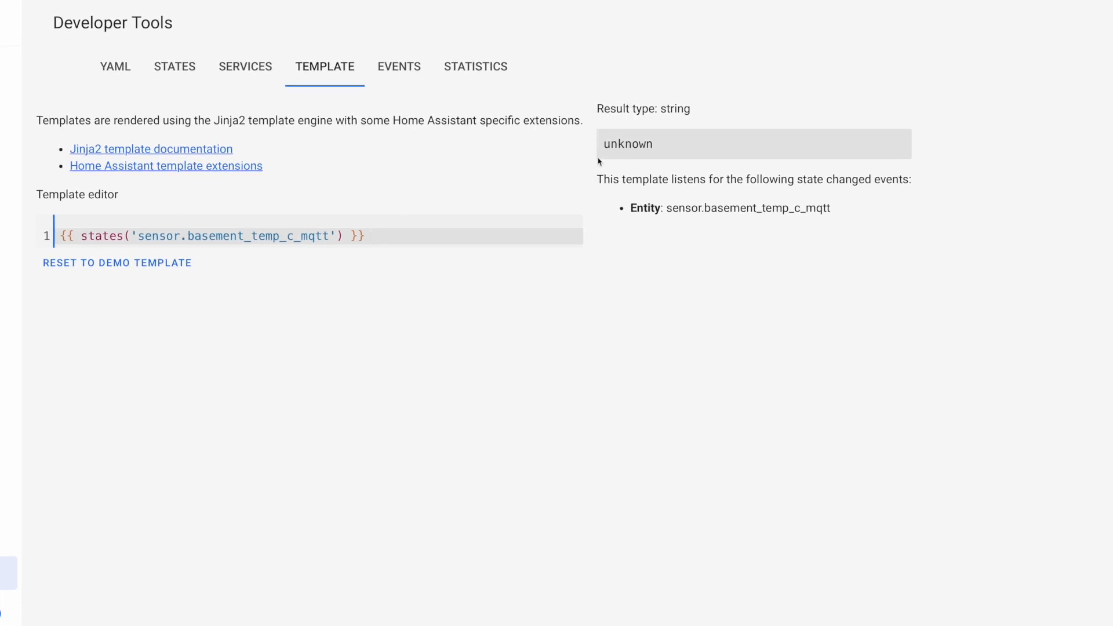
{"action": "mouse_move", "coordinate": [536, 261]}
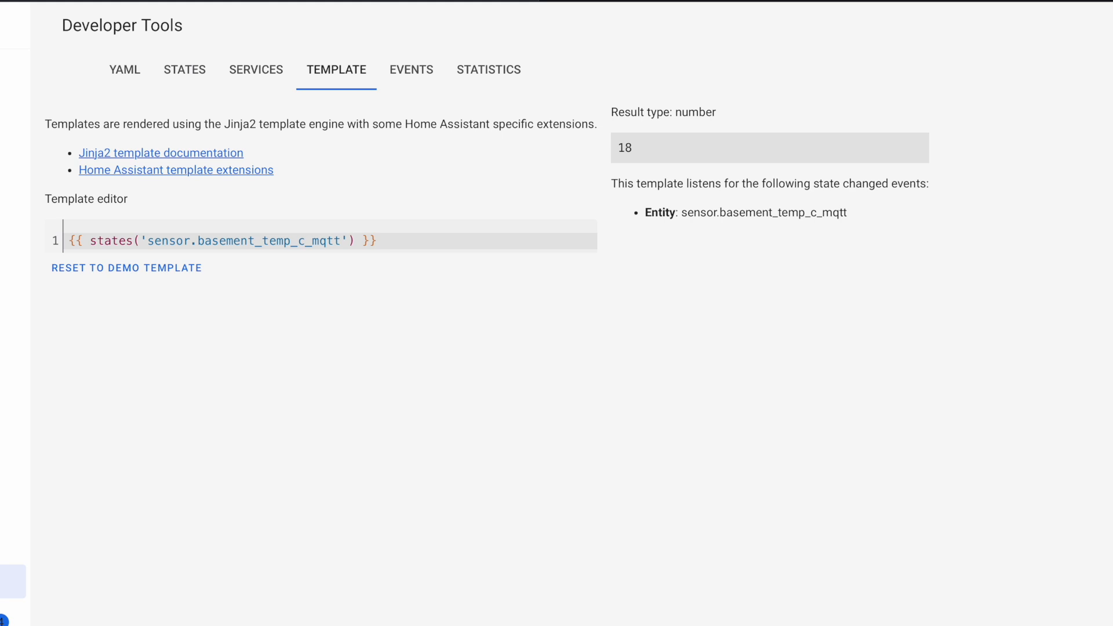
{"action": "mouse_move", "coordinate": [253, 260]}
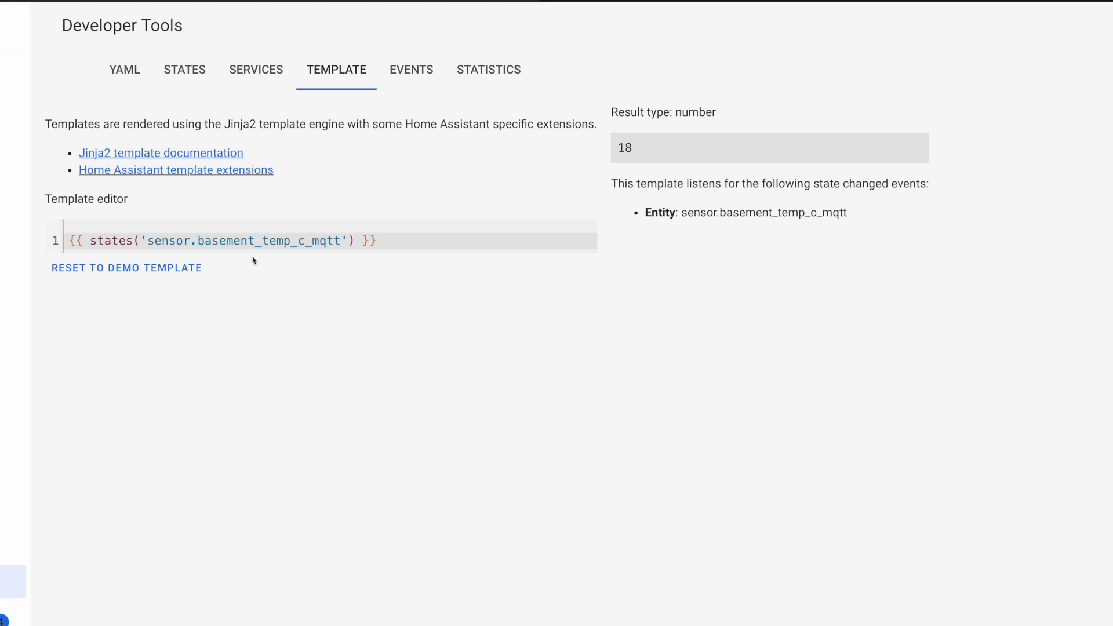
{"action": "mouse_move", "coordinate": [269, 246]}
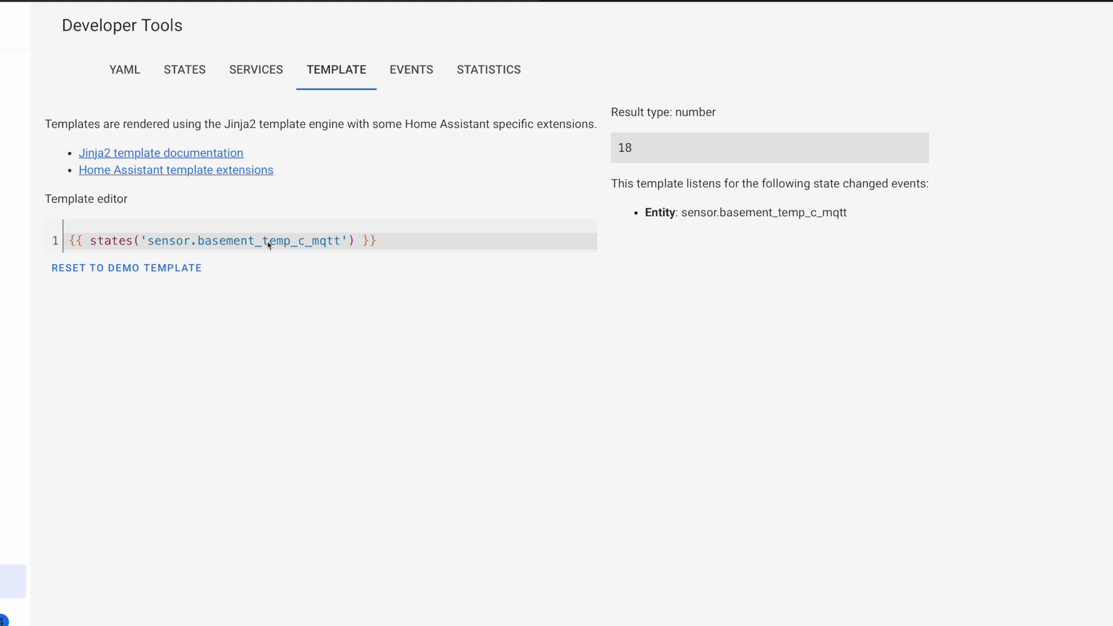
{"action": "mouse_move", "coordinate": [249, 256]}
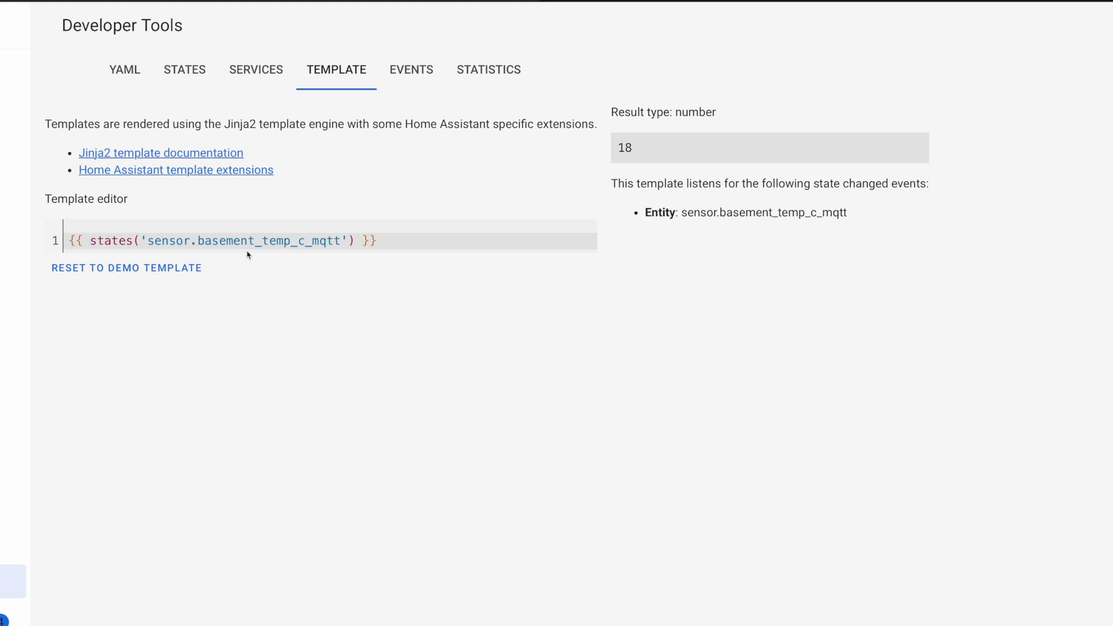
{"action": "mouse_move", "coordinate": [256, 250]}
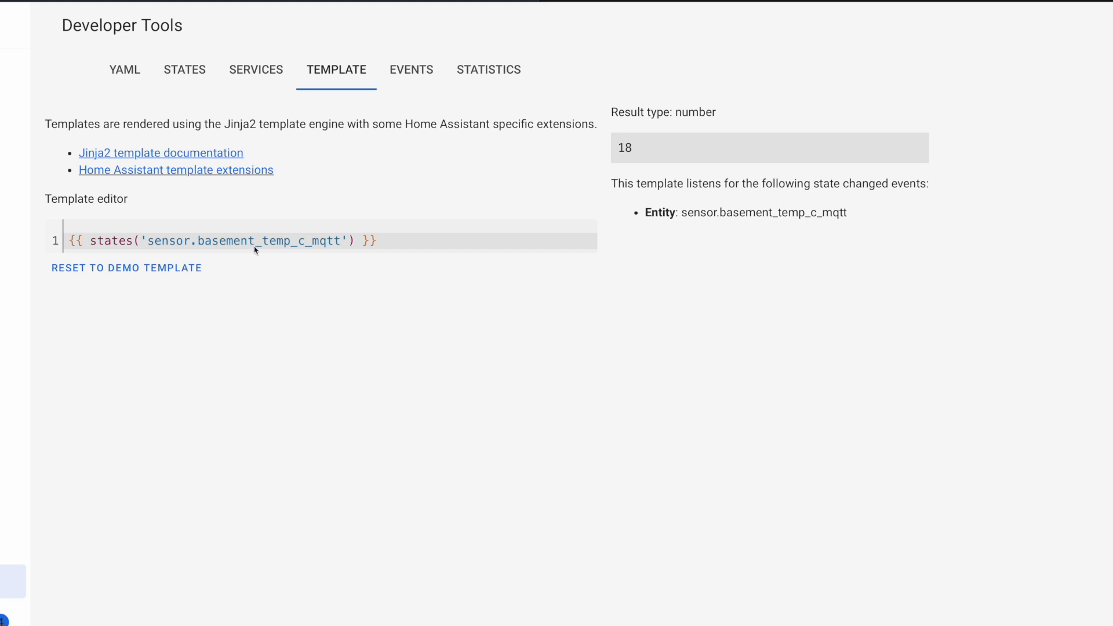